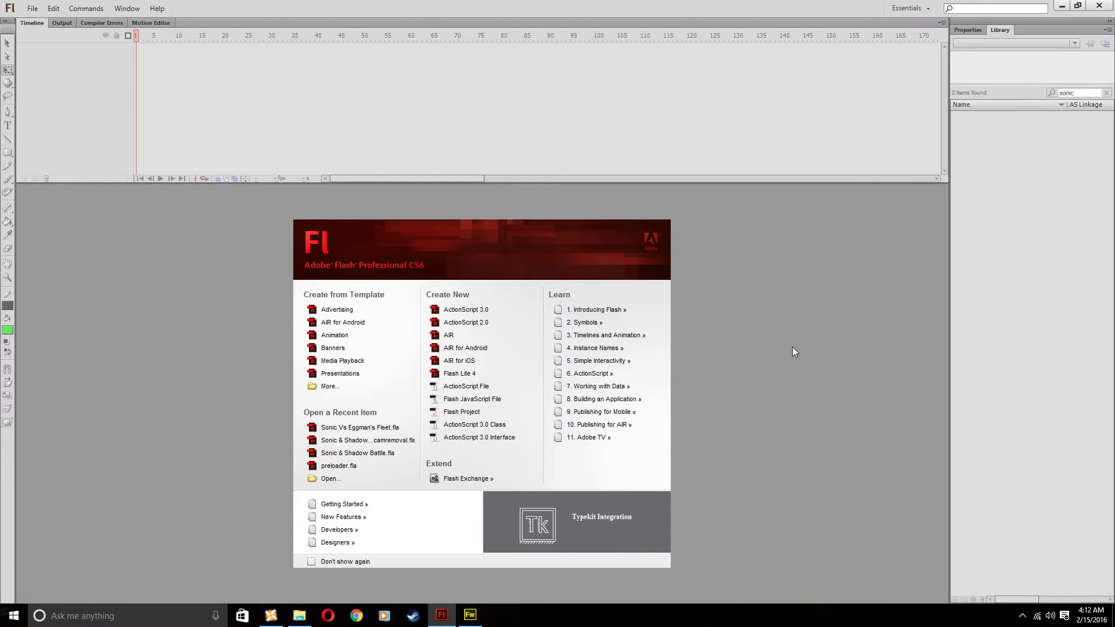
mouse_move(466, 322)
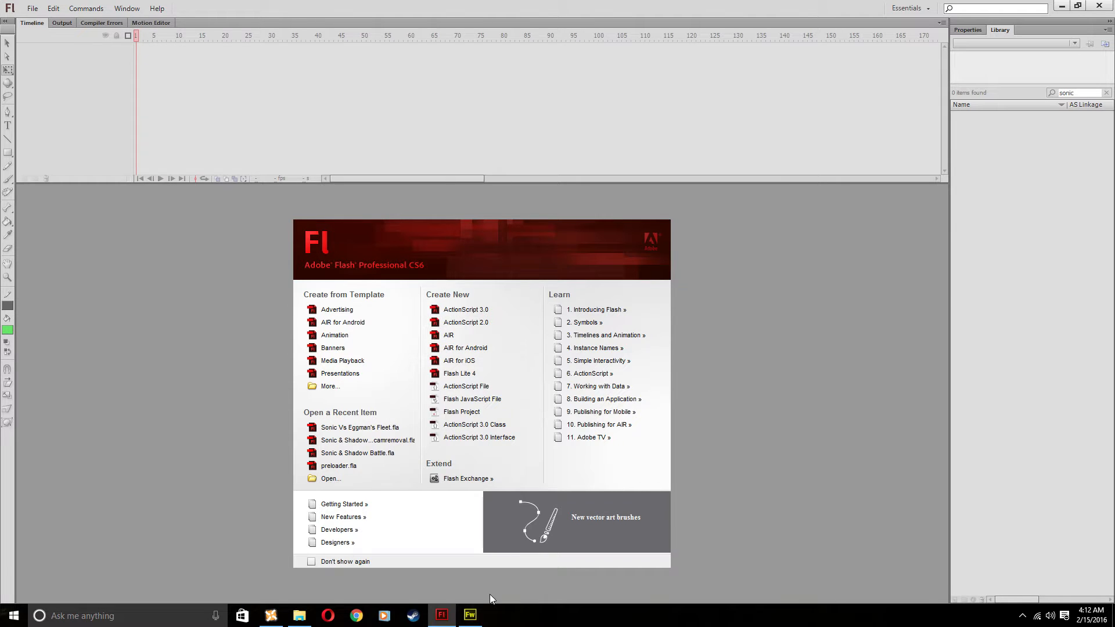
Check the Sonic sprite in Fireworks, then start a new ActionScript 2.0 Flash document.
click(469, 615)
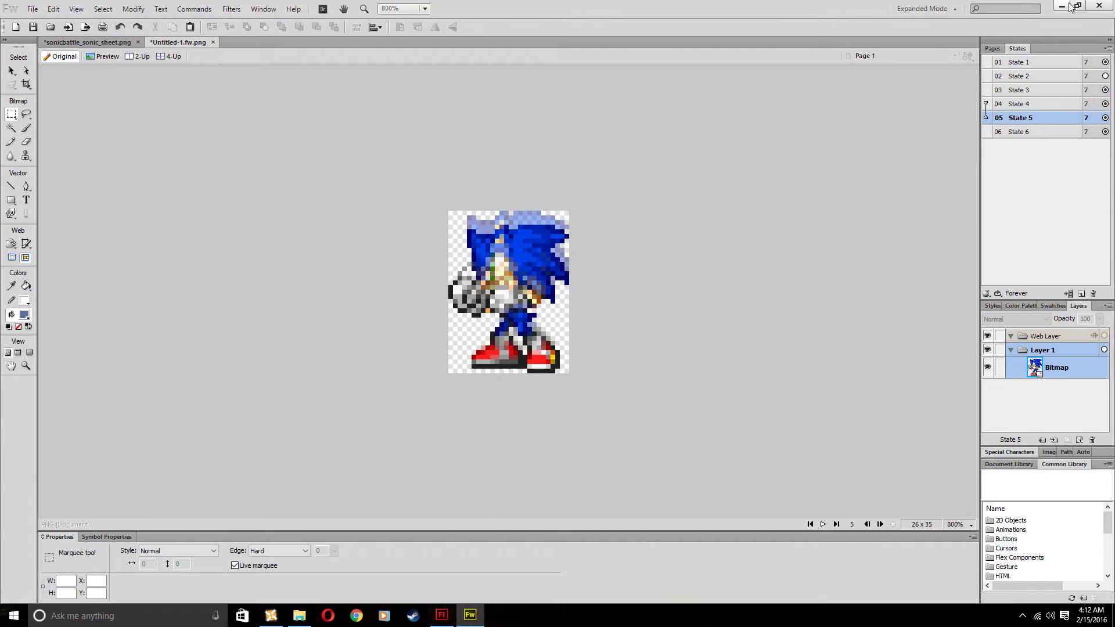
mouse_move(1064, 6)
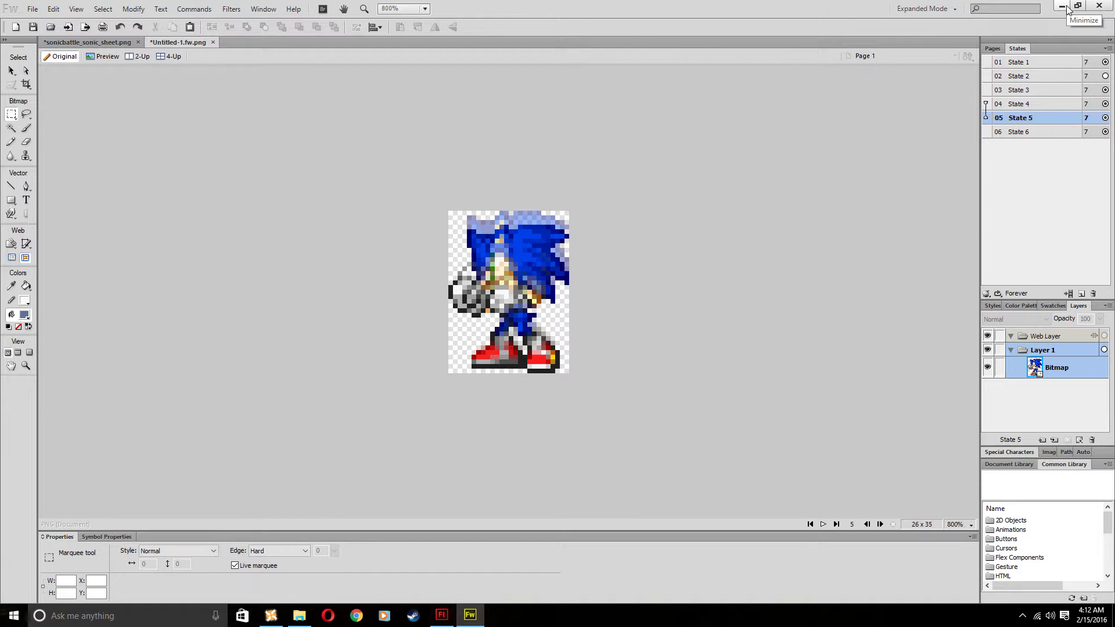
click(440, 615)
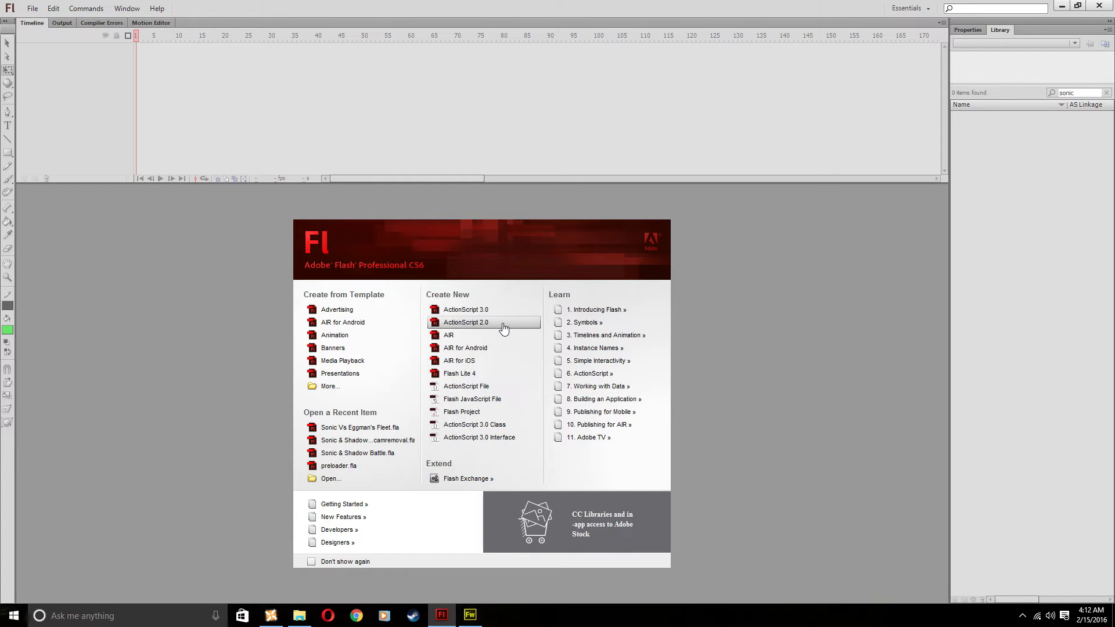
click(465, 322)
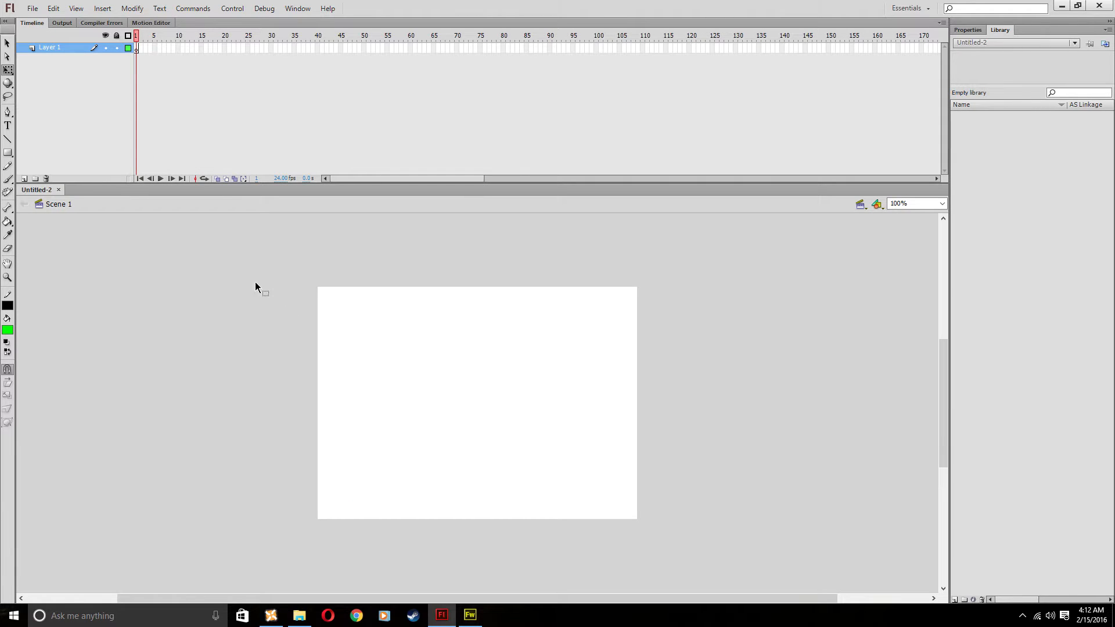
Import Sonic_run2.gif into the library and rename Symbol 1 to Sonic-running-1.
click(32, 8)
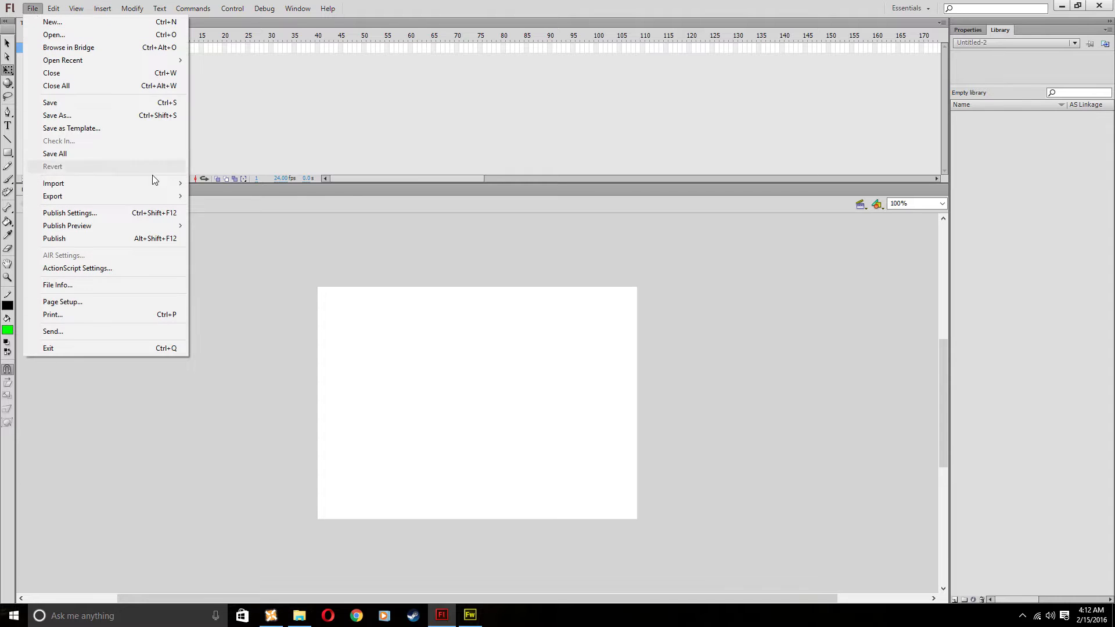
click(53, 183)
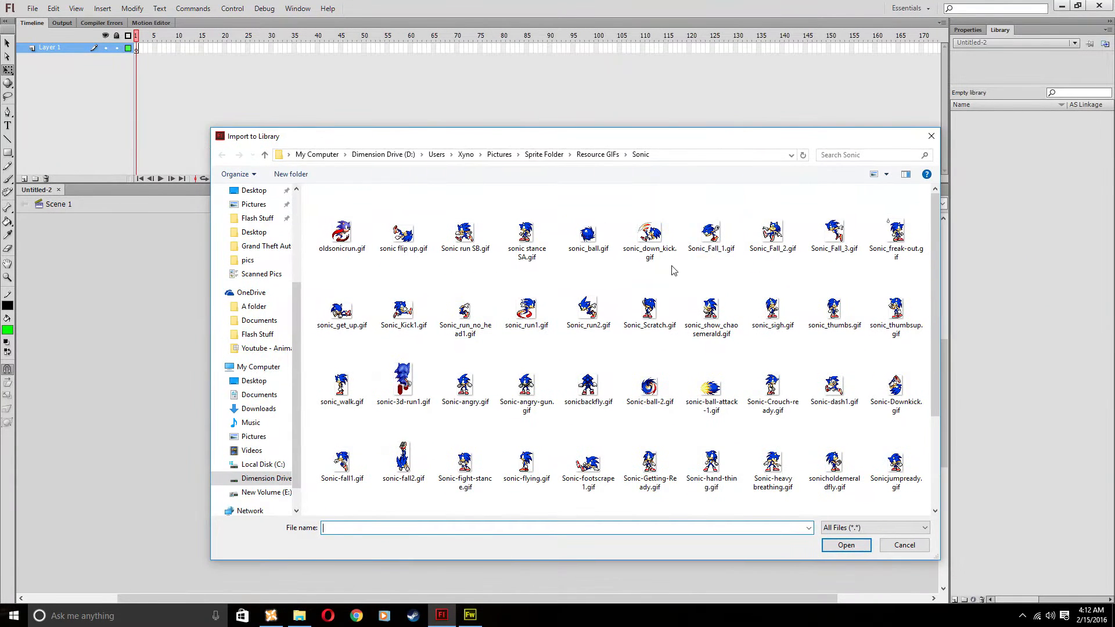
click(845, 545)
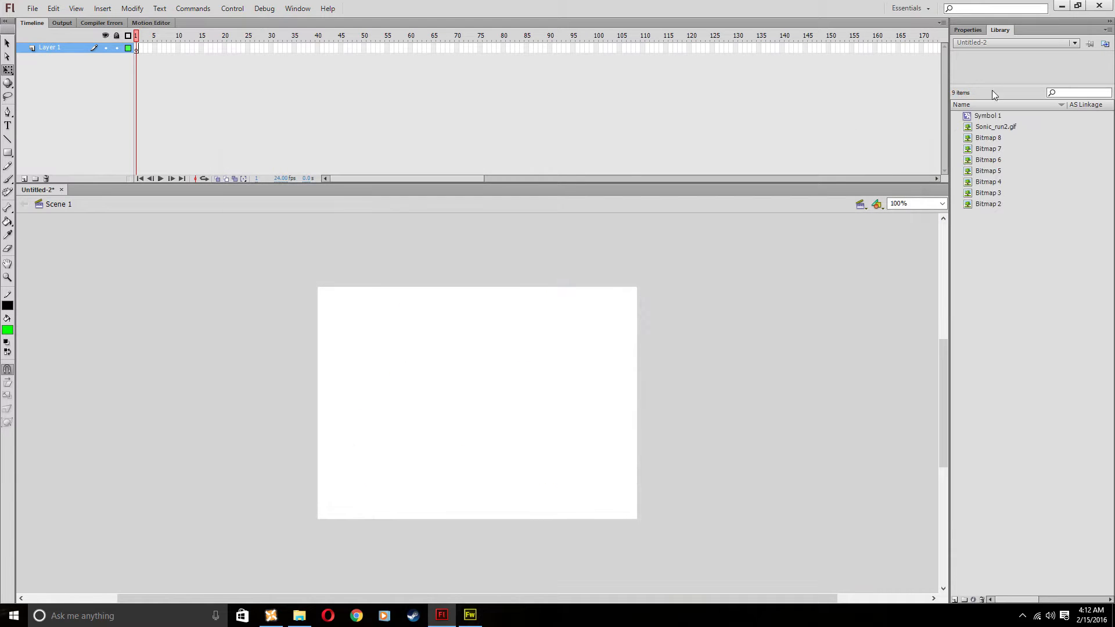
double_click(987, 115)
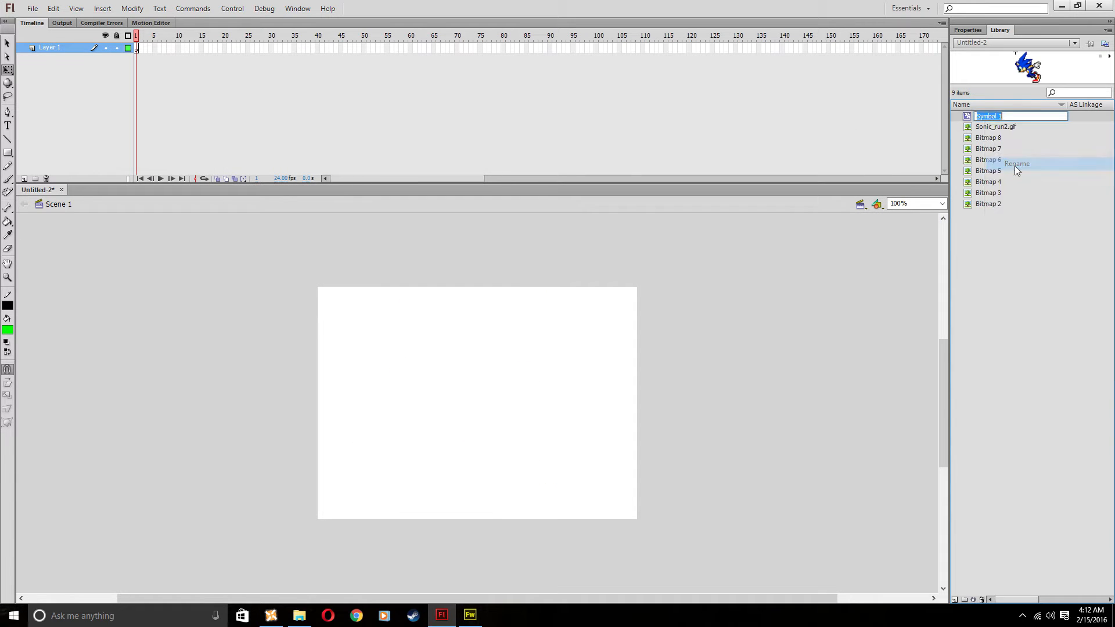
text(Sonic-running-1)
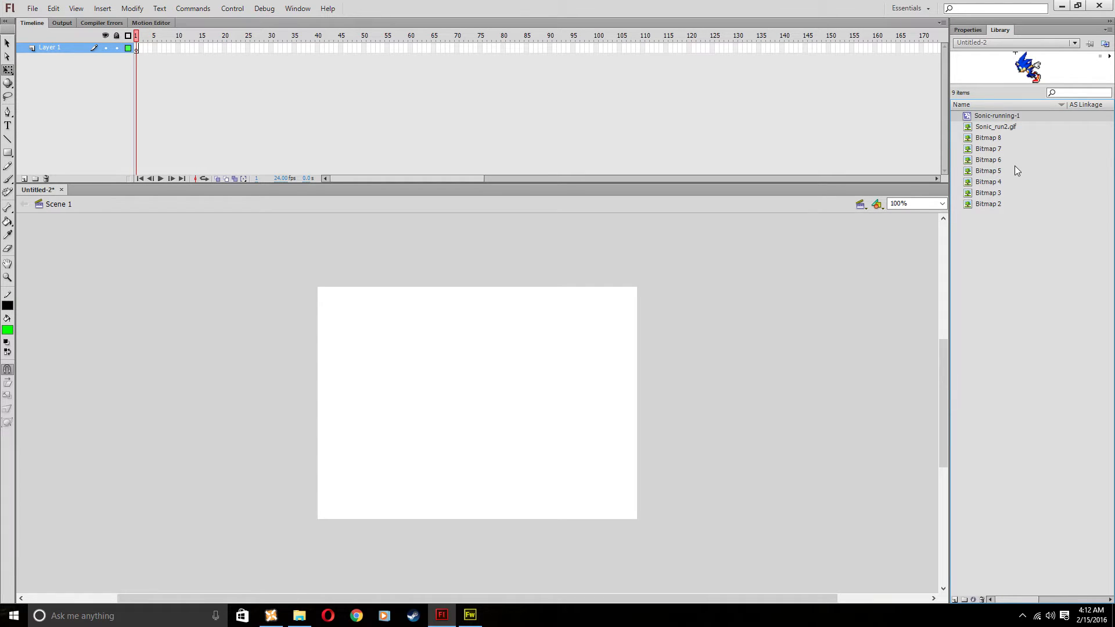
mouse_move(684, 262)
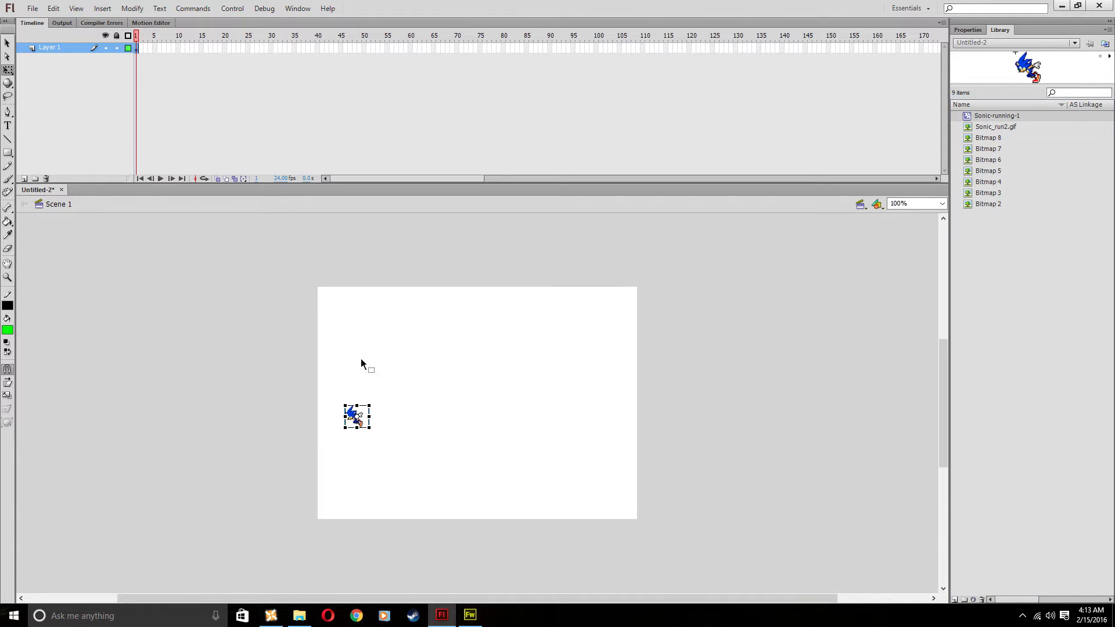
Flip the Sonic-running-1 instance horizontally on the stage and close the test preview.
click(133, 7)
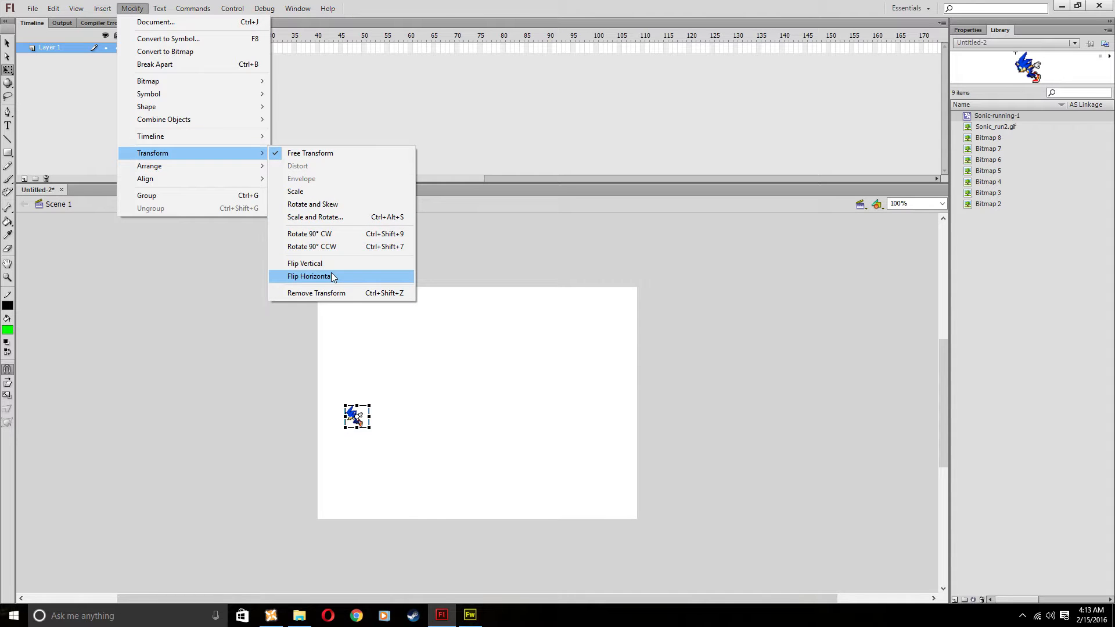
click(308, 276)
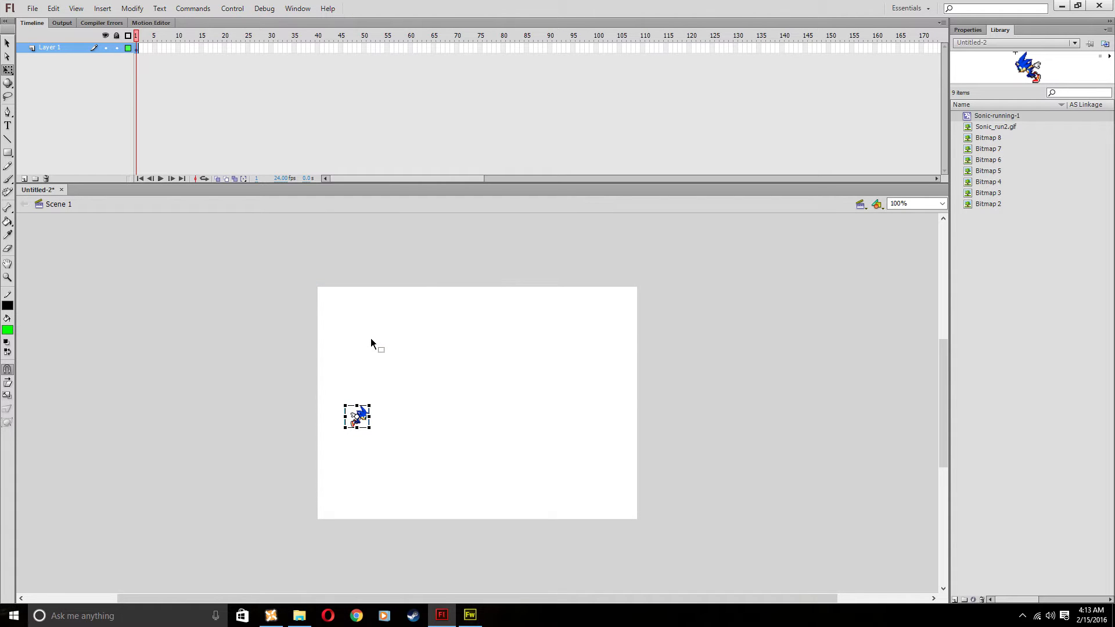
mouse_move(371, 404)
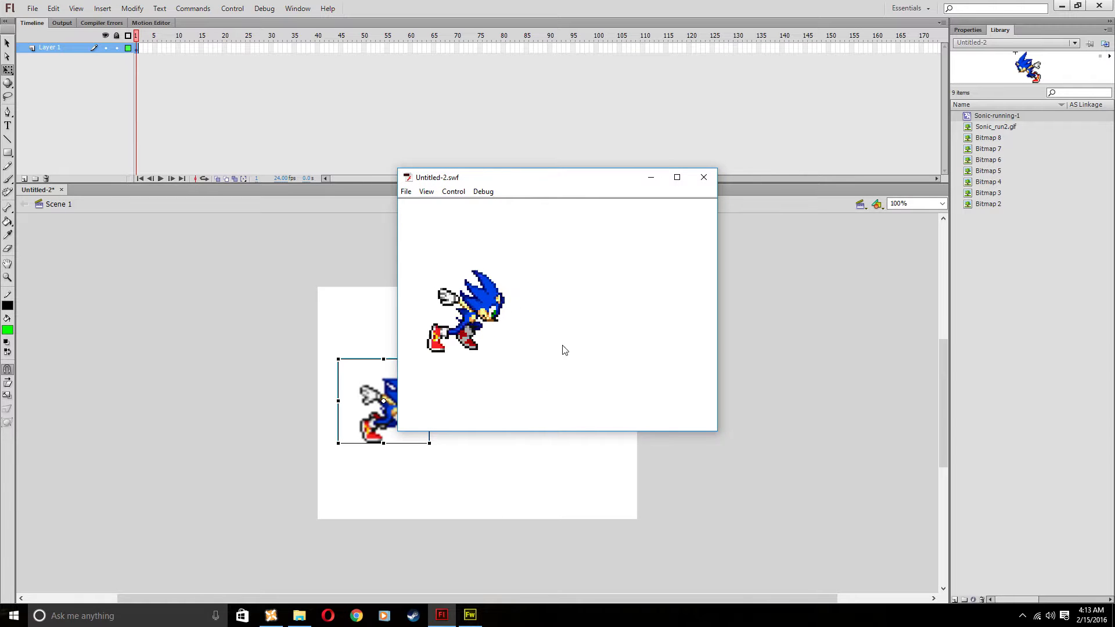
mouse_move(703, 177)
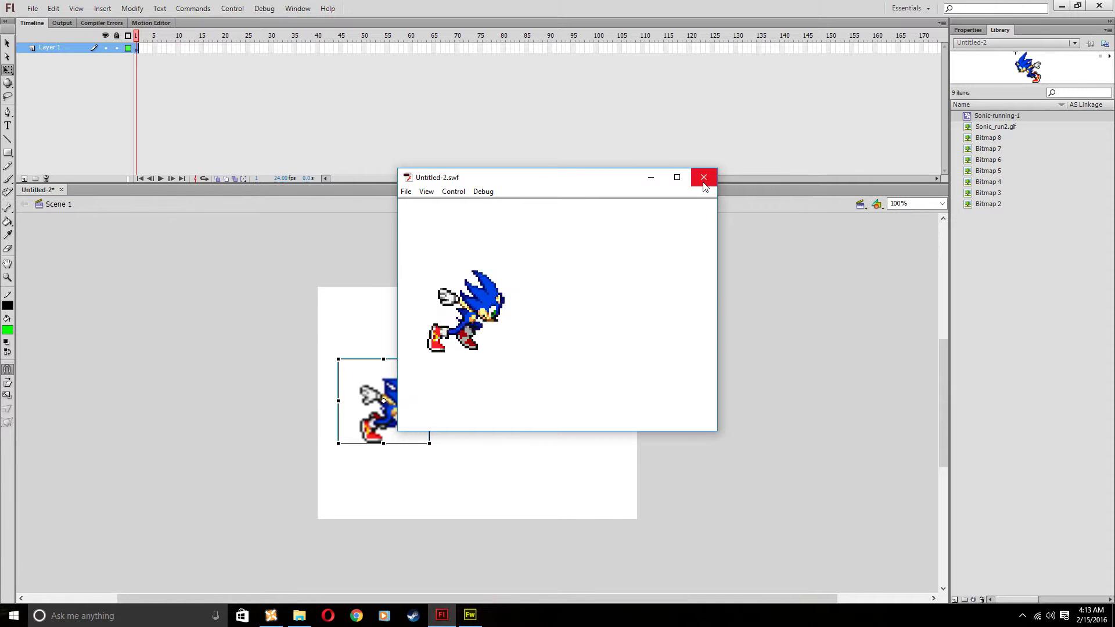
mouse_move(703, 176)
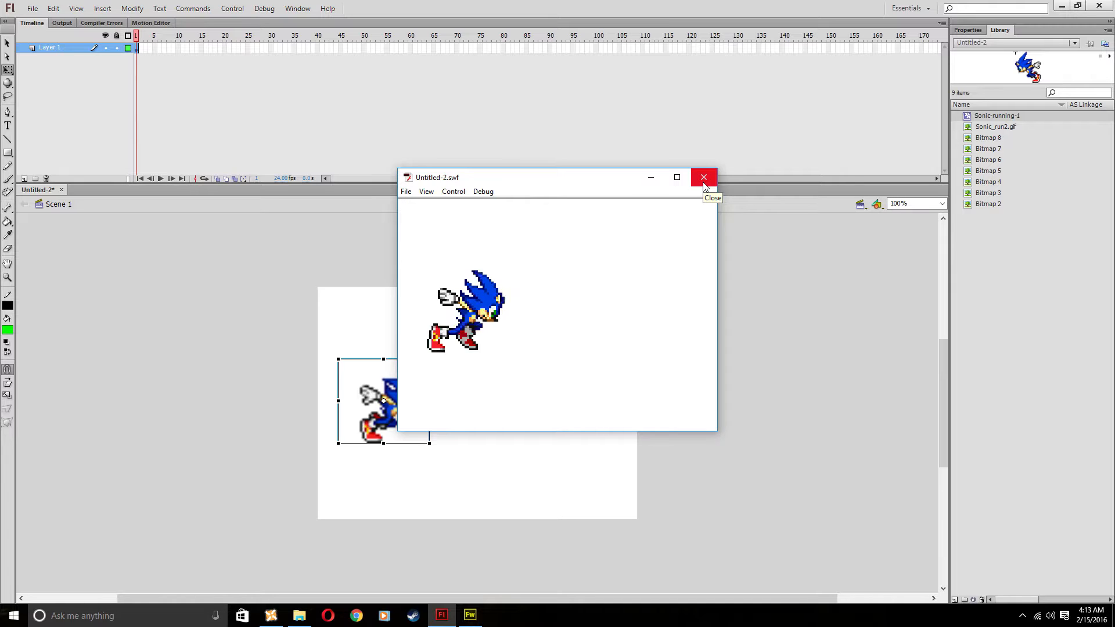
click(704, 177)
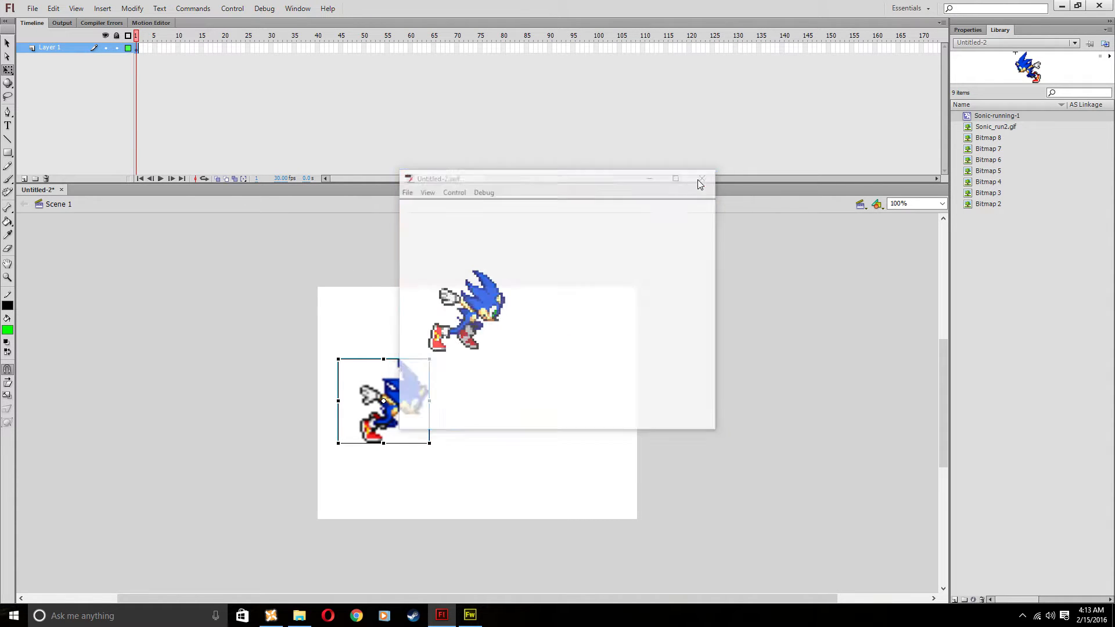
Enter the Sonic-running-1 clip for editing from the stage instance.
click(701, 178)
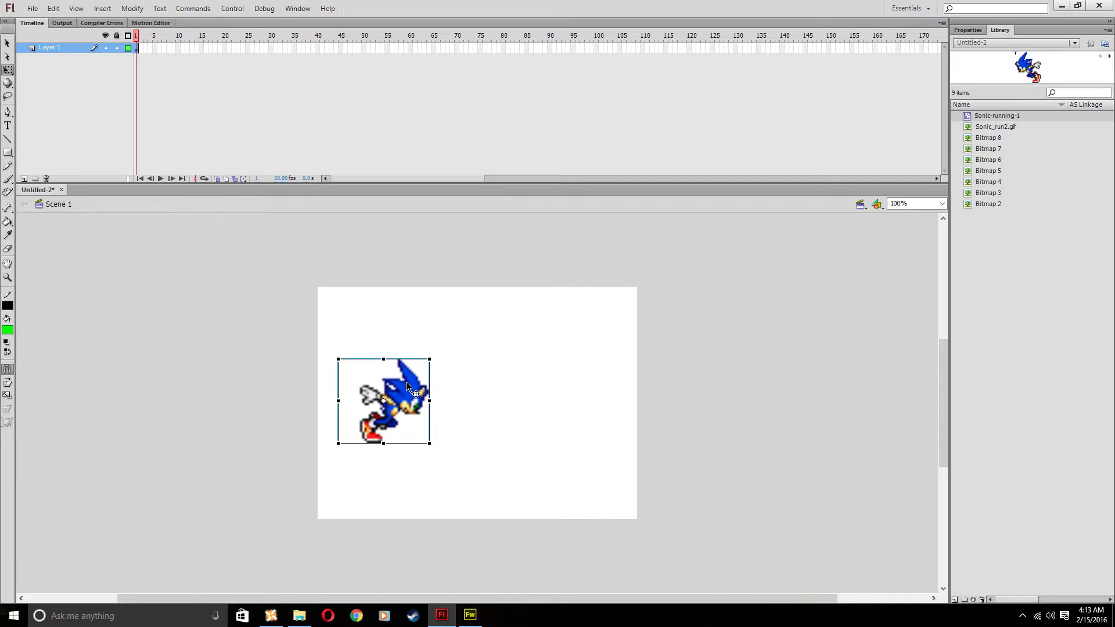
double_click(383, 400)
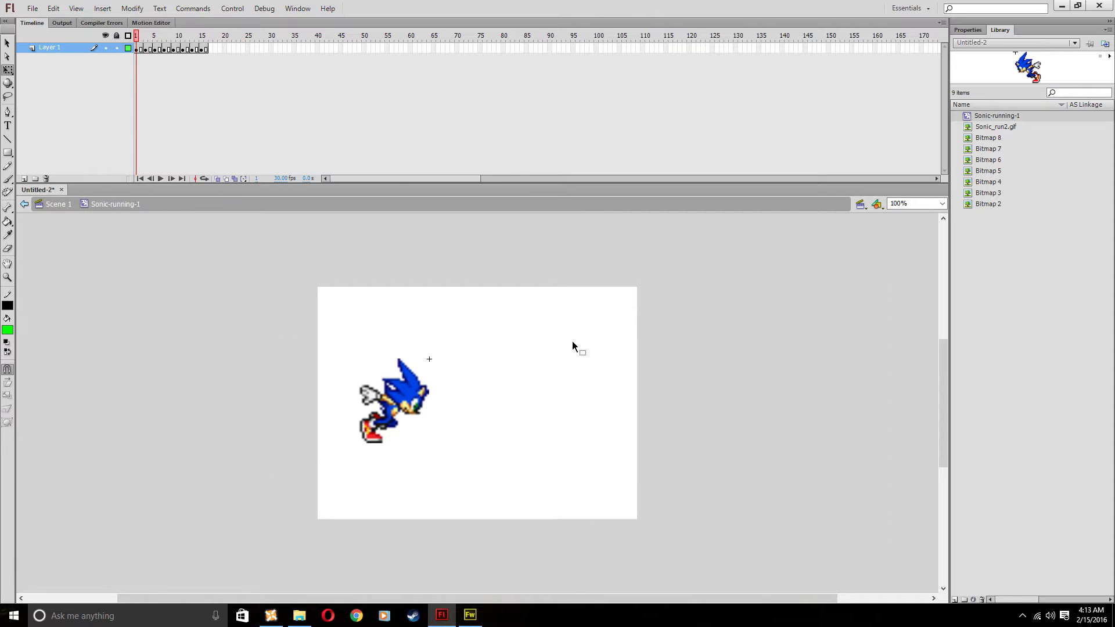
click(395, 398)
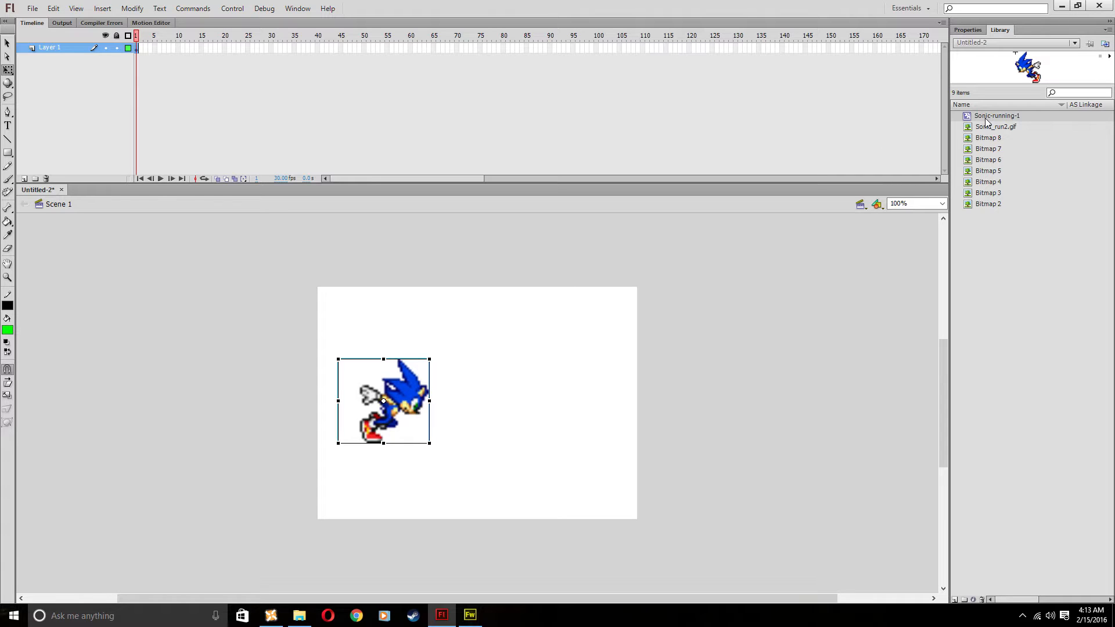
mouse_move(772, 254)
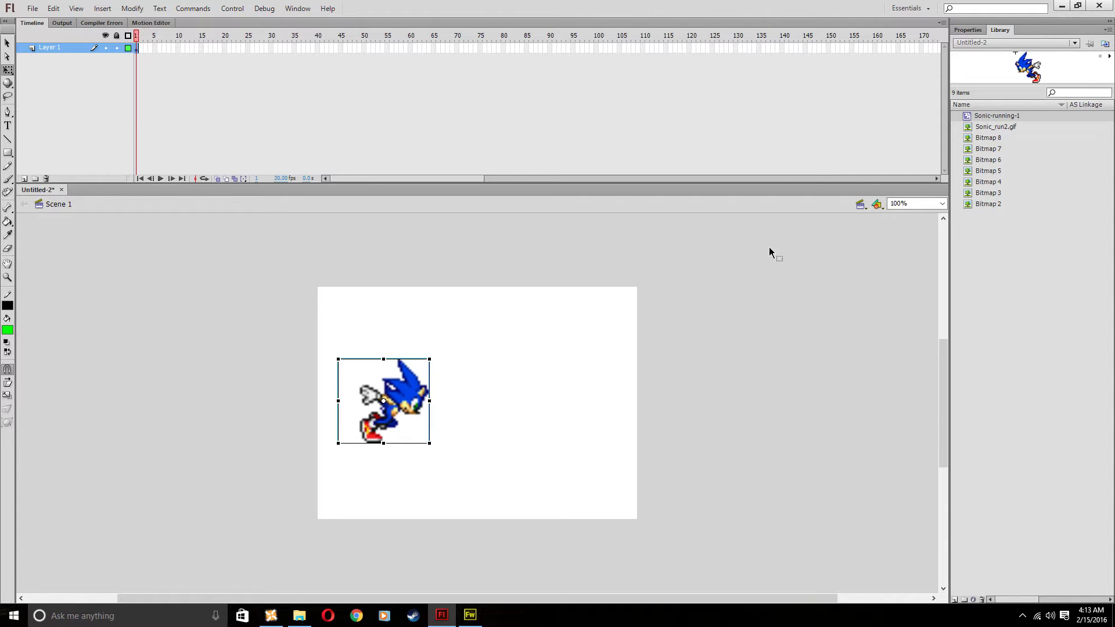
mouse_move(391, 386)
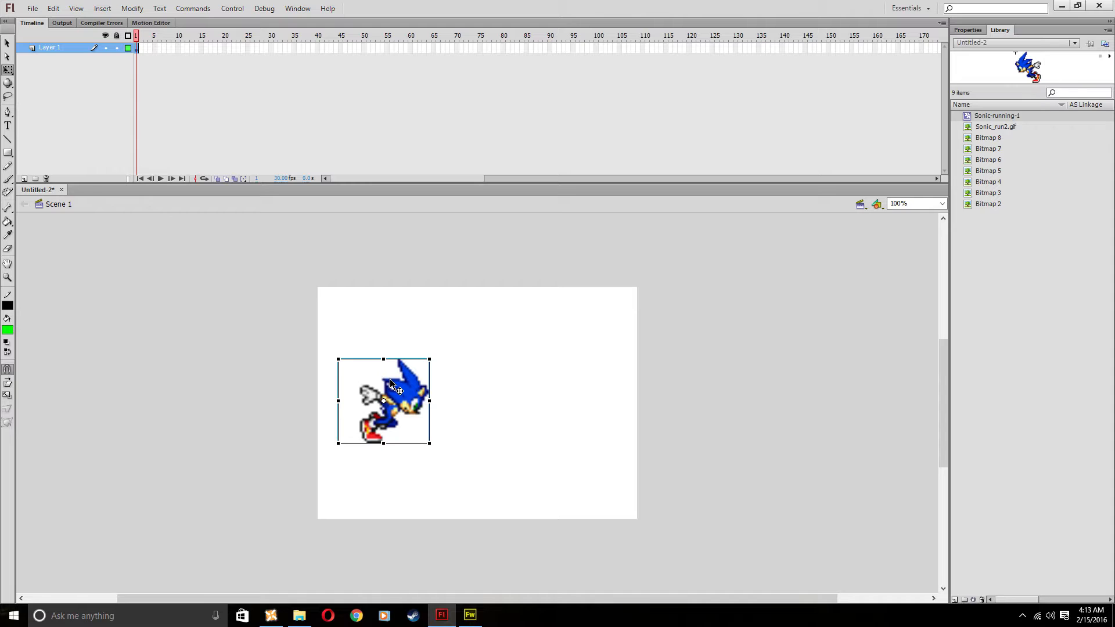
right_click(136, 47)
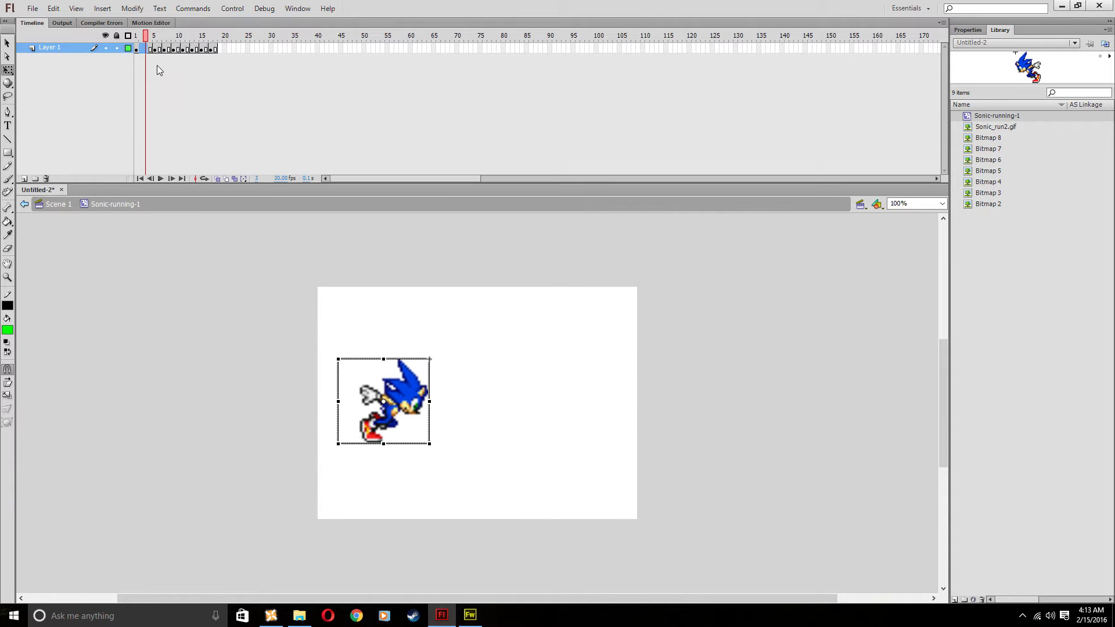
Remove a selection of frames from the clip's running animation.
right_click(147, 48)
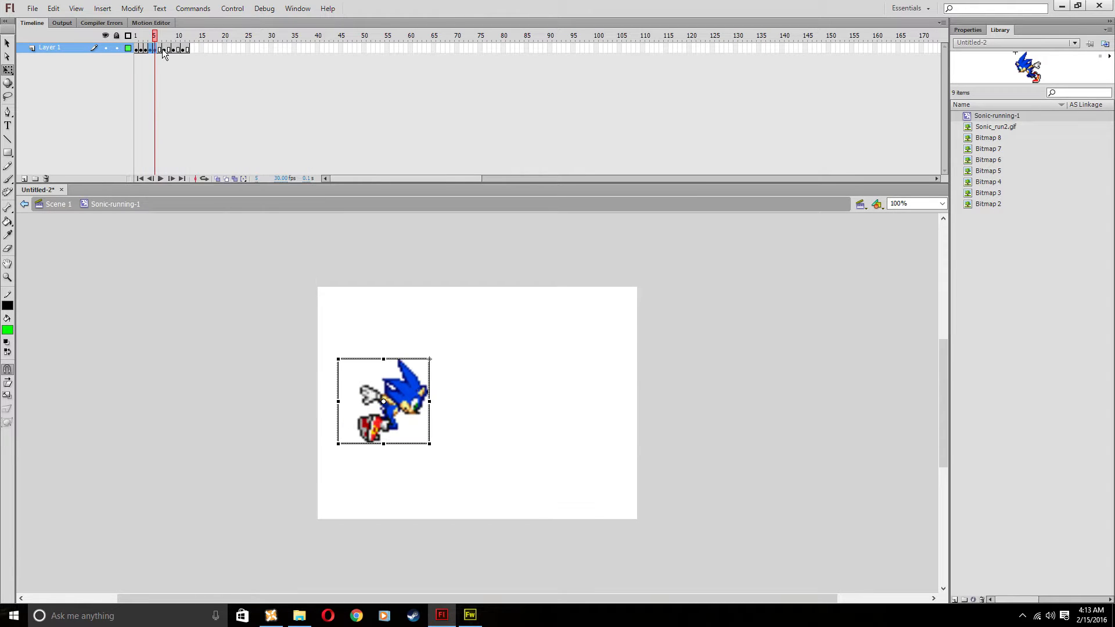
click(163, 48)
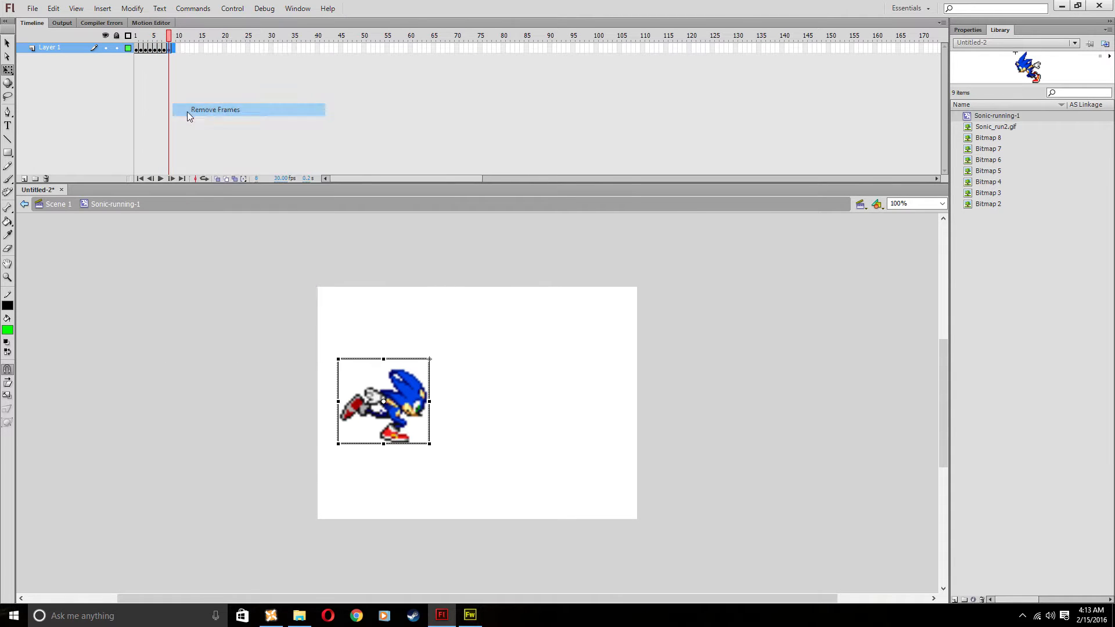
click(470, 616)
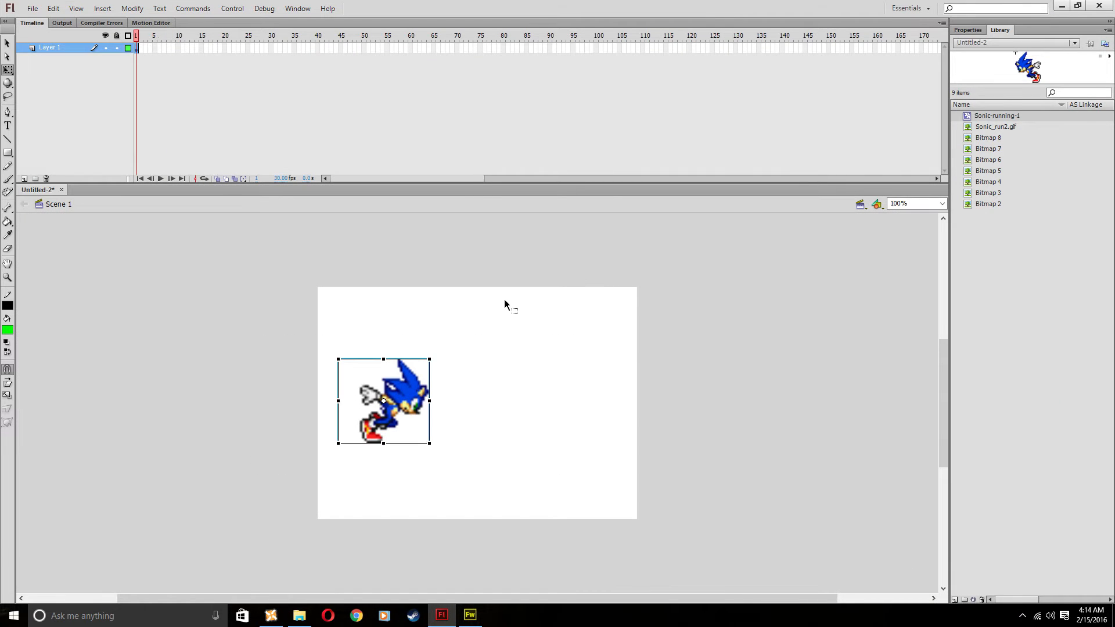
mouse_move(504, 315)
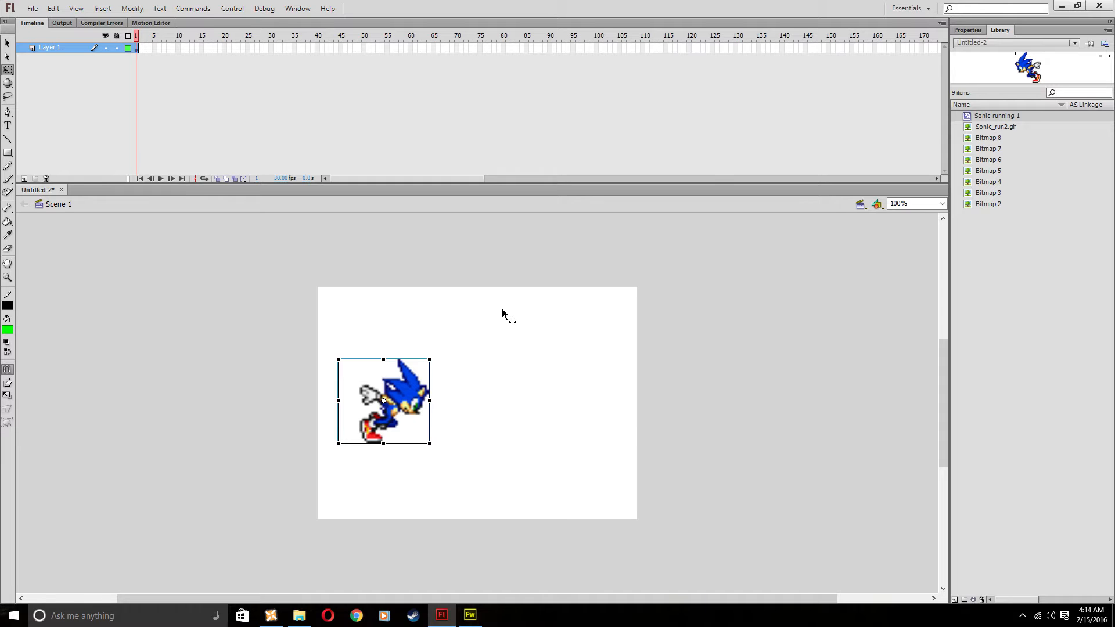
Preview the trimmed Sonic animation with Ctrl+Enter and close the player.
key(ctrl+Return)
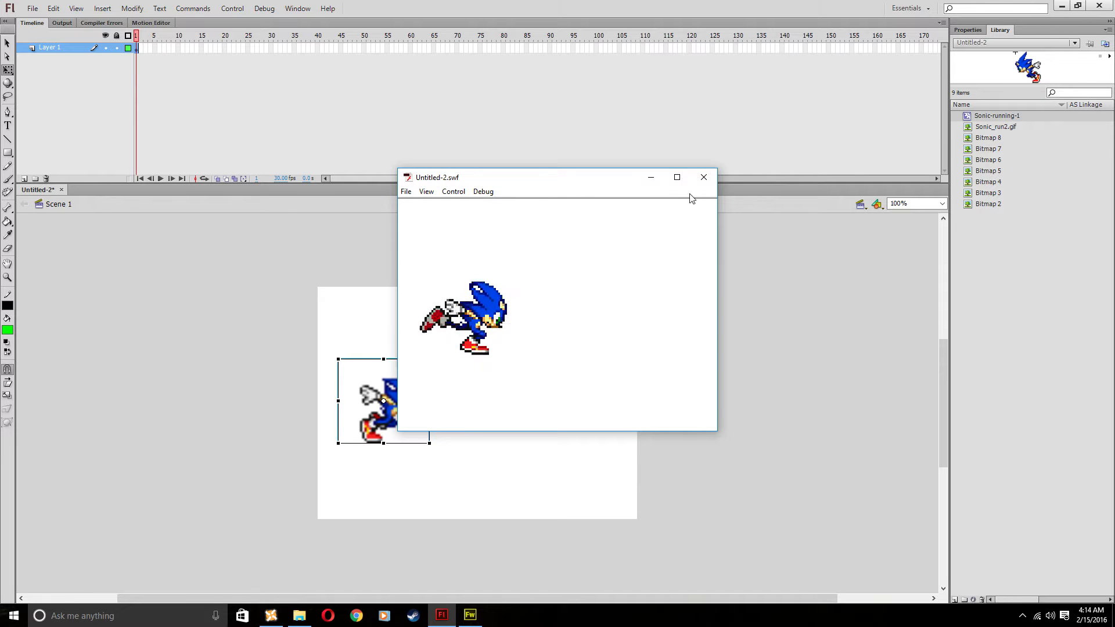
click(703, 177)
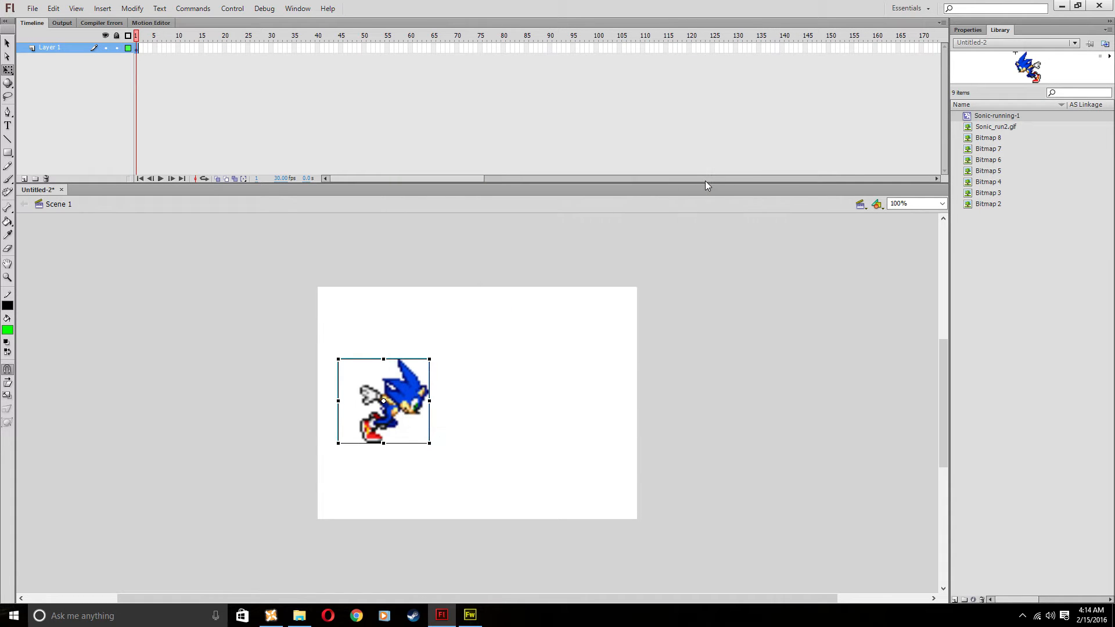
mouse_move(558, 271)
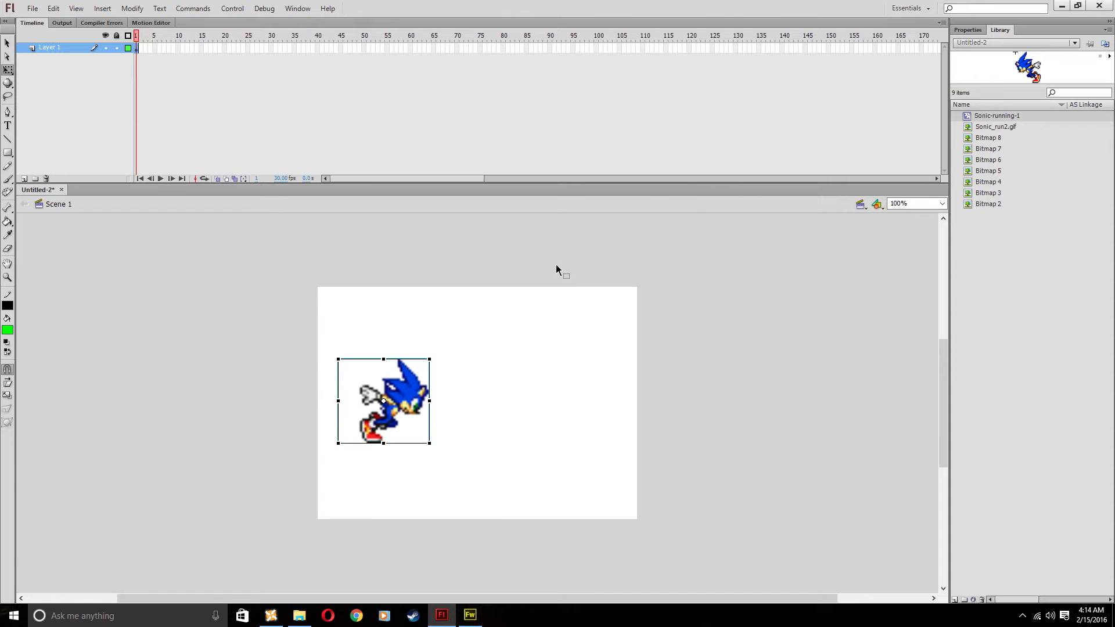
mouse_move(440, 356)
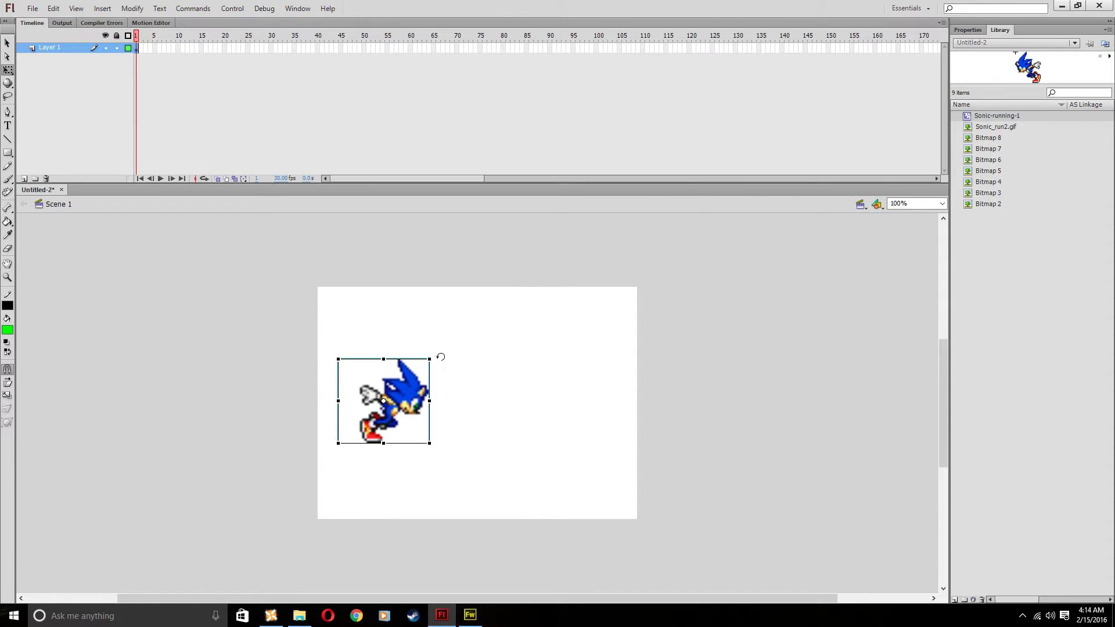
mouse_move(423, 419)
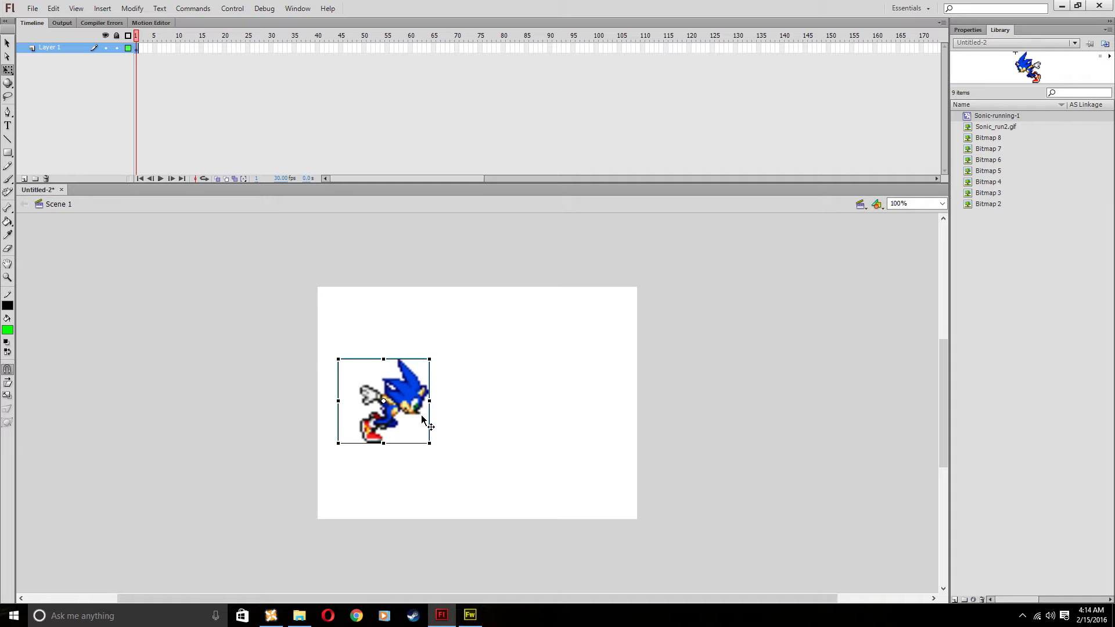
mouse_move(408, 381)
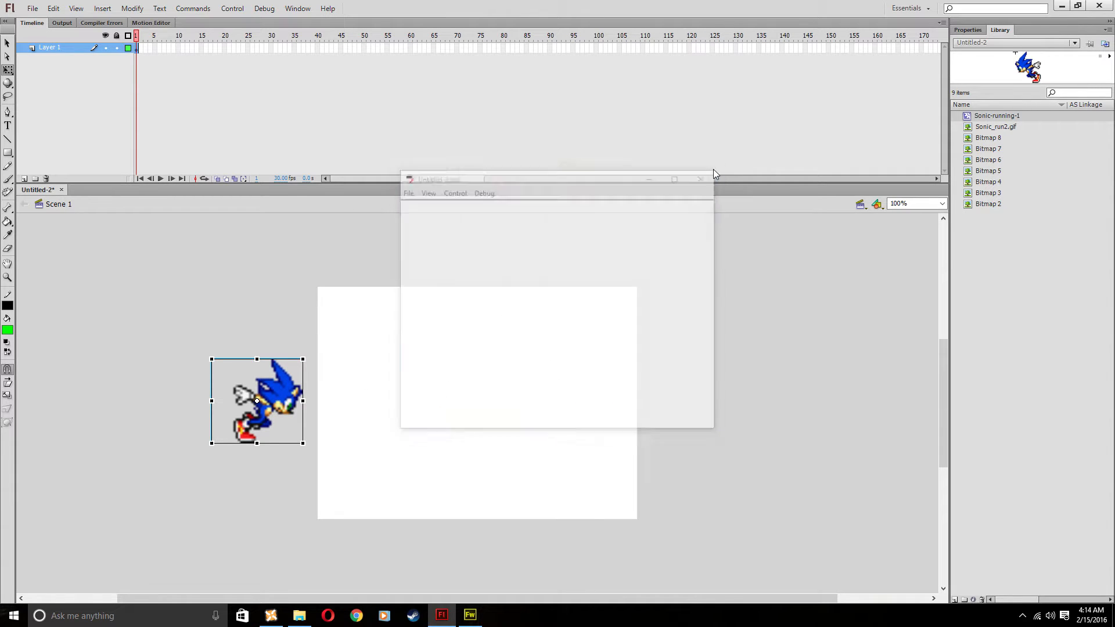
Insert a keyframe at frame 30 on Sonic's Layer 1.
click(699, 178)
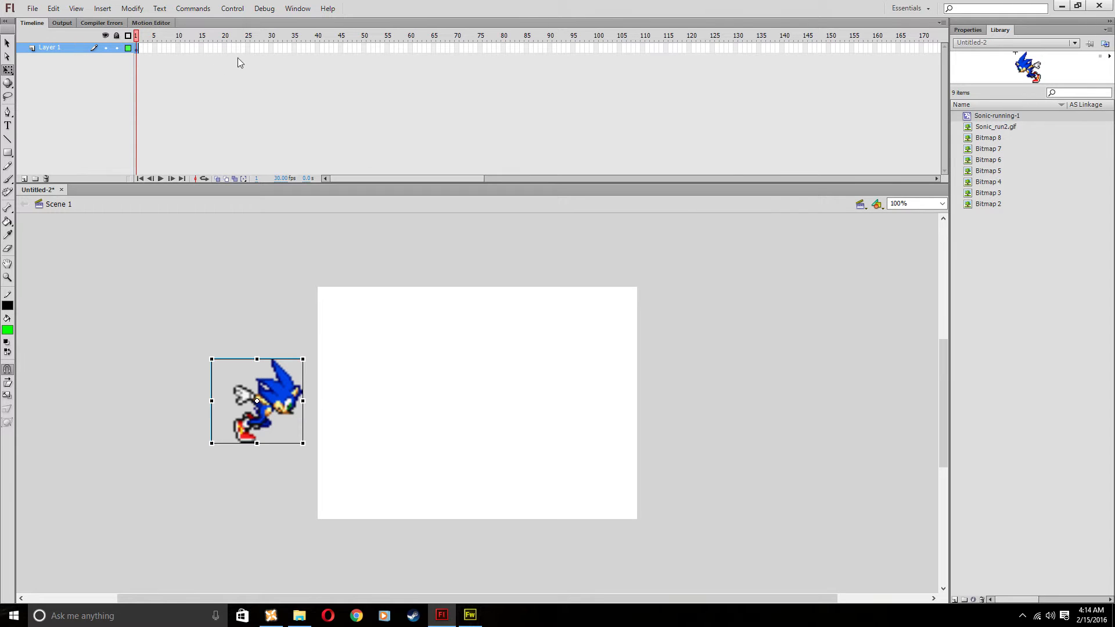
mouse_move(398, 89)
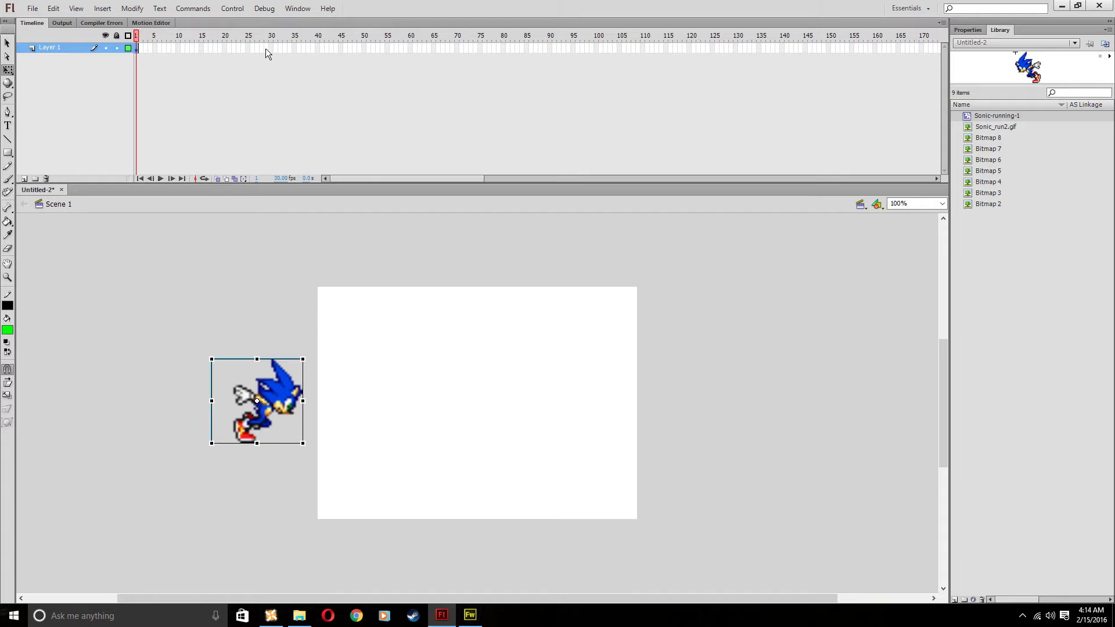
right_click(272, 49)
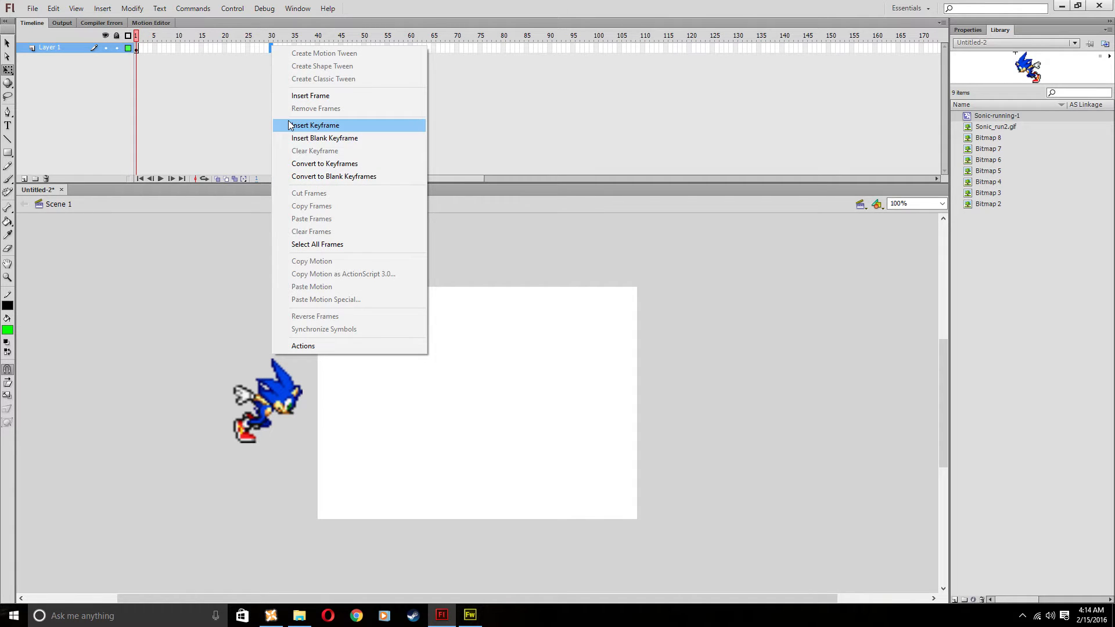
click(314, 125)
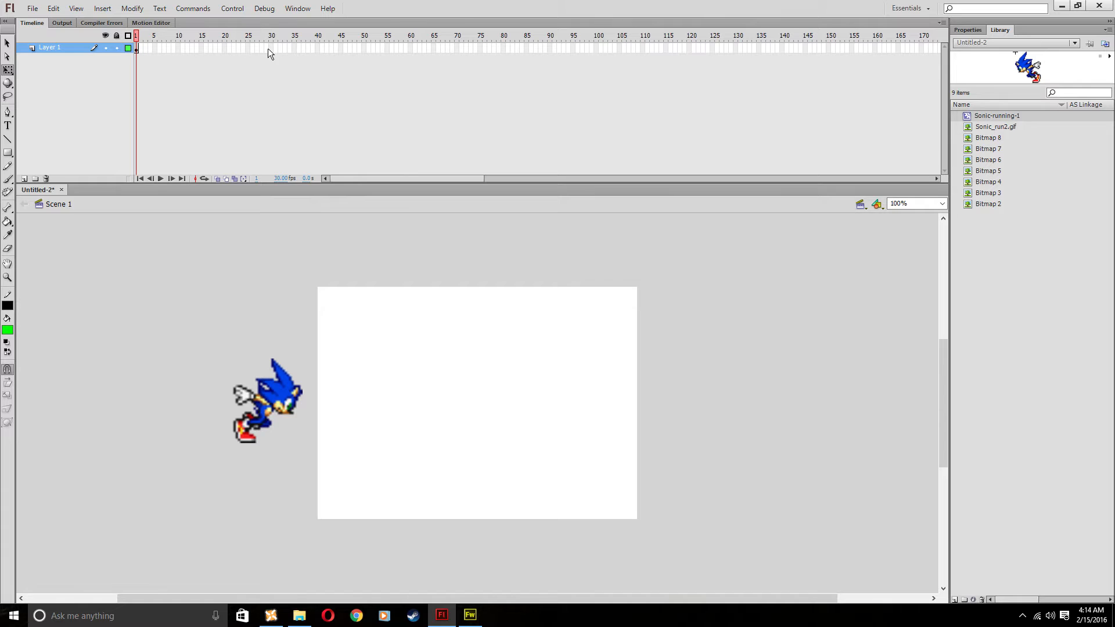
right_click(270, 54)
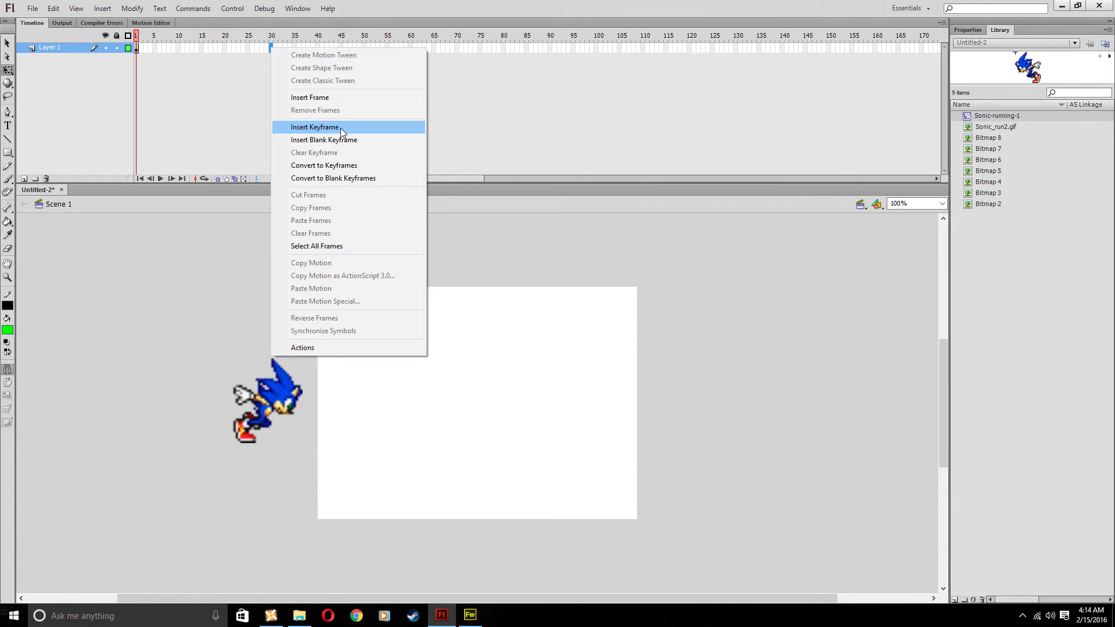
click(314, 126)
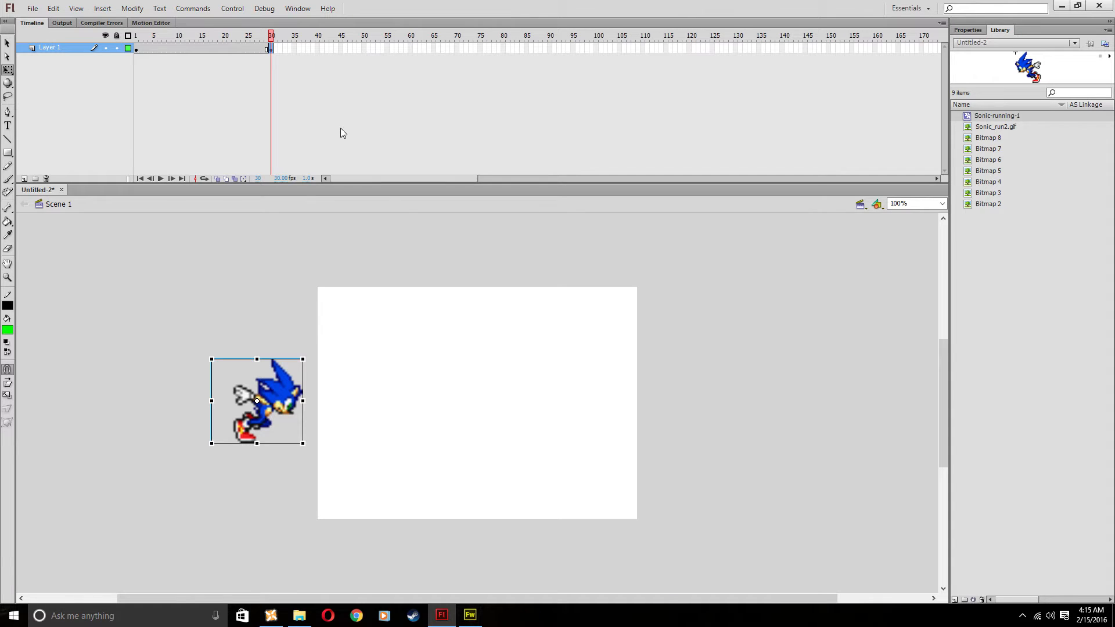
mouse_move(283, 48)
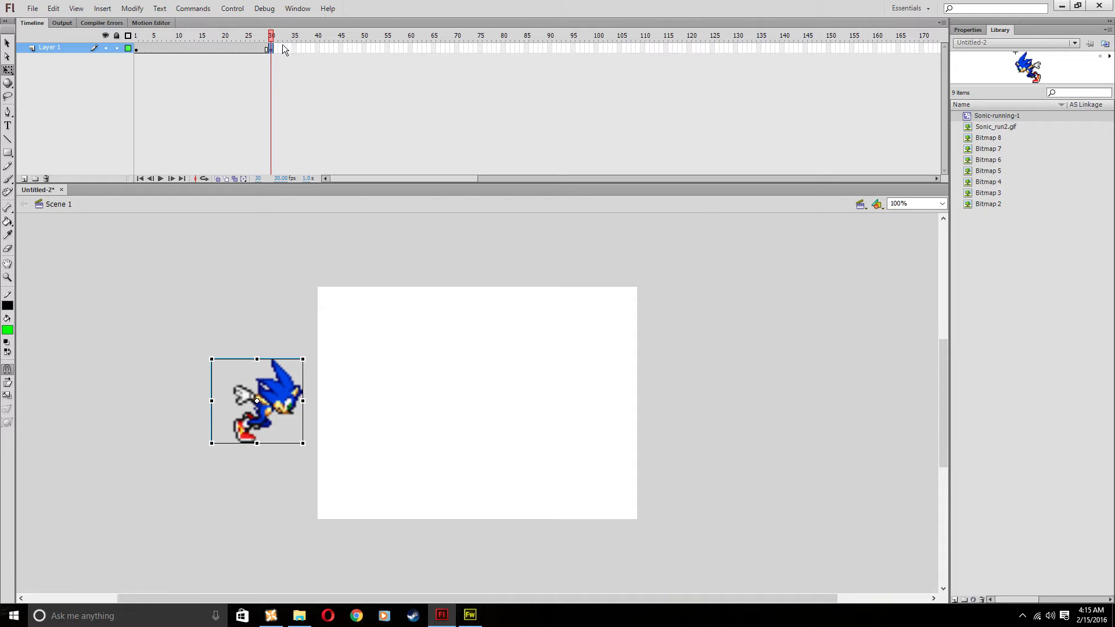
Place Sonic past the stage's right edge at frame 30, test it, and close the preview.
right_click(269, 49)
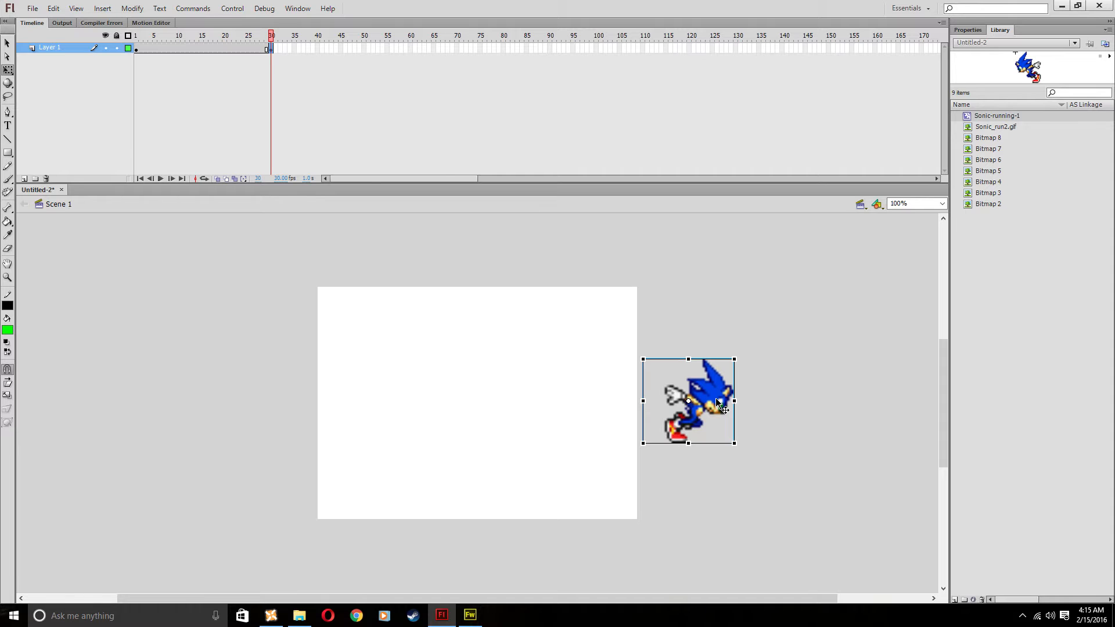
mouse_move(723, 250)
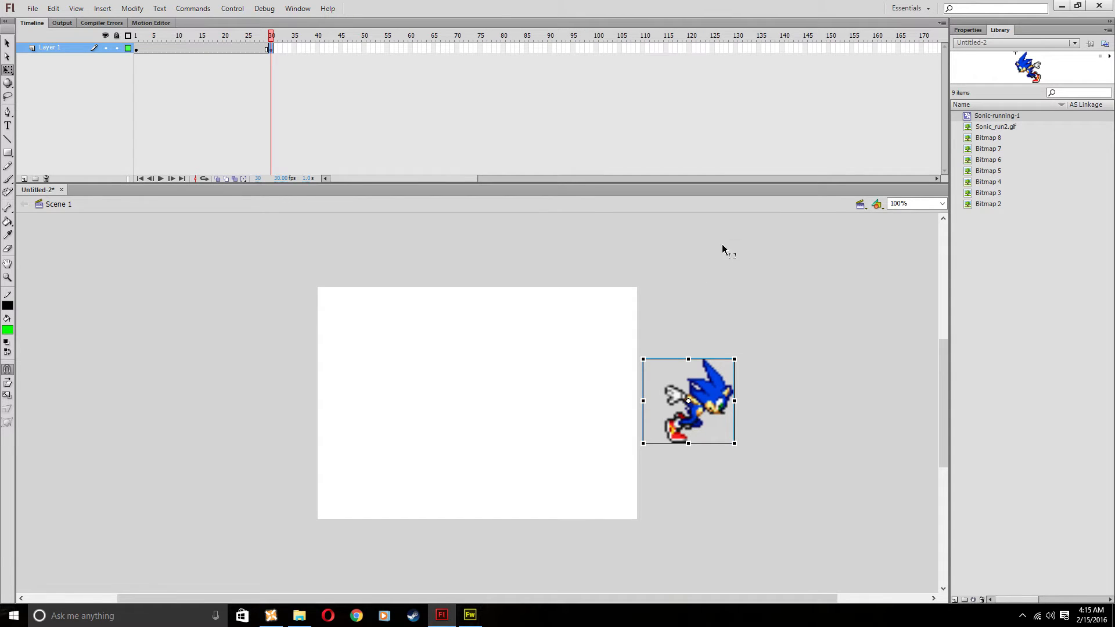
mouse_move(811, 380)
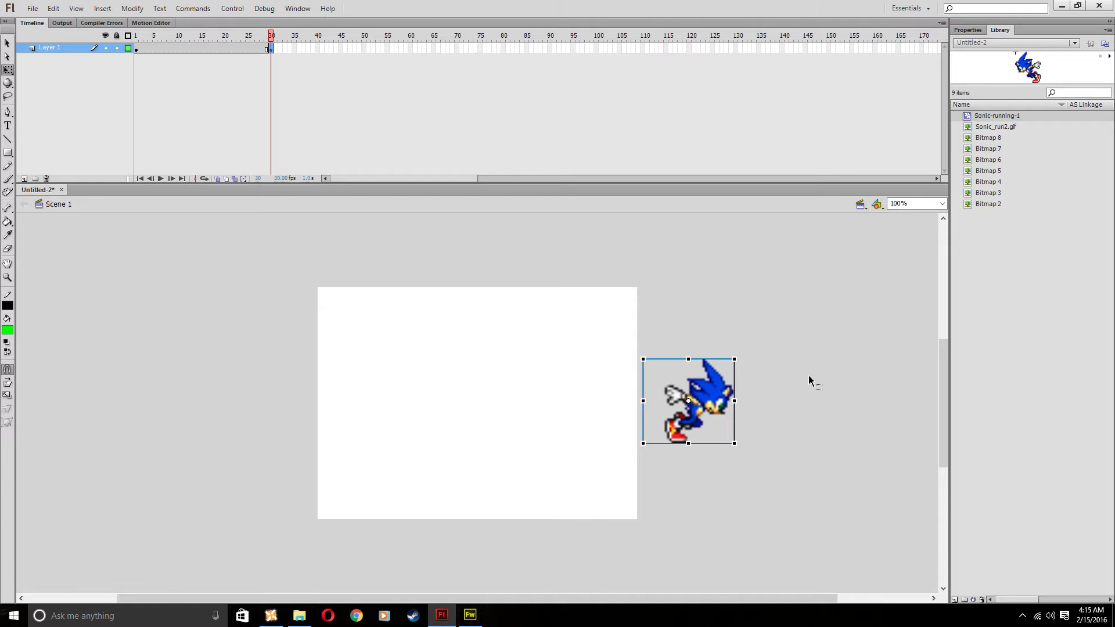
mouse_move(806, 367)
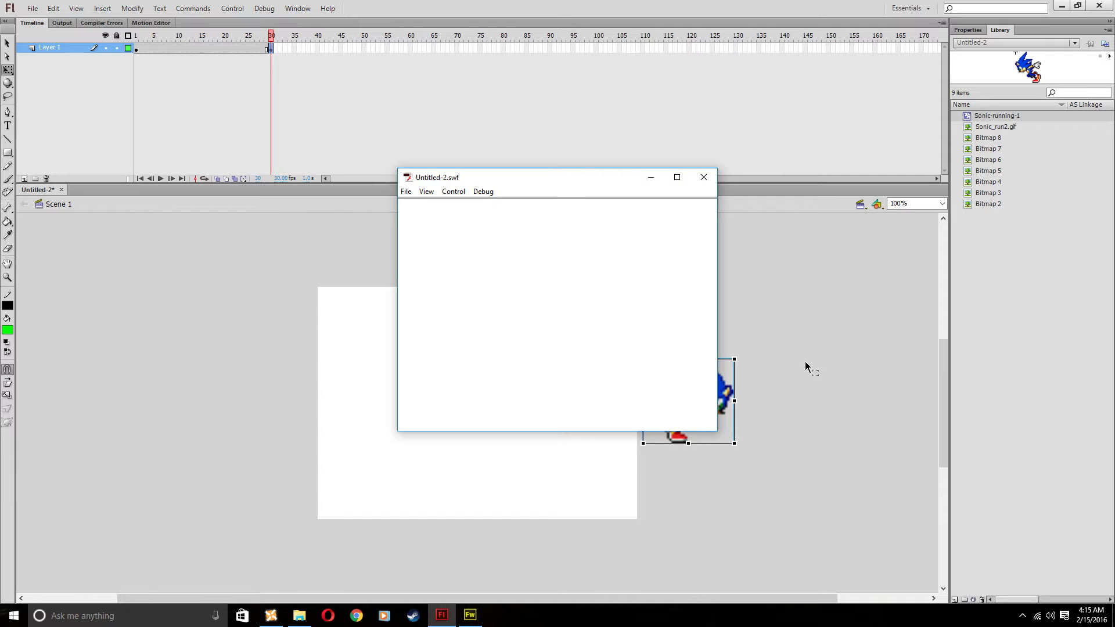
click(703, 178)
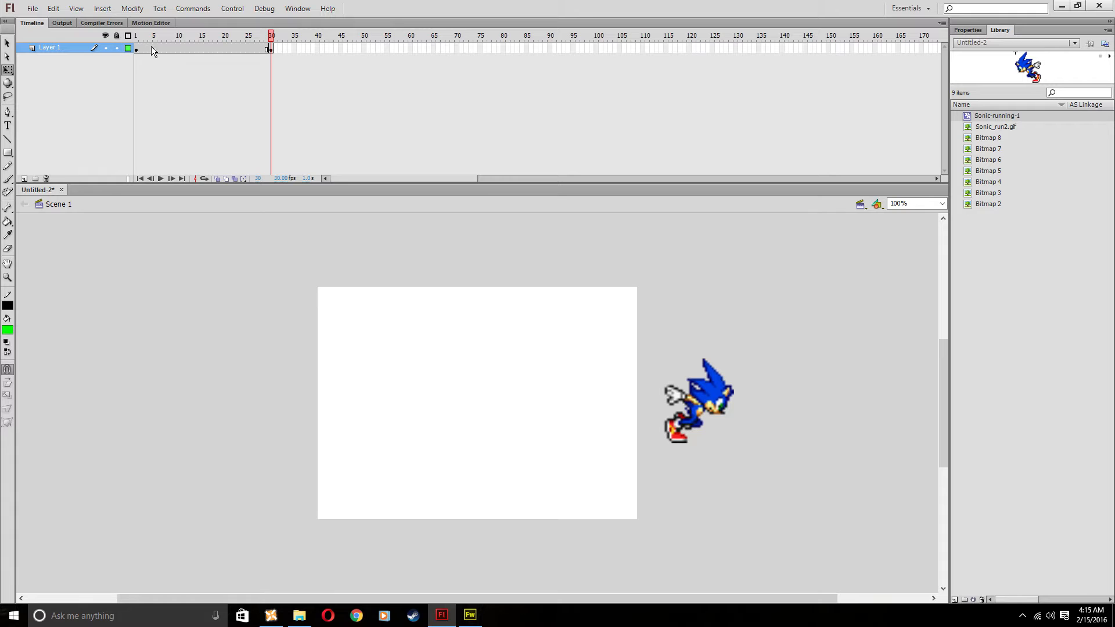
right_click(269, 45)
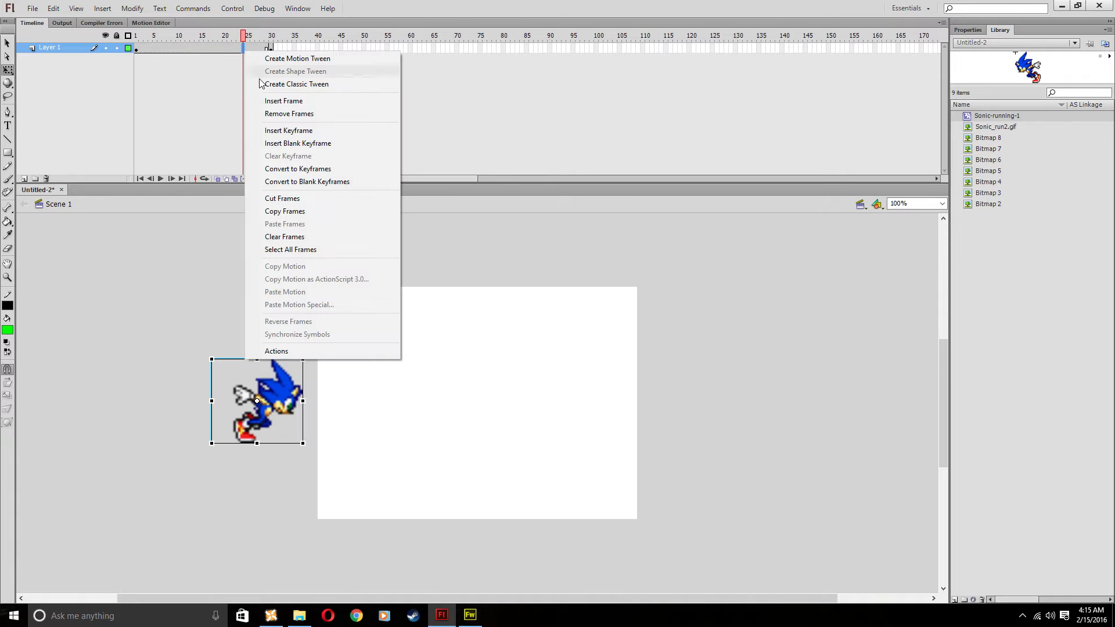
mouse_move(297, 83)
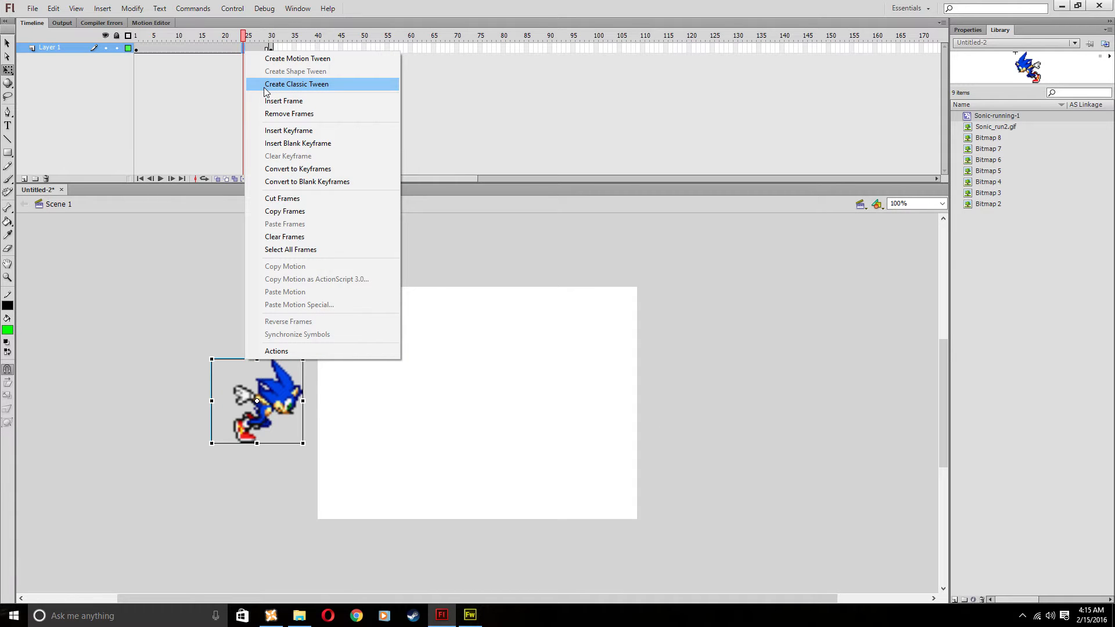
Create a classic tween across frames 1–30 and scrub mid-tween frames to check Sonic's motion.
click(297, 84)
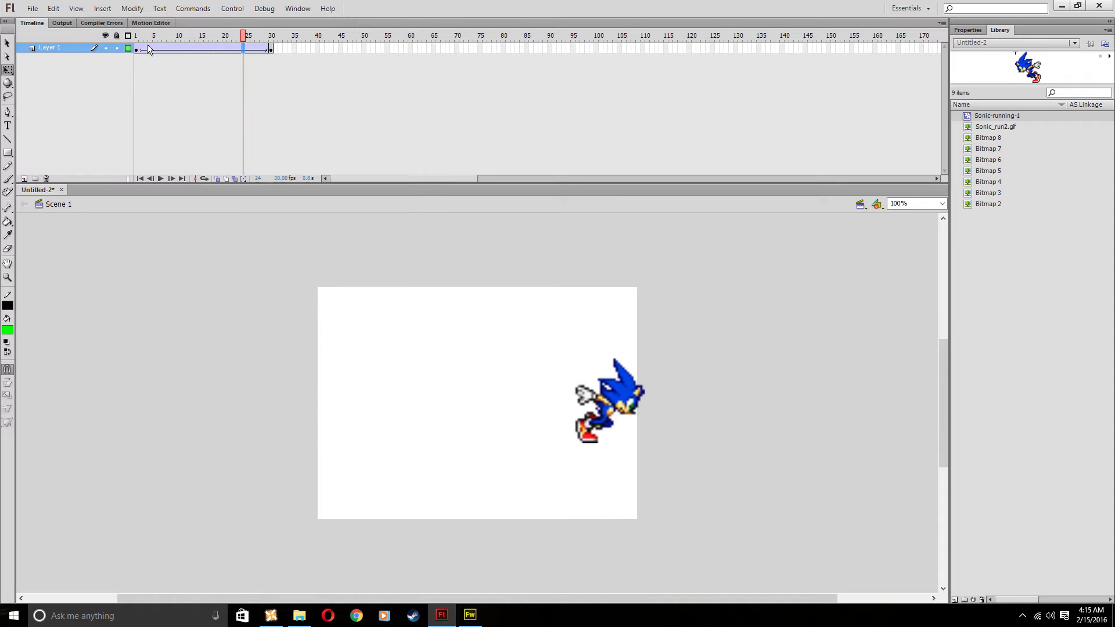
mouse_move(180, 56)
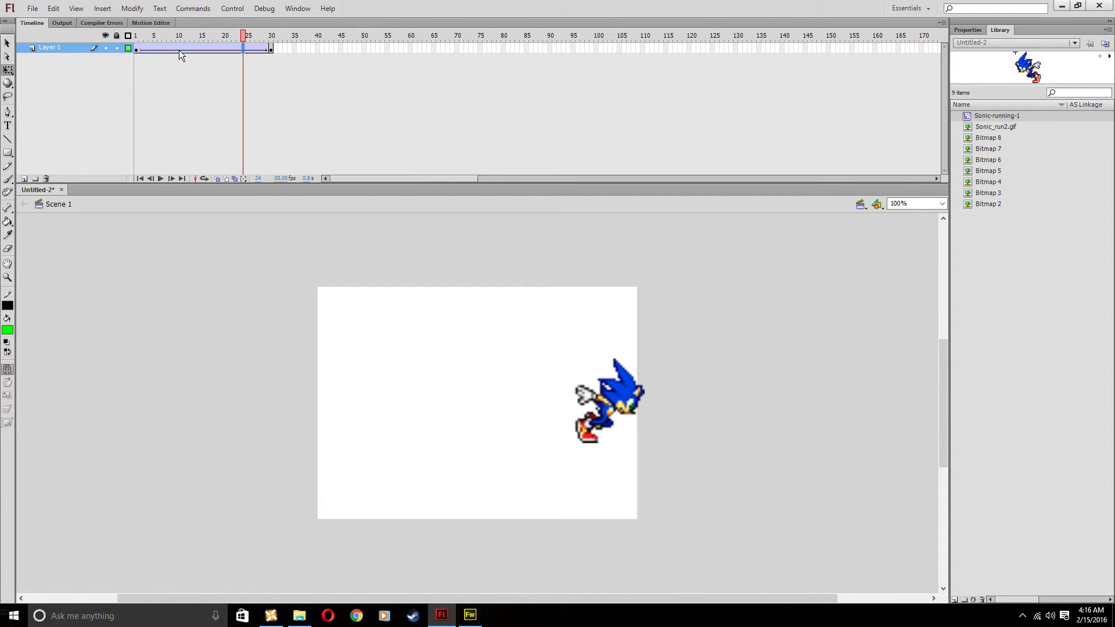
mouse_move(169, 54)
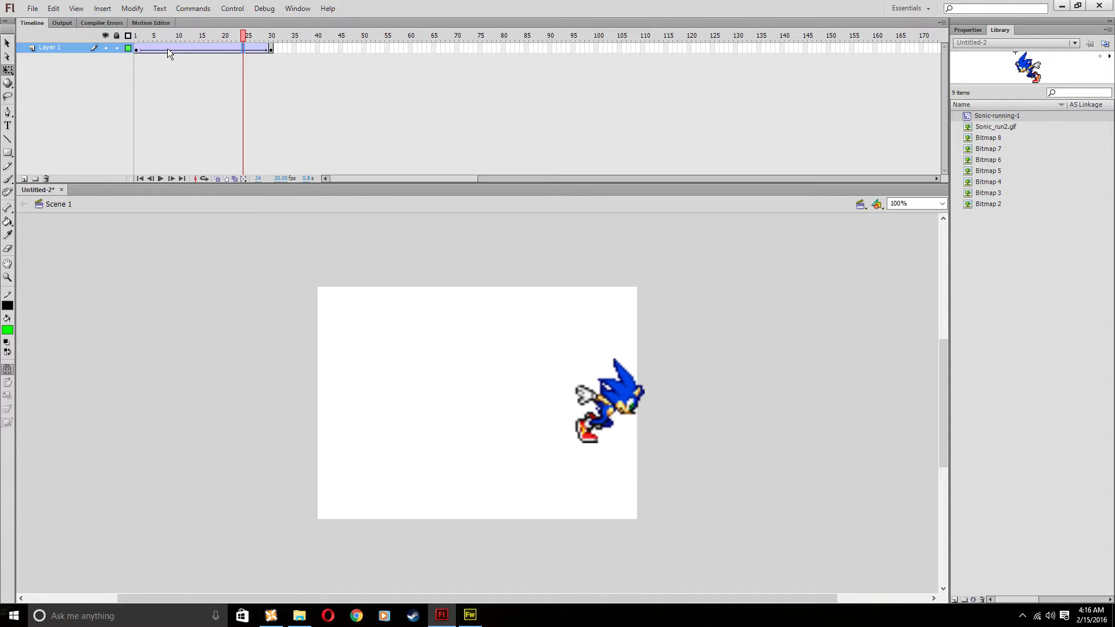
click(238, 35)
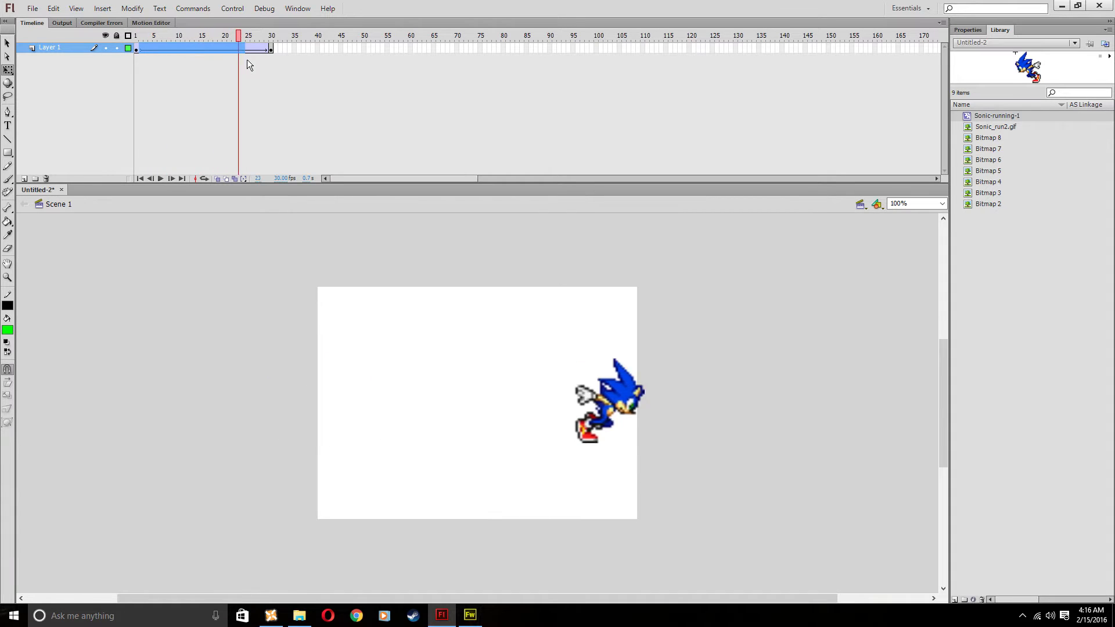
click(201, 36)
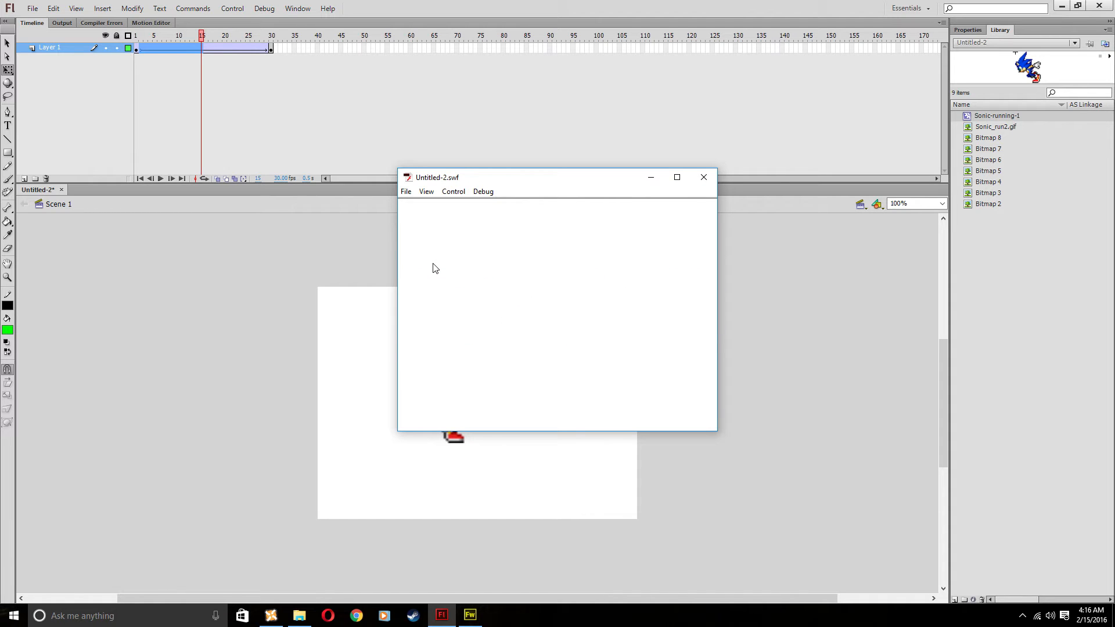
mouse_move(644, 136)
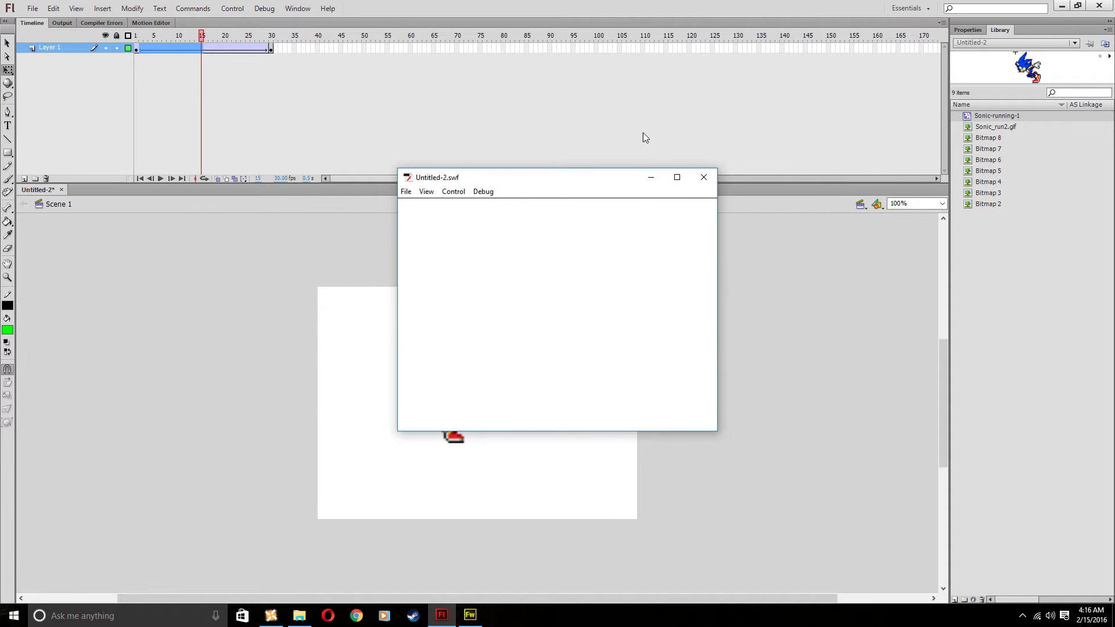
mouse_move(716, 192)
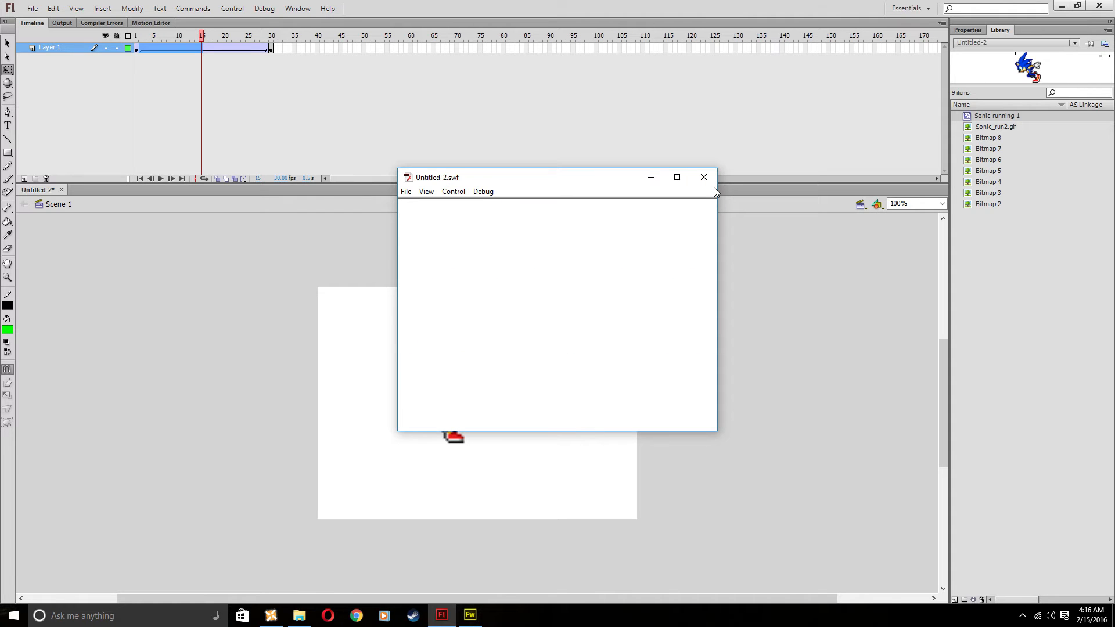
mouse_move(703, 177)
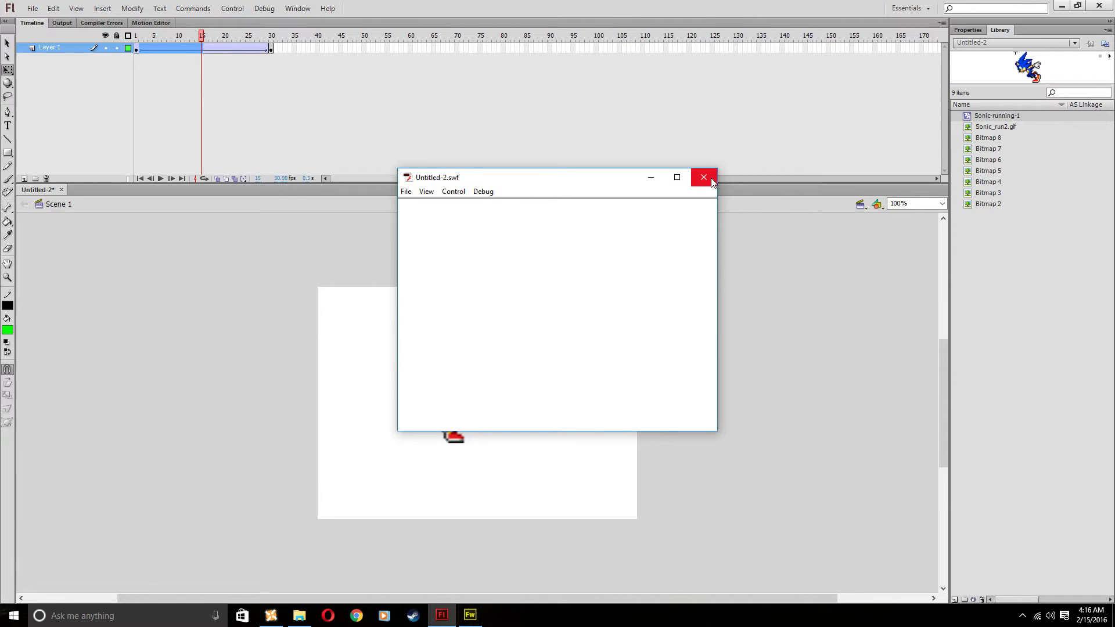
Close the preview and extend Sonic's layer frames through frame 30.
click(703, 177)
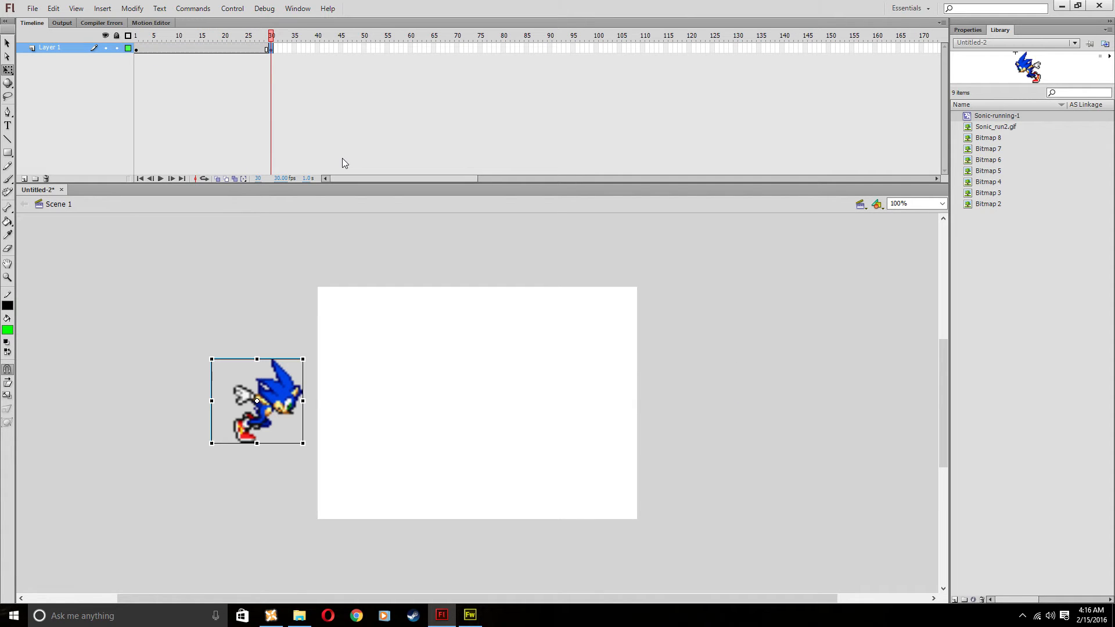
click(140, 178)
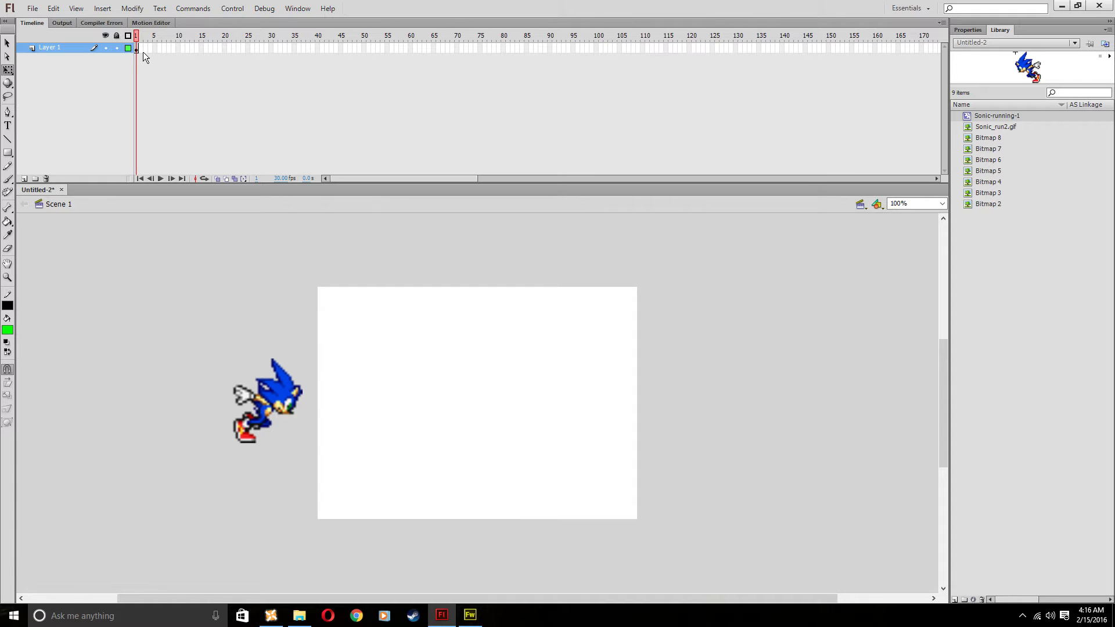
click(266, 400)
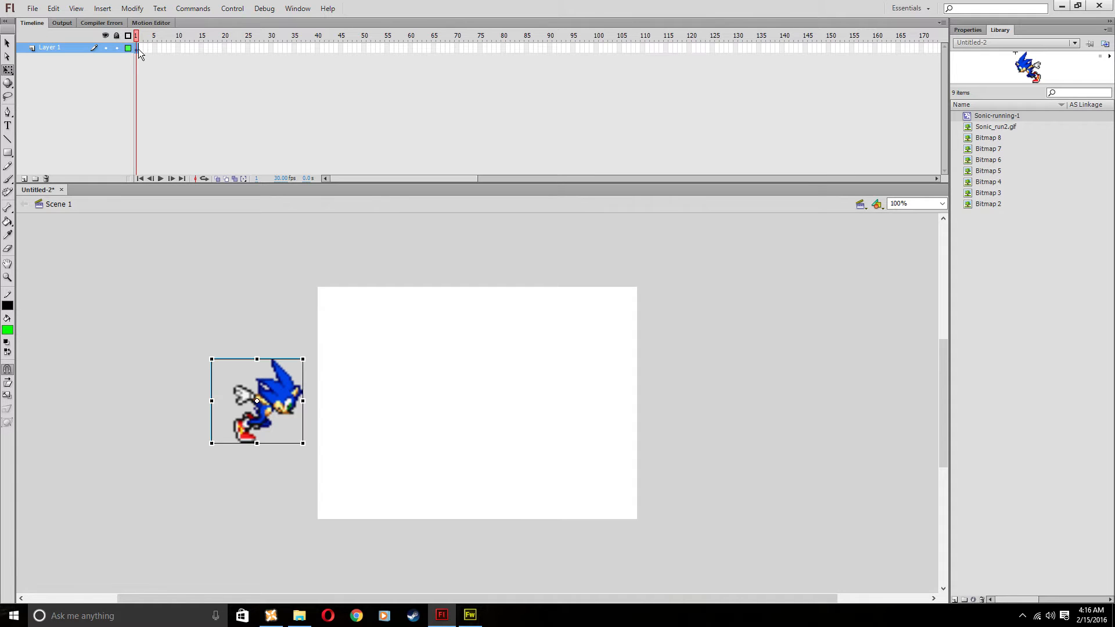
right_click(270, 48)
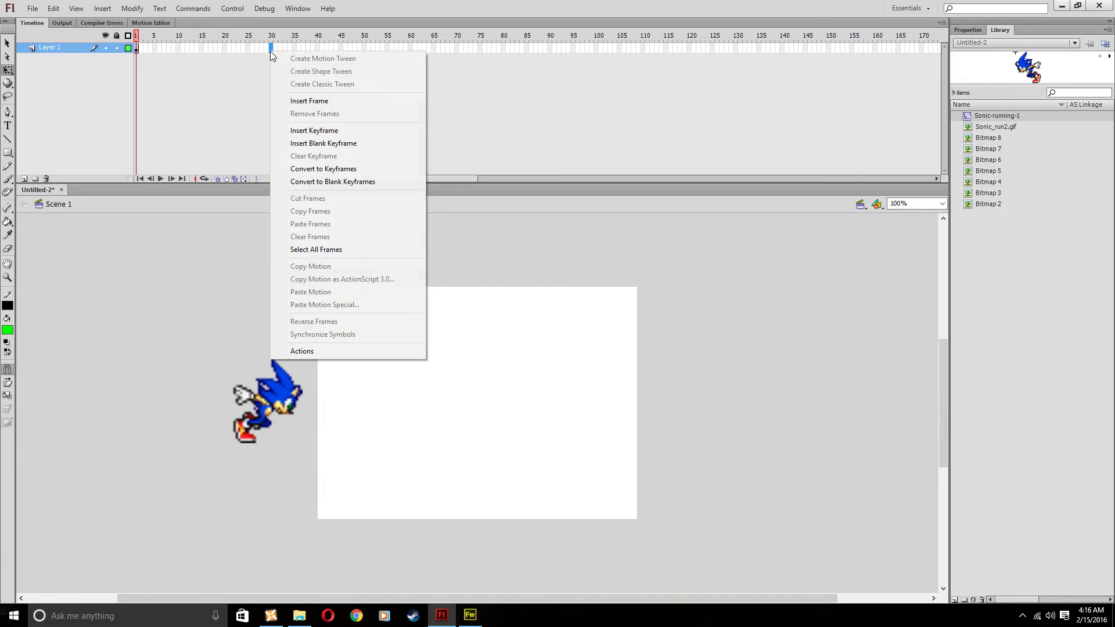
mouse_move(309, 100)
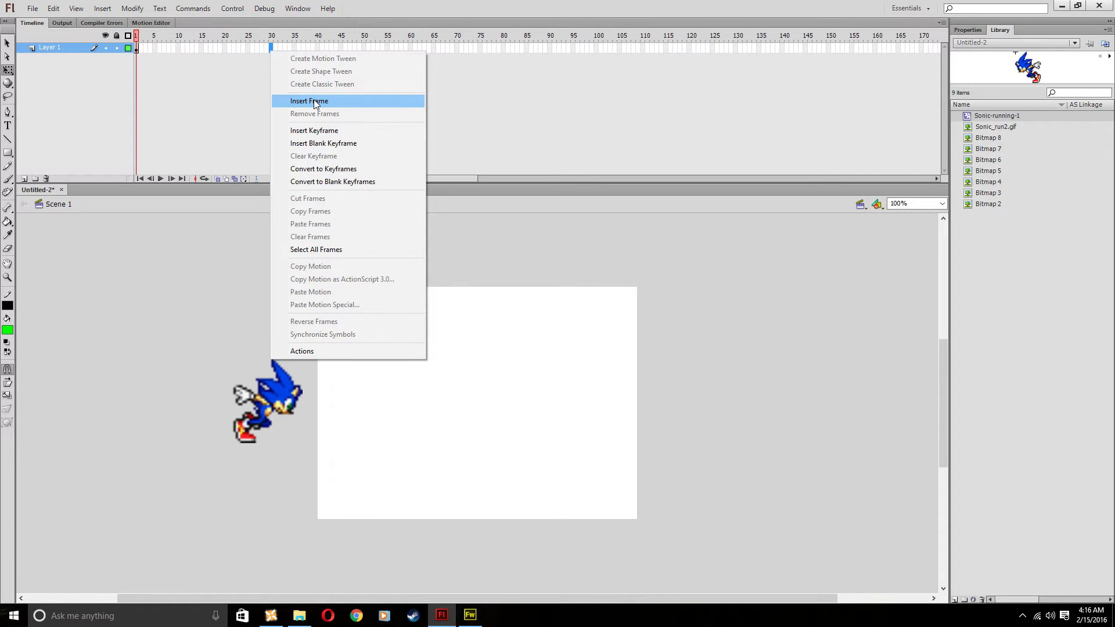
click(308, 101)
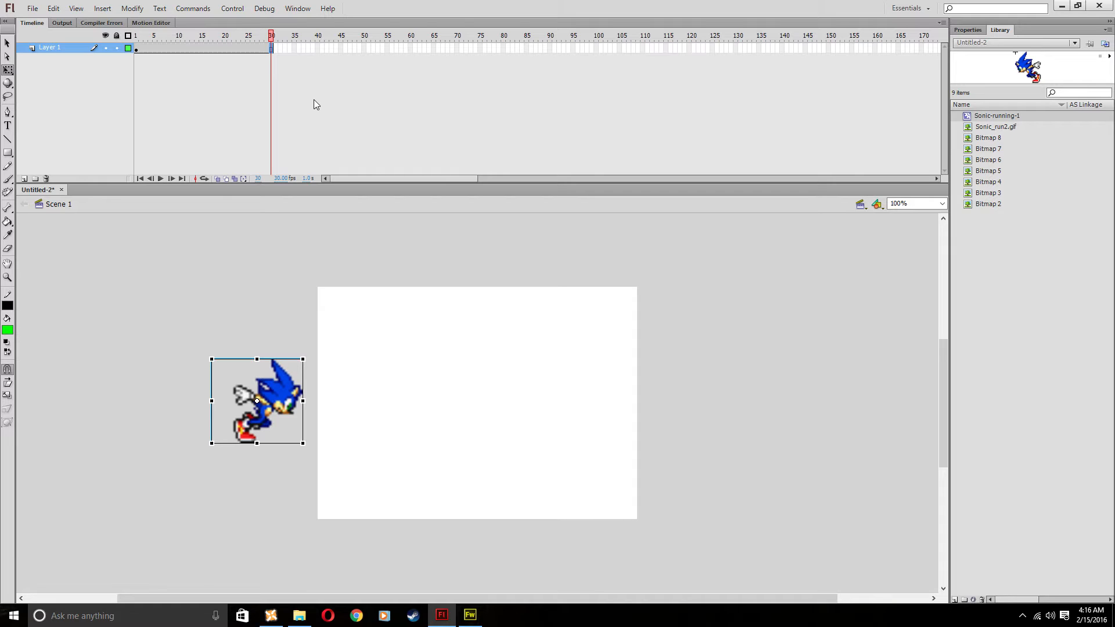
mouse_move(315, 92)
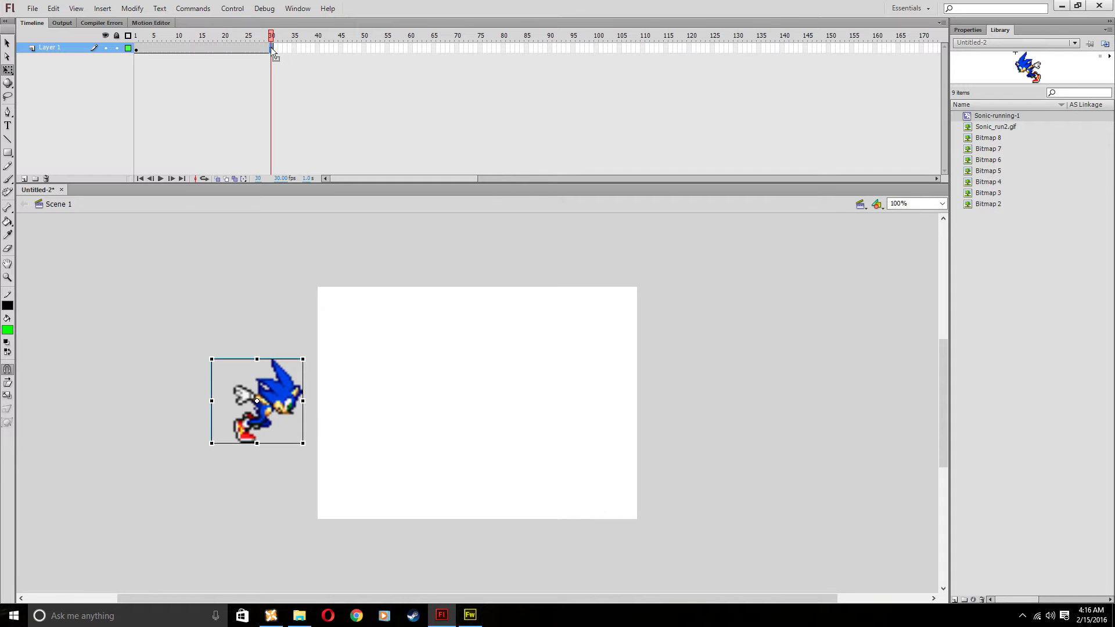
Convert Sonic's frames 1–30 into a motion tween.
right_click(271, 49)
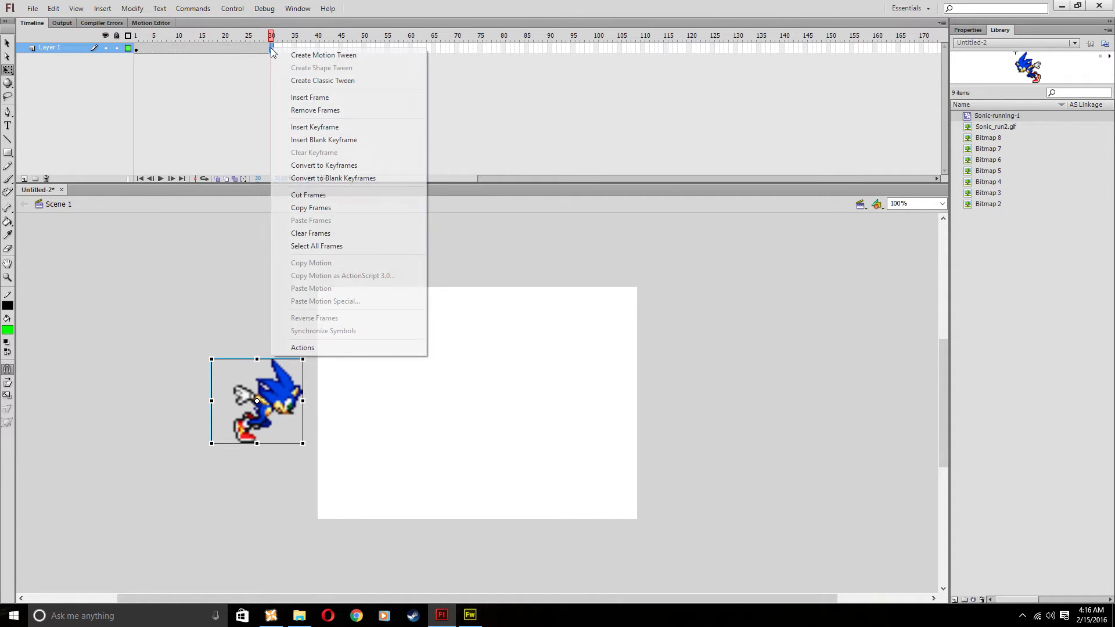
mouse_move(323, 54)
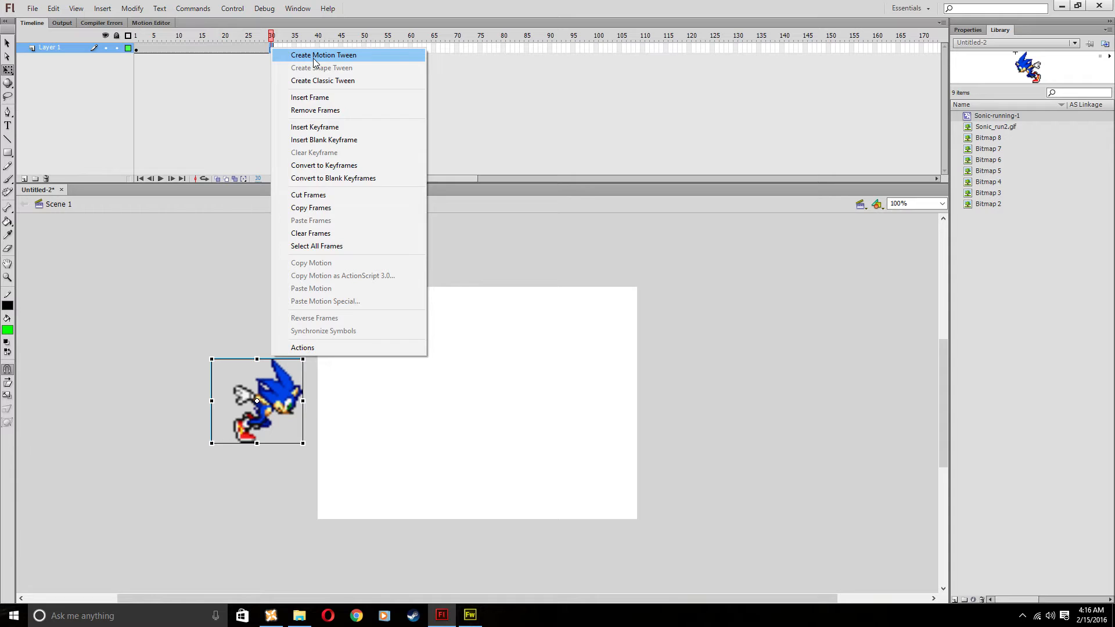
click(322, 55)
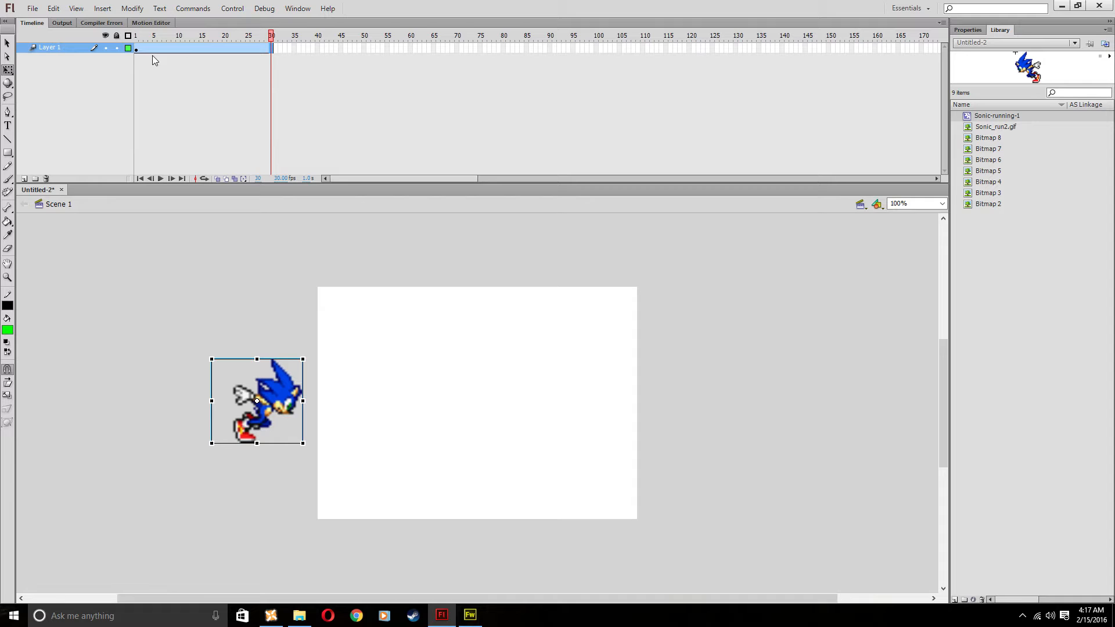
mouse_move(219, 106)
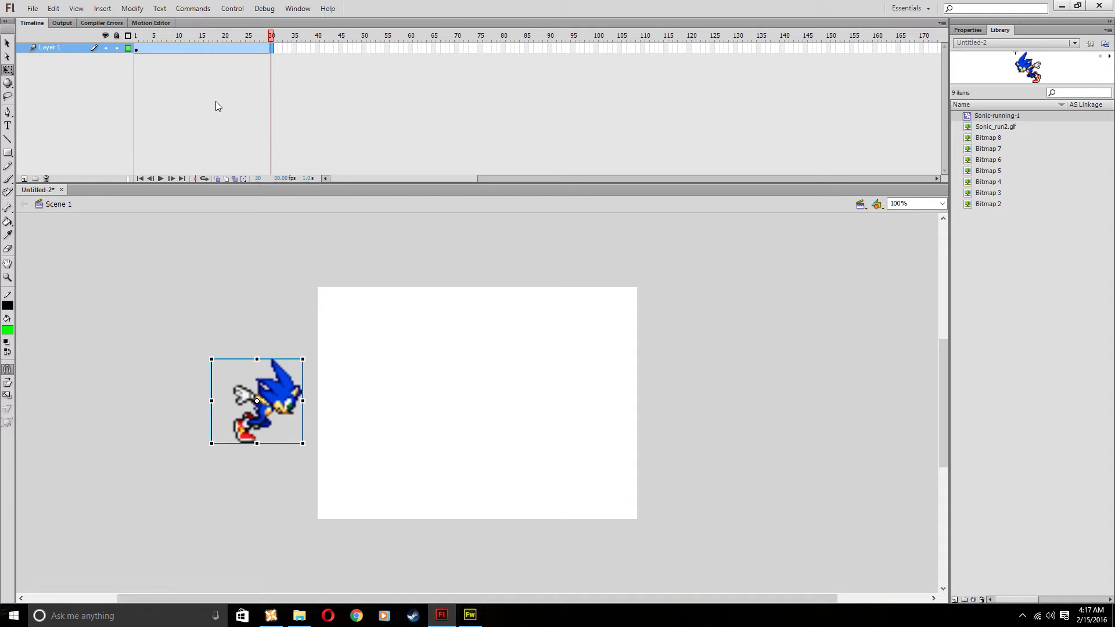
mouse_move(288, 228)
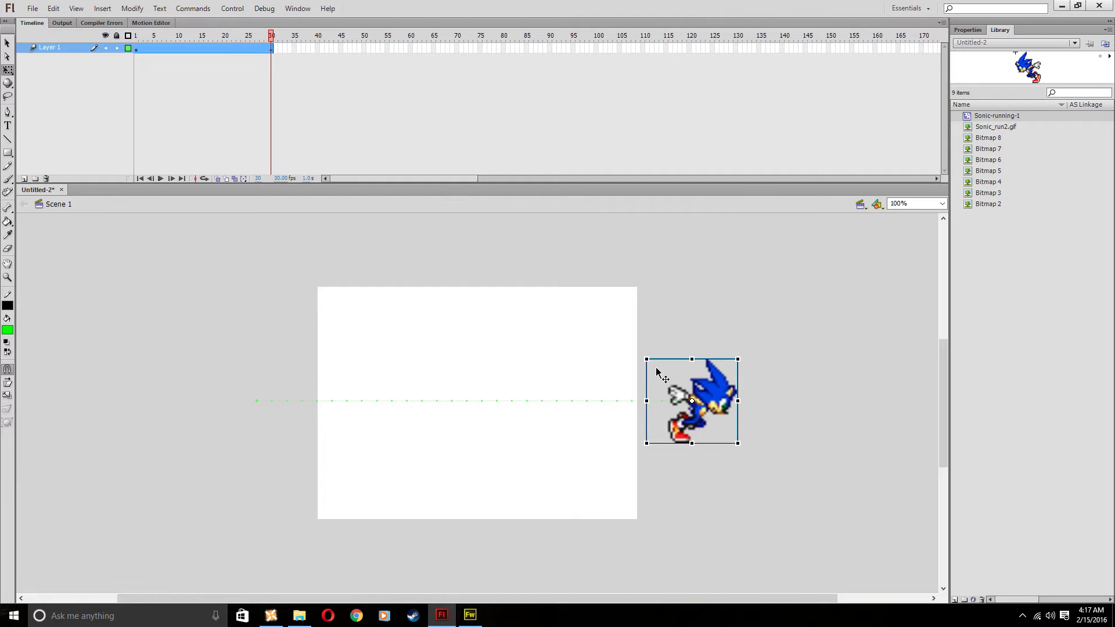
mouse_move(367, 407)
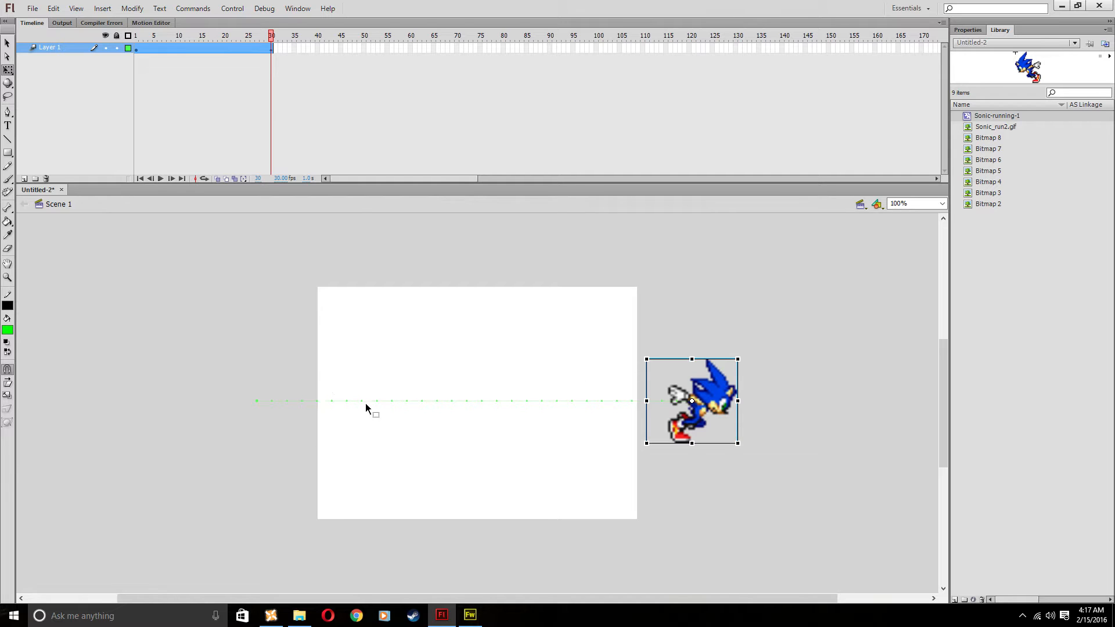
mouse_move(599, 405)
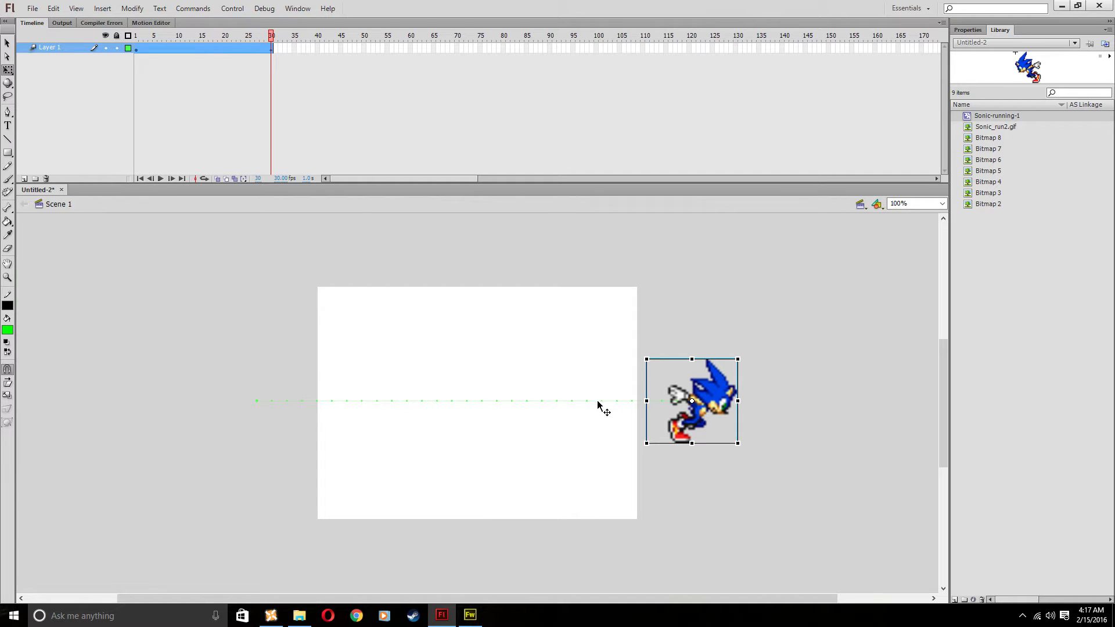
mouse_move(605, 405)
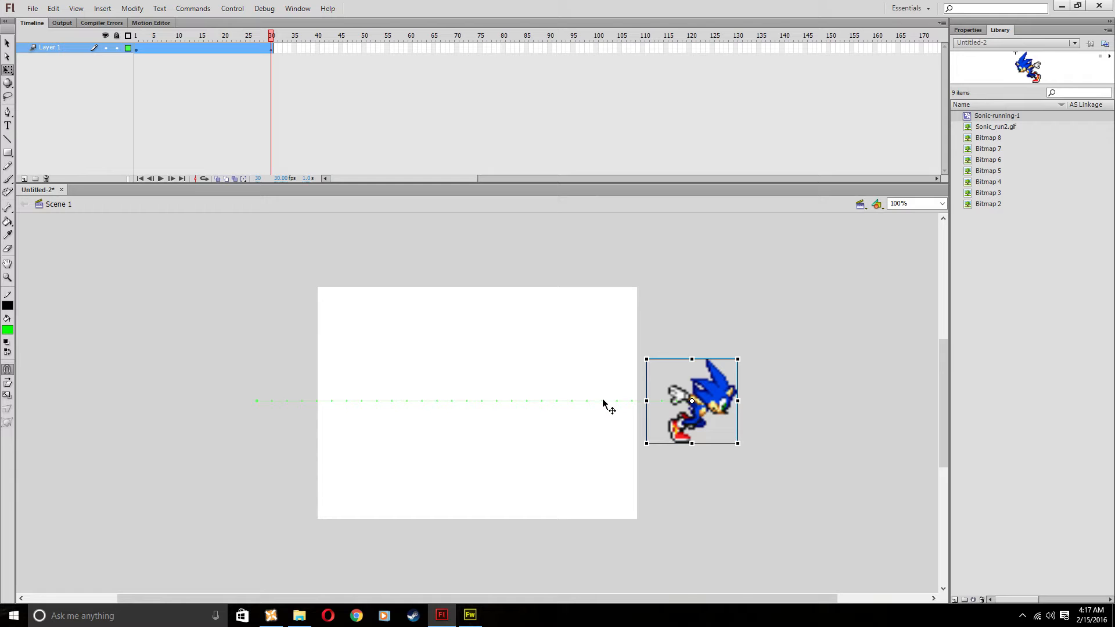
mouse_move(235, 221)
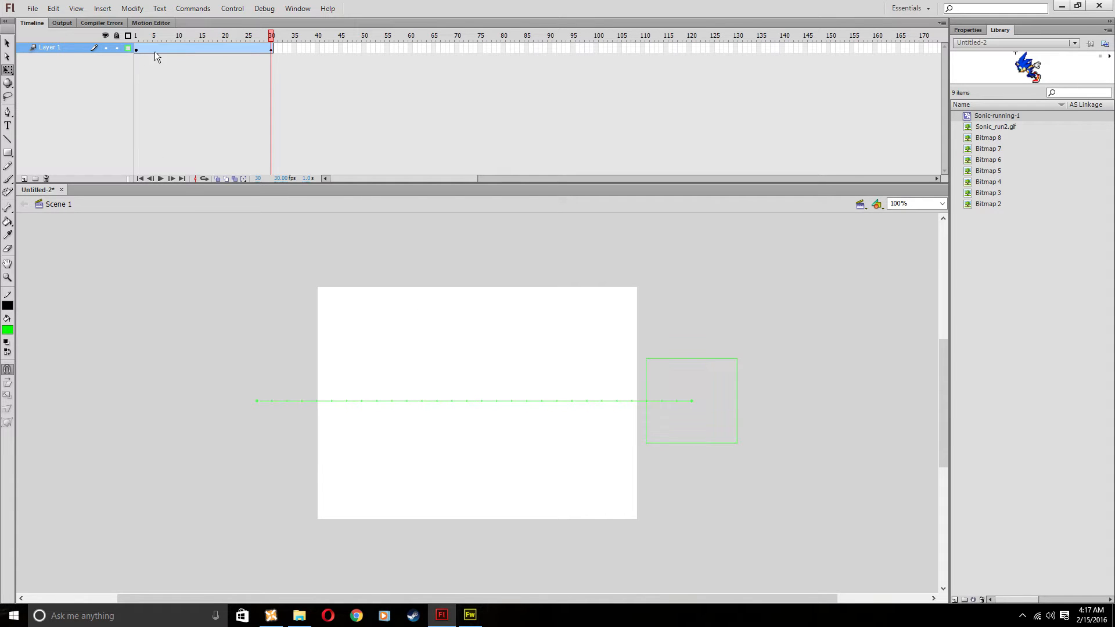
Scrub from the tween's first frame to frame 30 to check Sonic's straight-line travel.
click(135, 48)
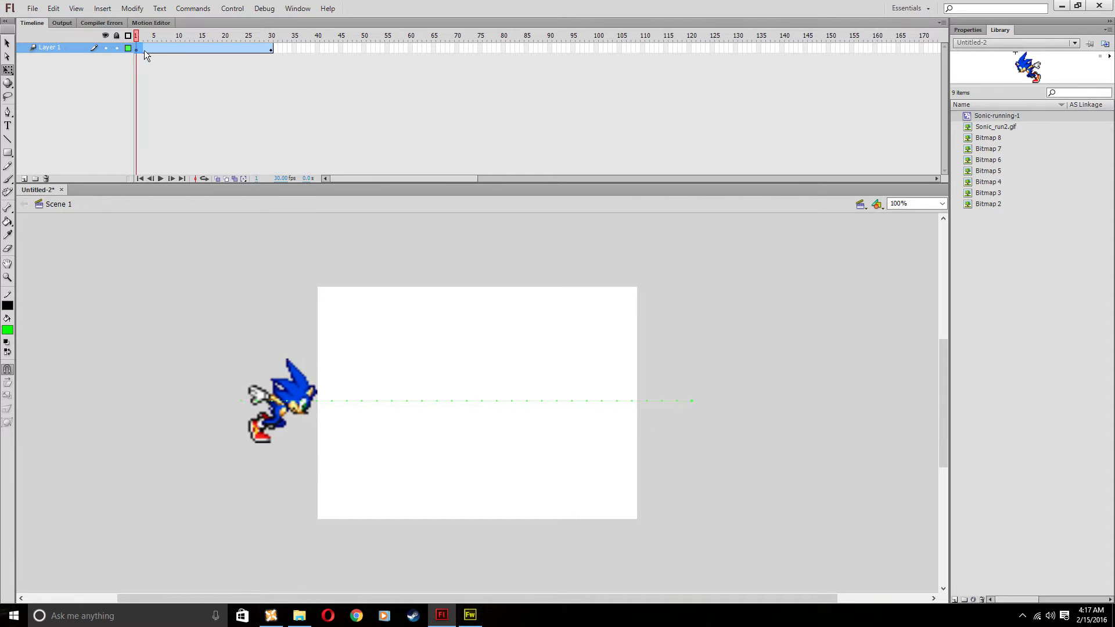
click(269, 35)
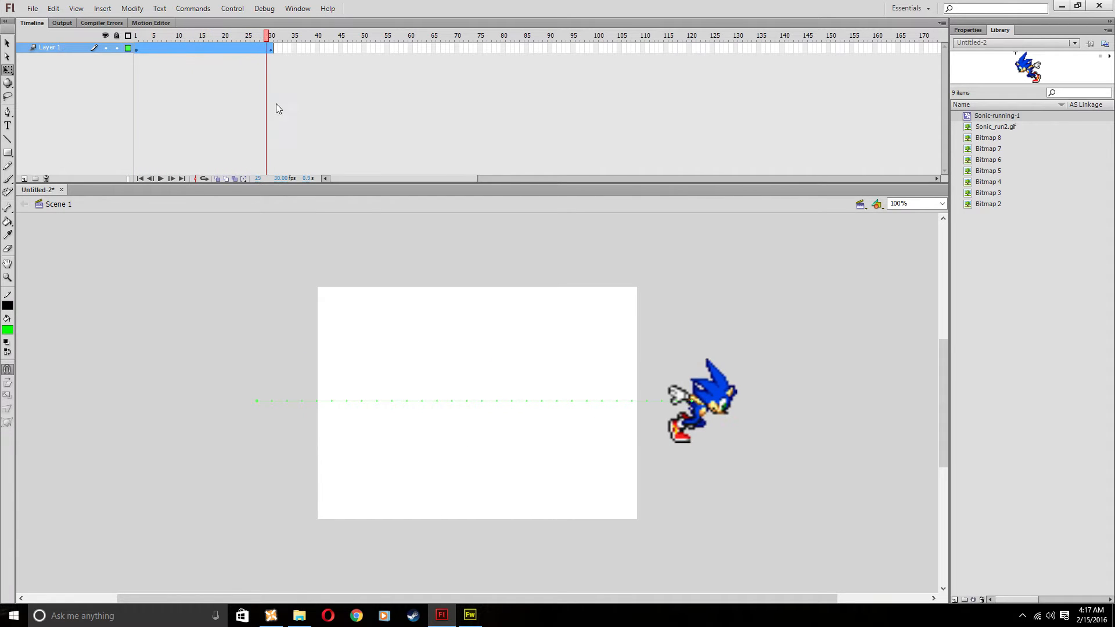
click(270, 35)
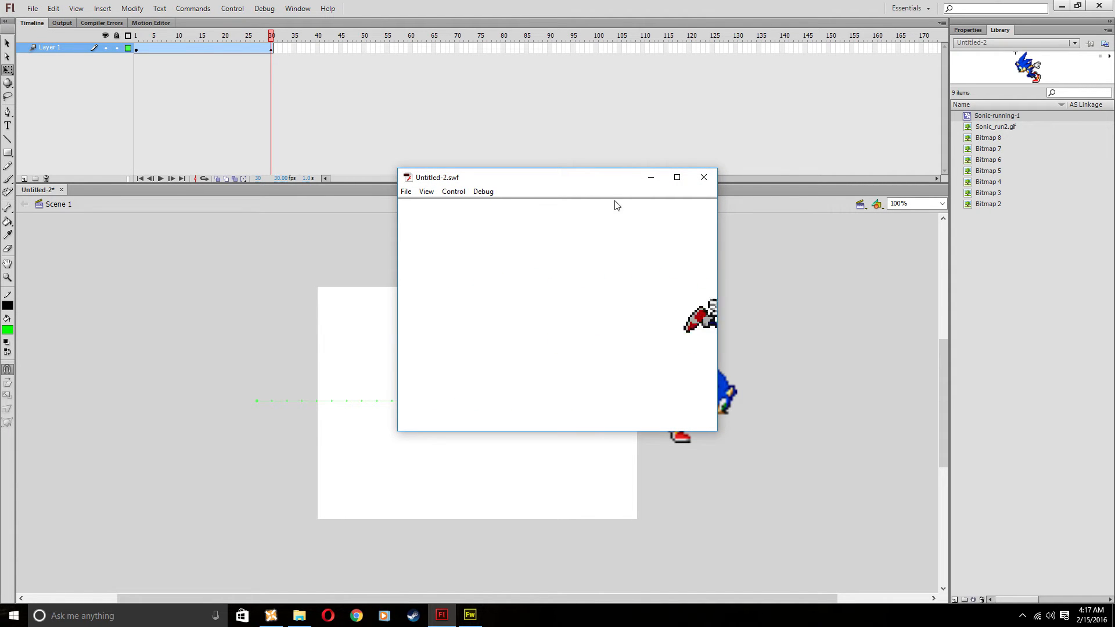
Raise Sonic at frame 15 to arc the motion path upward, test, and close the preview.
click(703, 178)
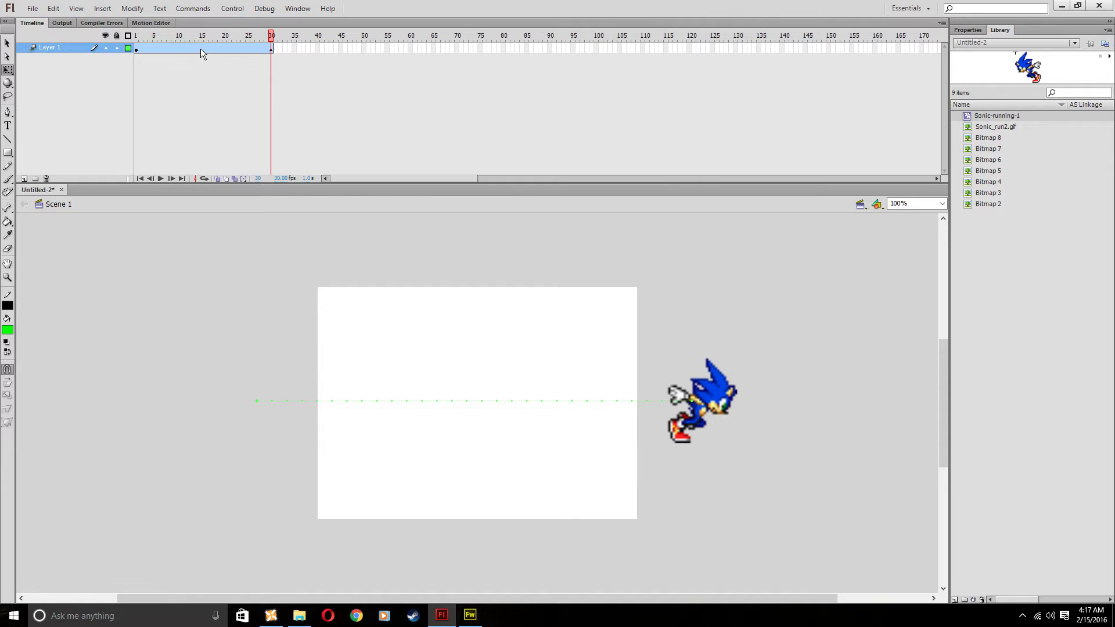
click(202, 36)
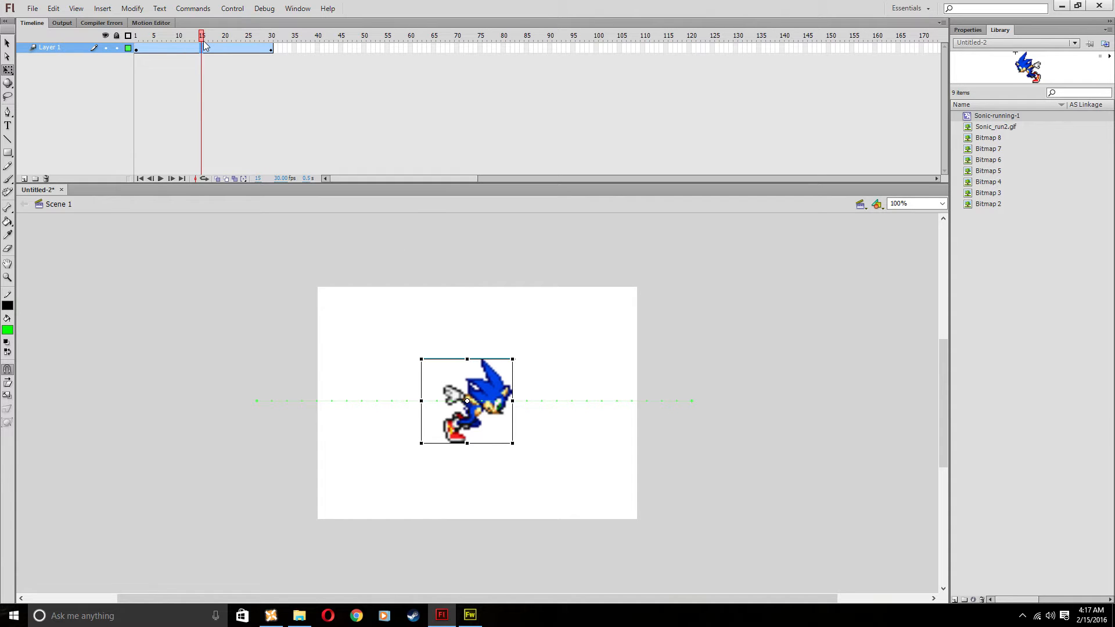
mouse_move(524, 358)
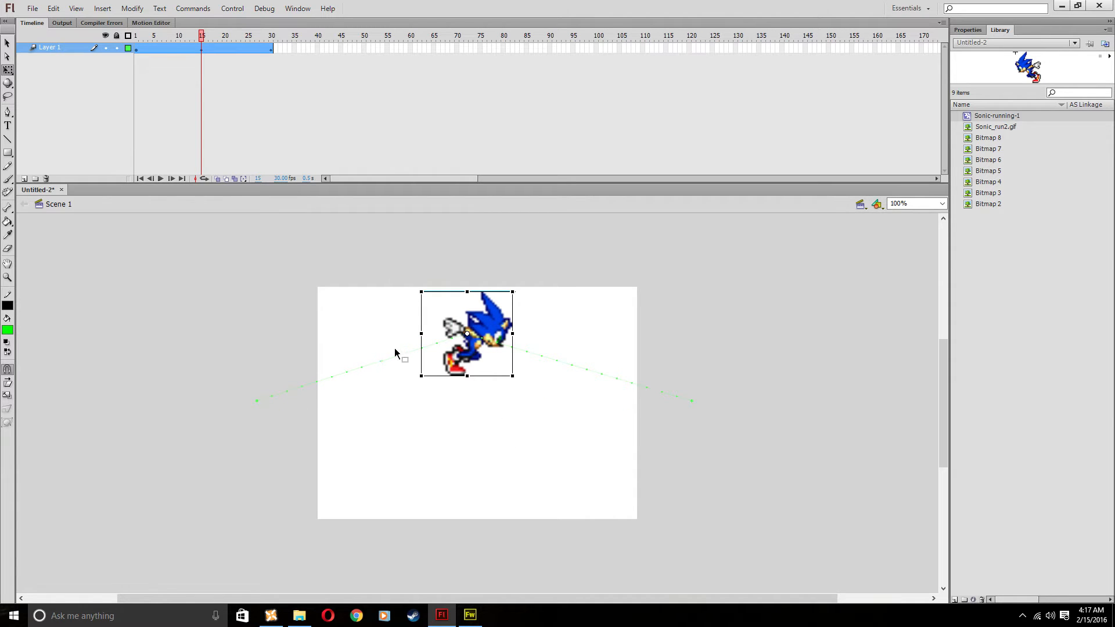
mouse_move(649, 389)
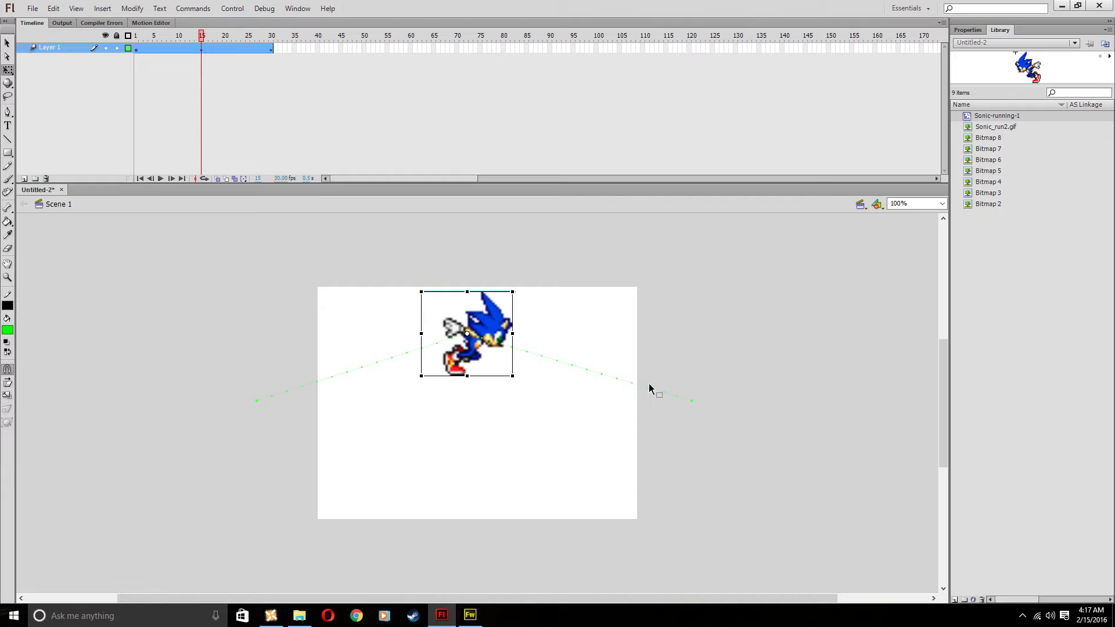
mouse_move(620, 277)
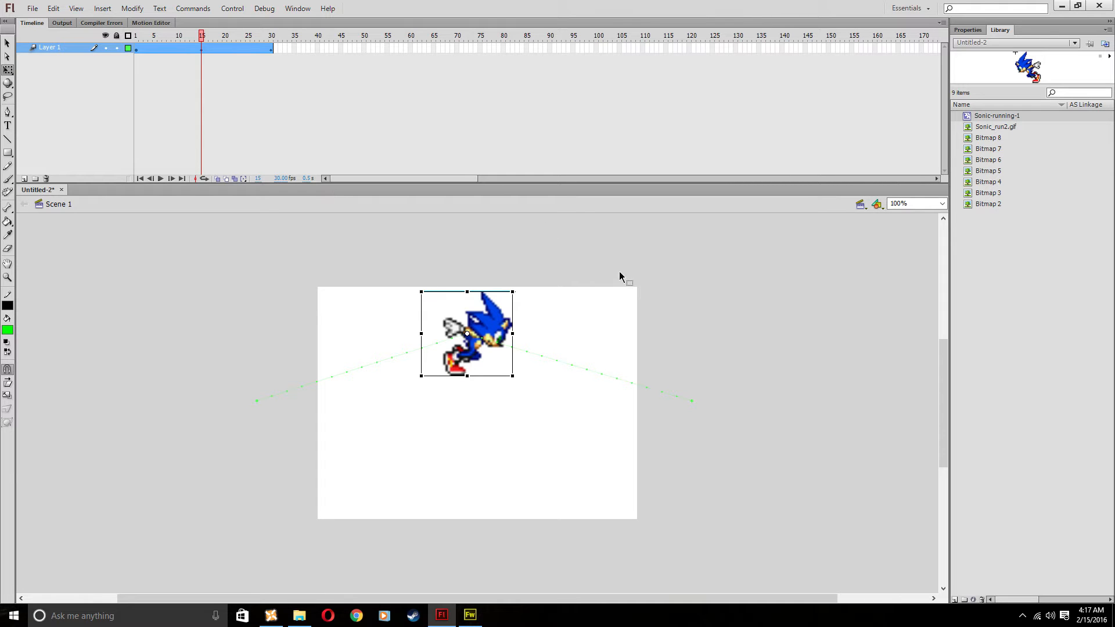
mouse_move(626, 266)
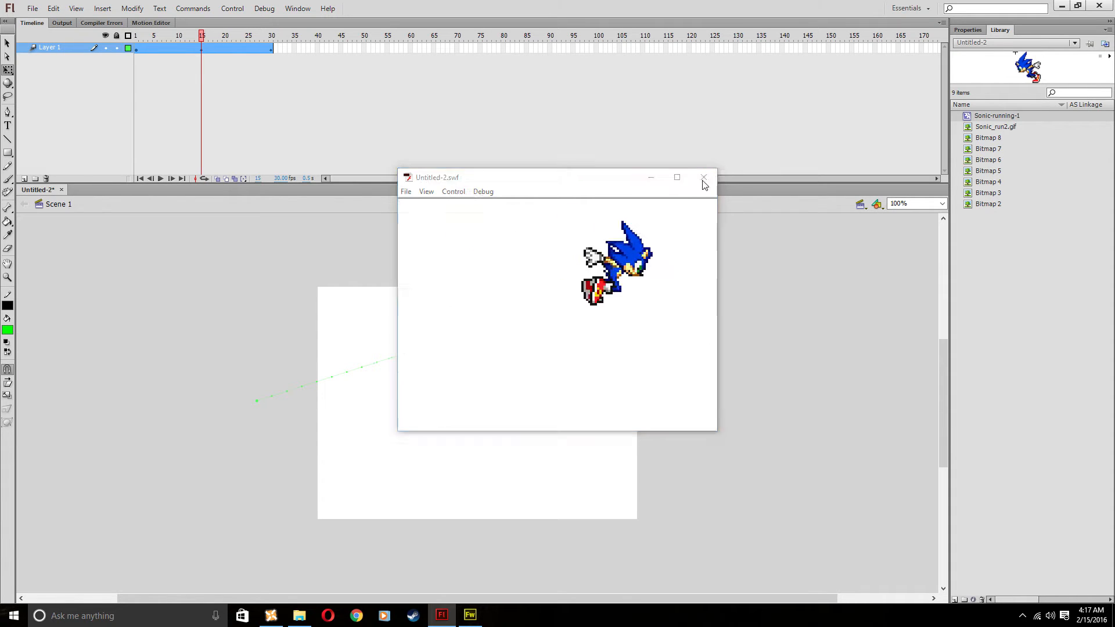
click(704, 177)
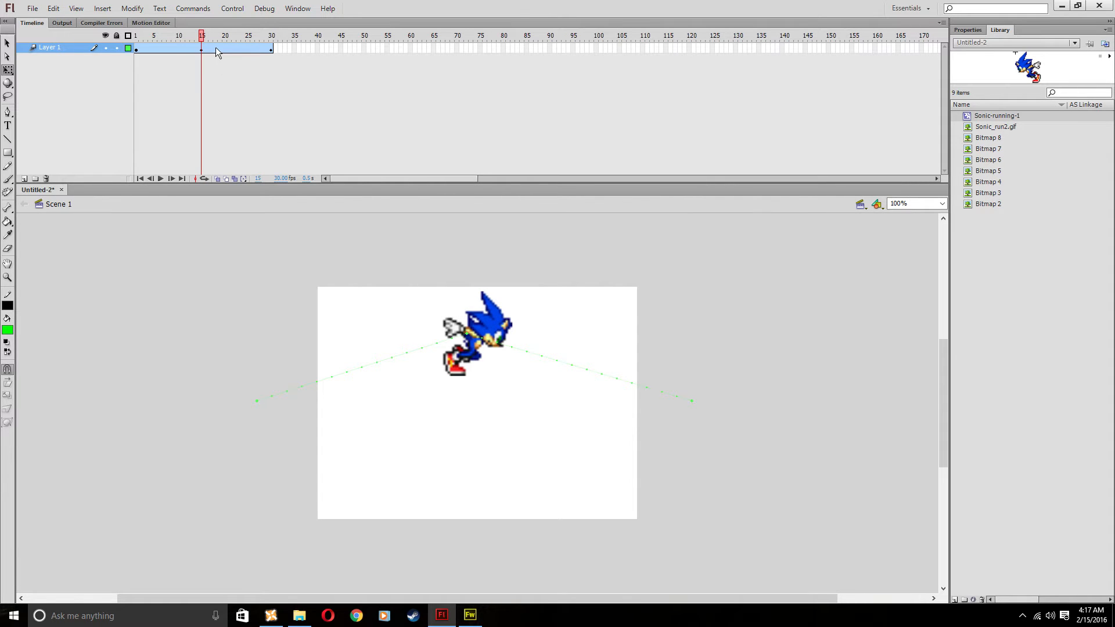
right_click(201, 50)
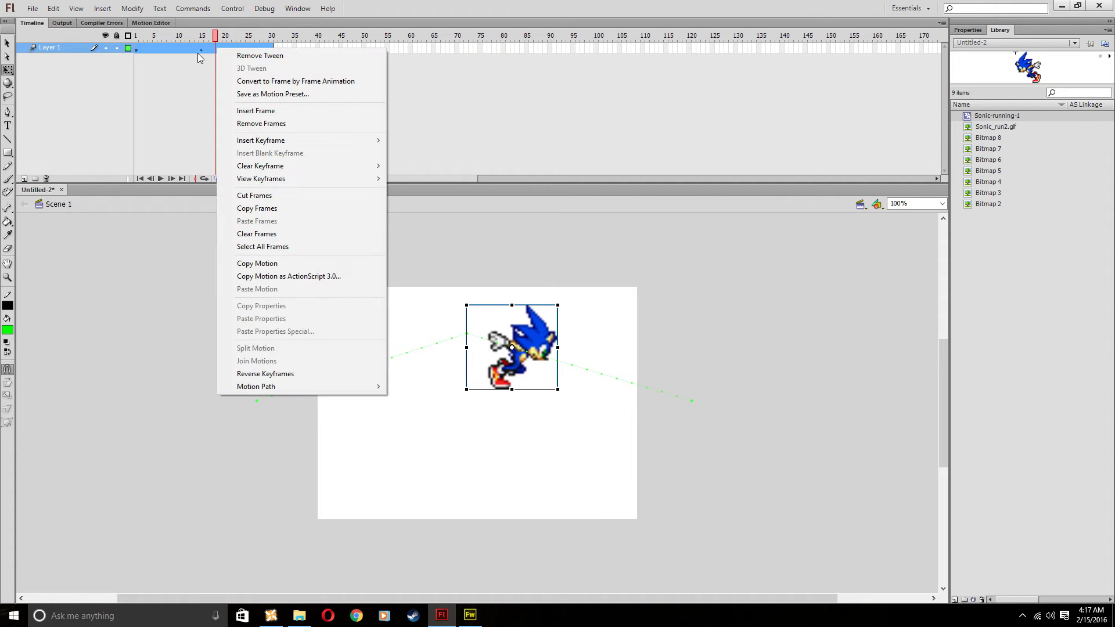
mouse_move(177, 65)
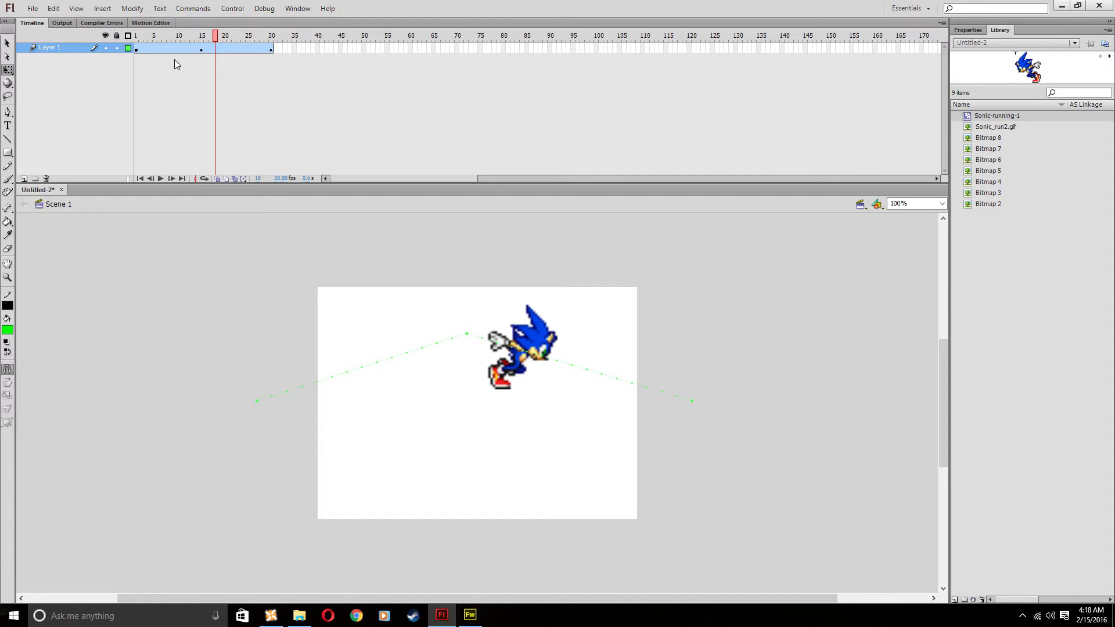
mouse_move(202, 67)
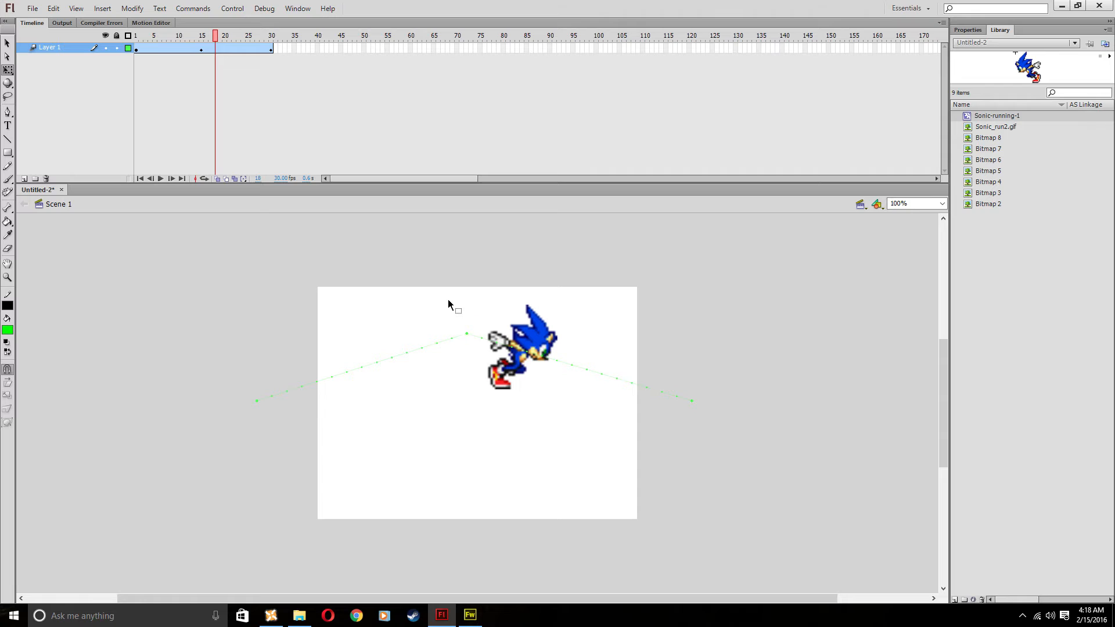
mouse_move(395, 234)
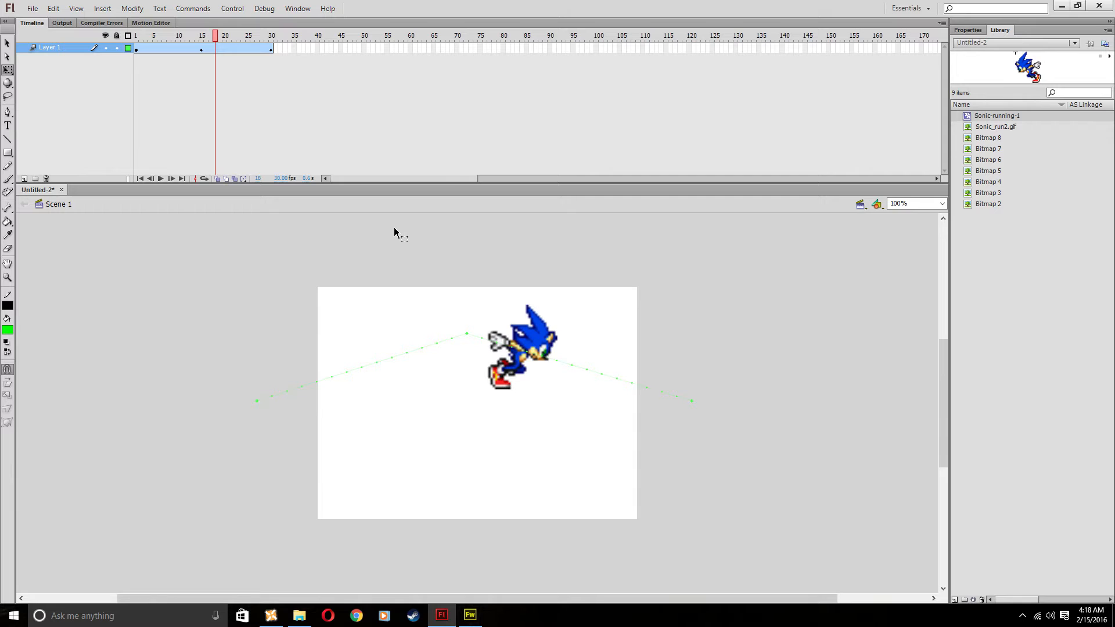
Undo the curved path edit and the motion tween, then head to Fireworks.
click(270, 36)
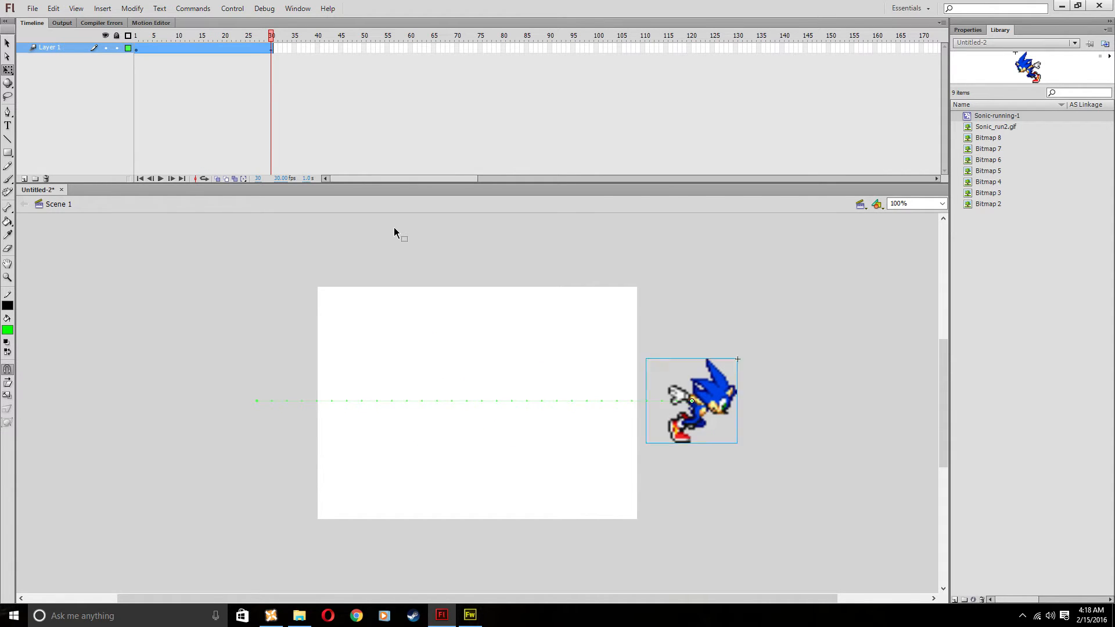
click(139, 178)
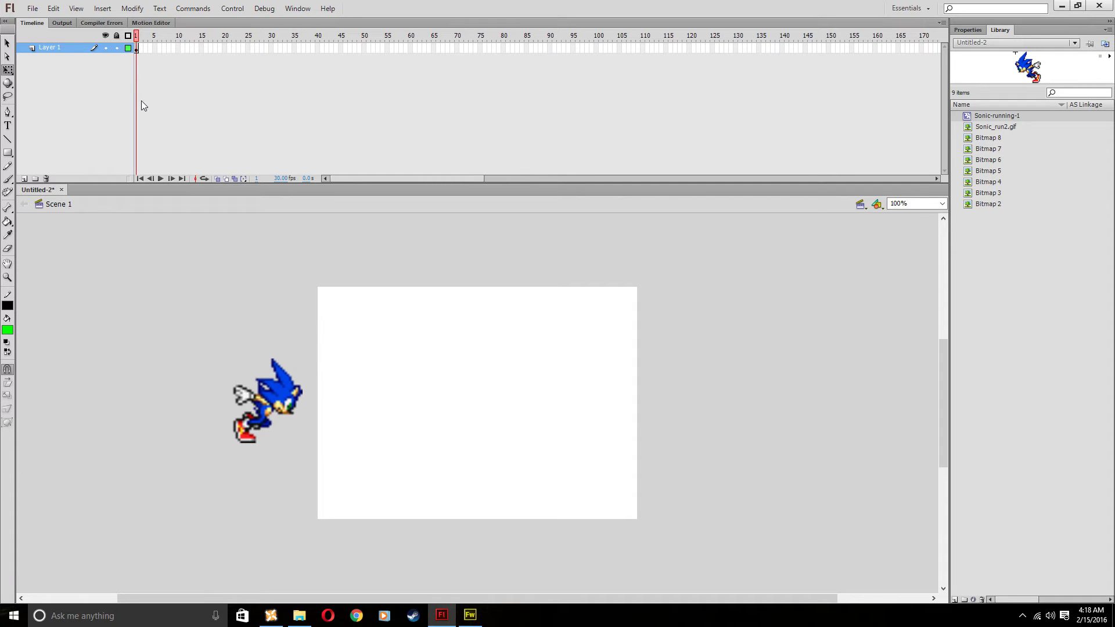
click(468, 615)
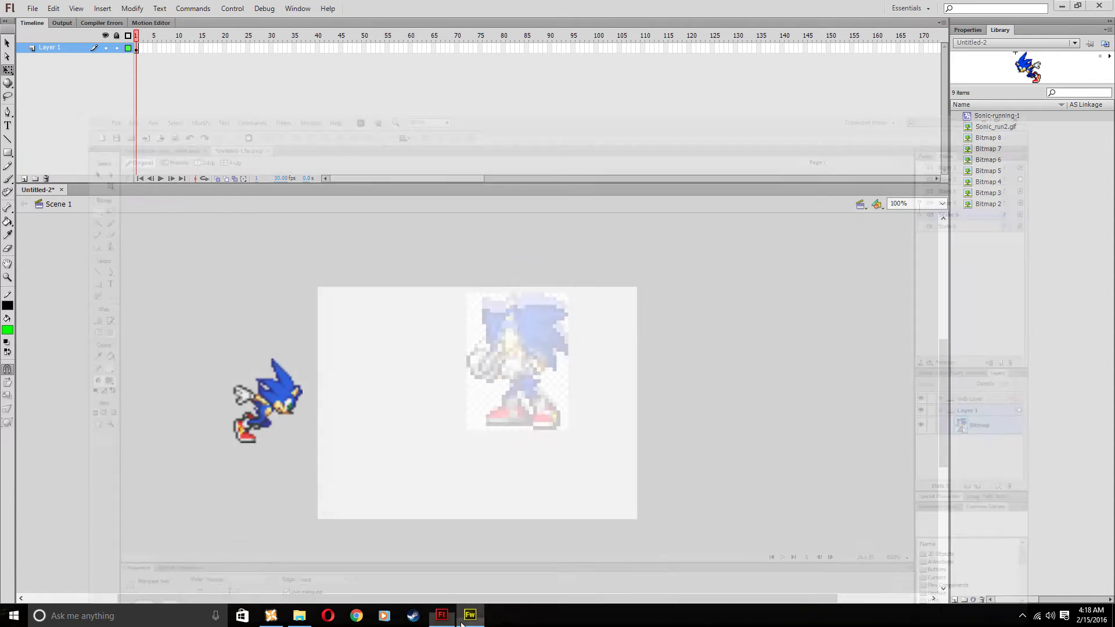
Close the Untitled-1 document in Fireworks without saving changes.
click(468, 615)
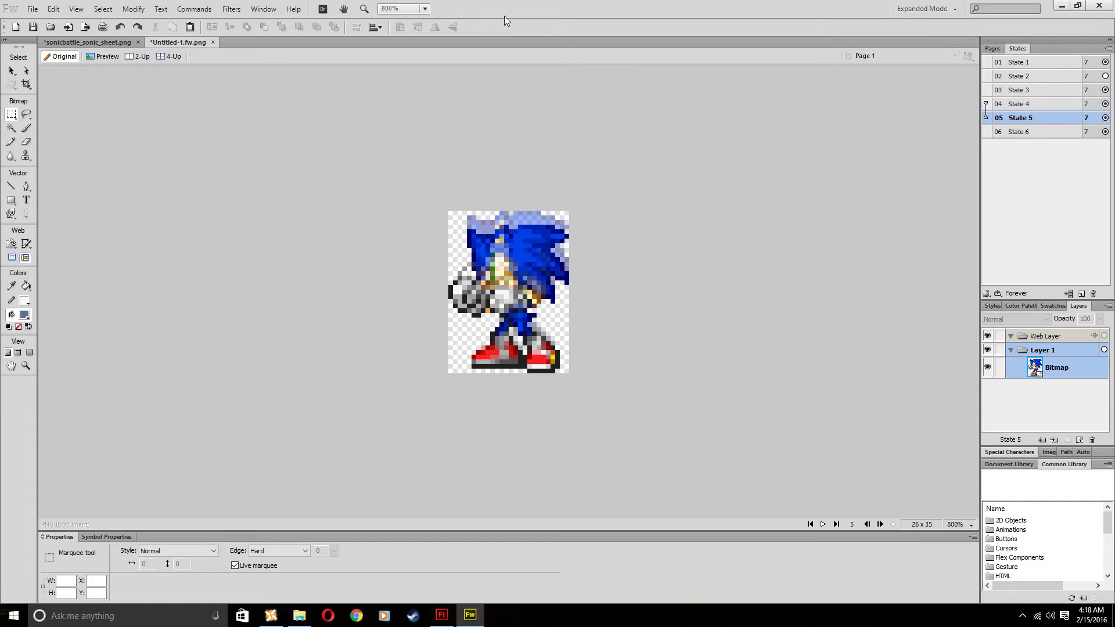
click(441, 615)
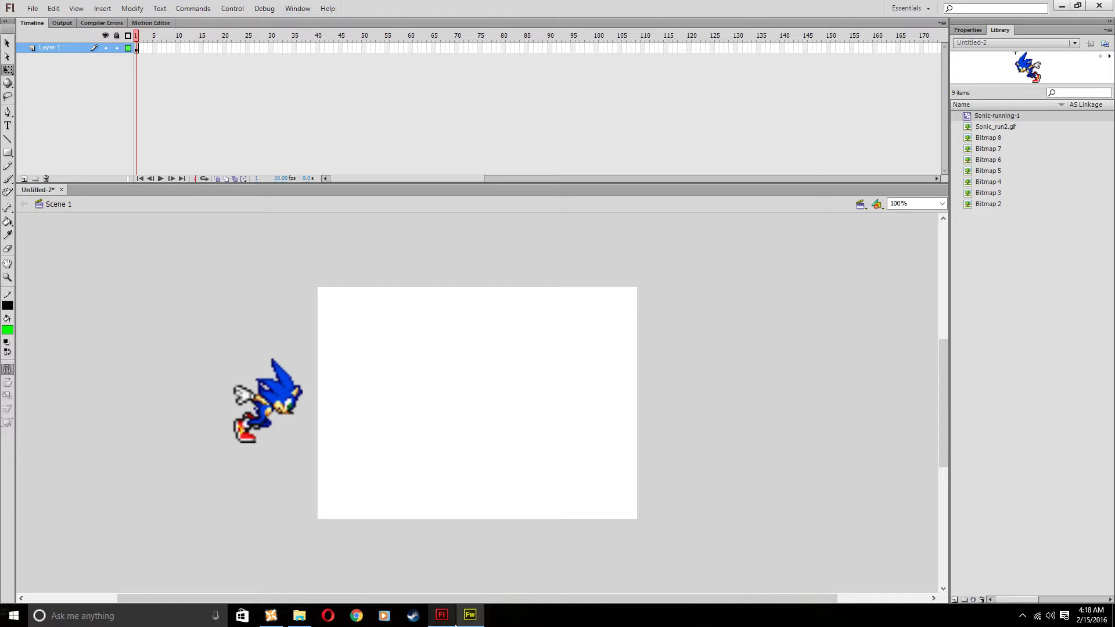
click(469, 615)
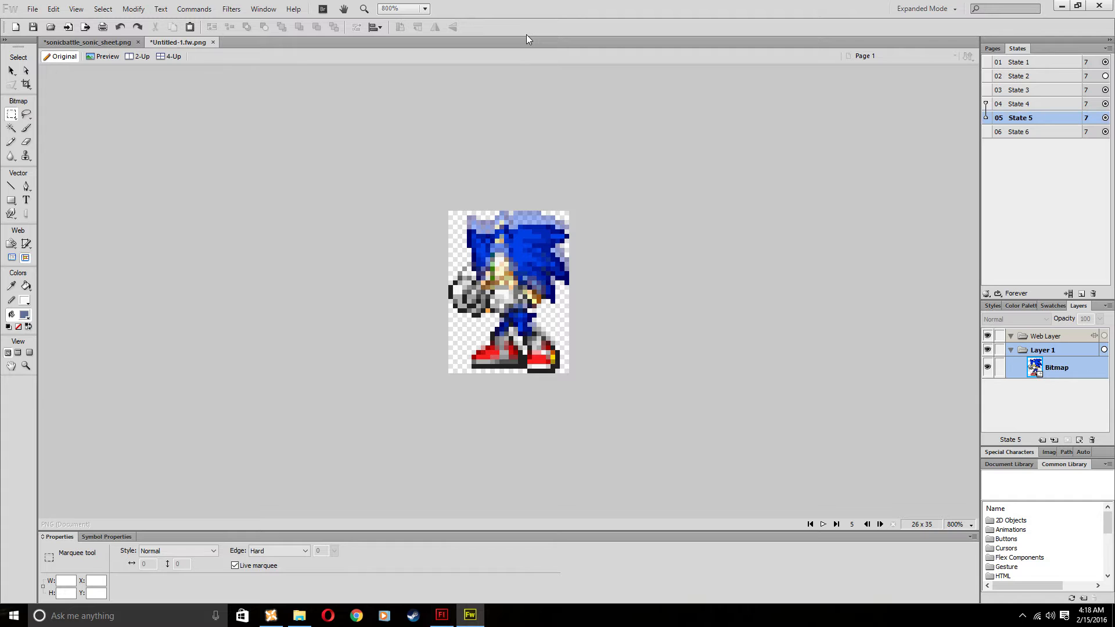
right_click(178, 42)
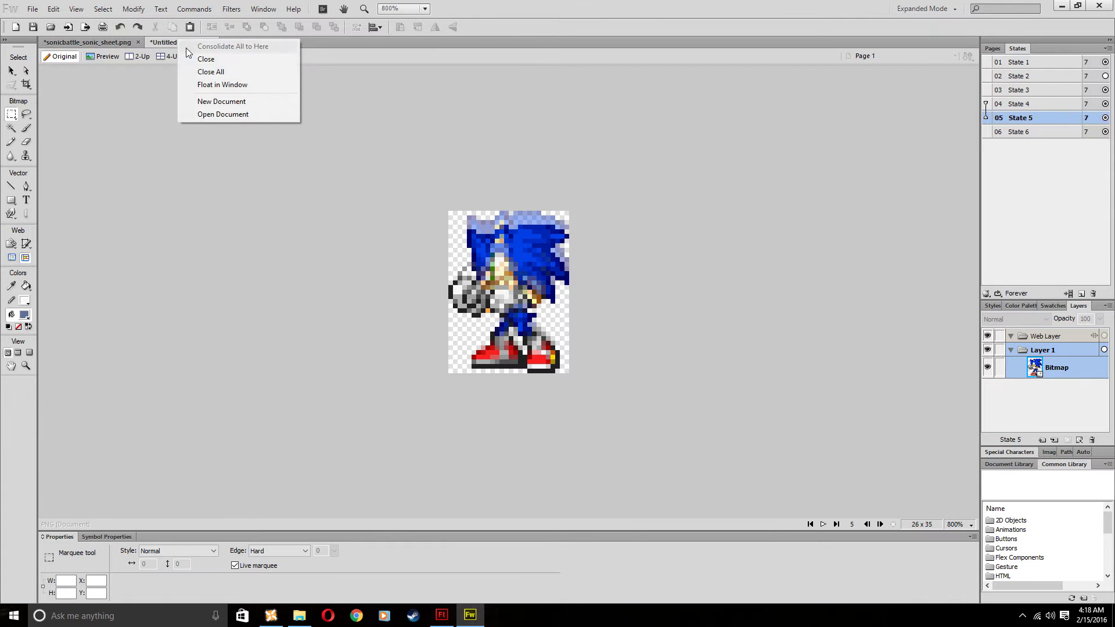
click(206, 59)
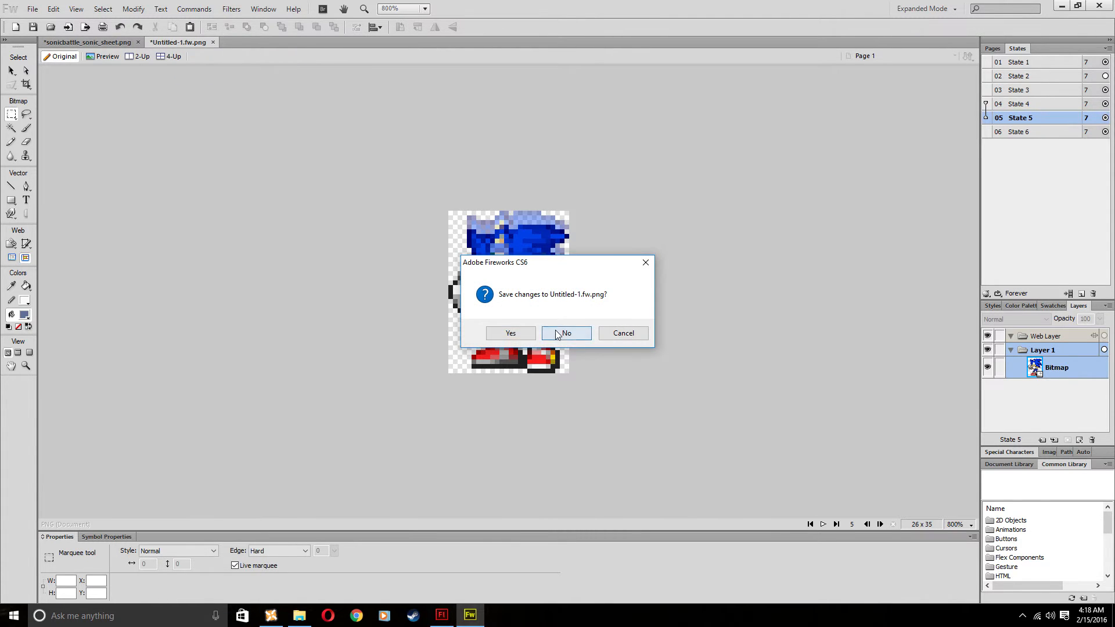
click(566, 332)
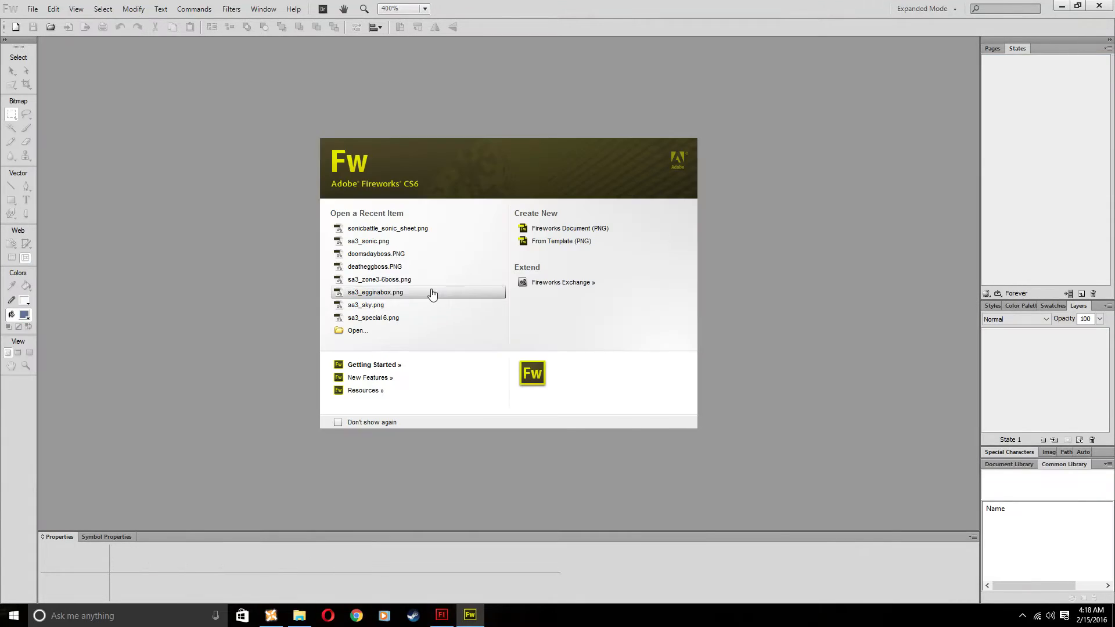
mouse_move(397, 336)
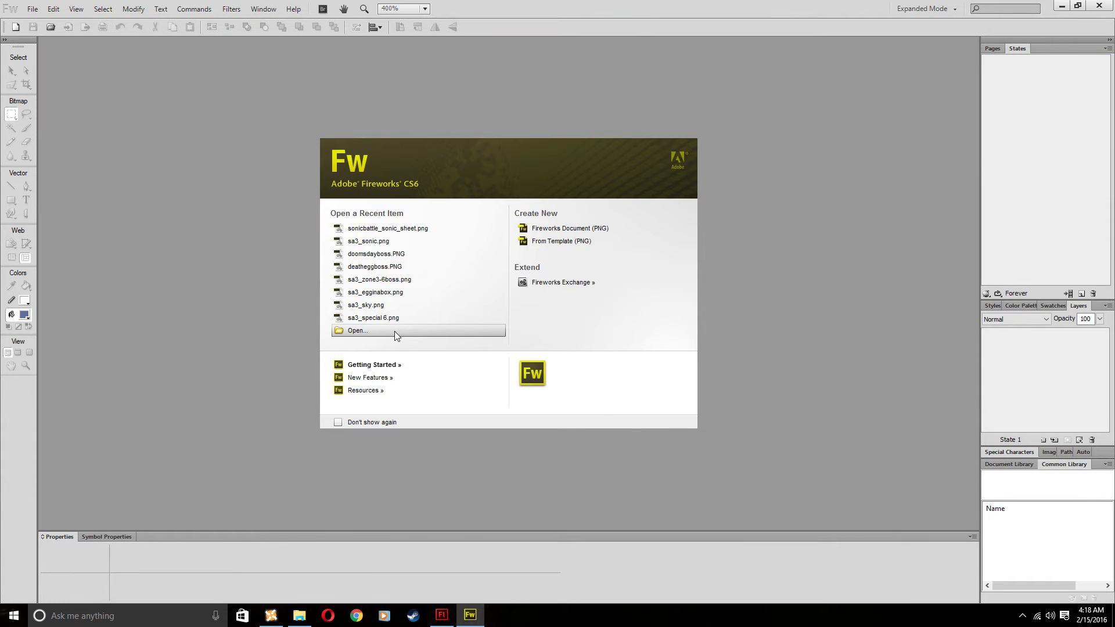
Open leafforestzone.png from the Sonic Adv2 Backgrounds folder and look over the tiles.
click(357, 330)
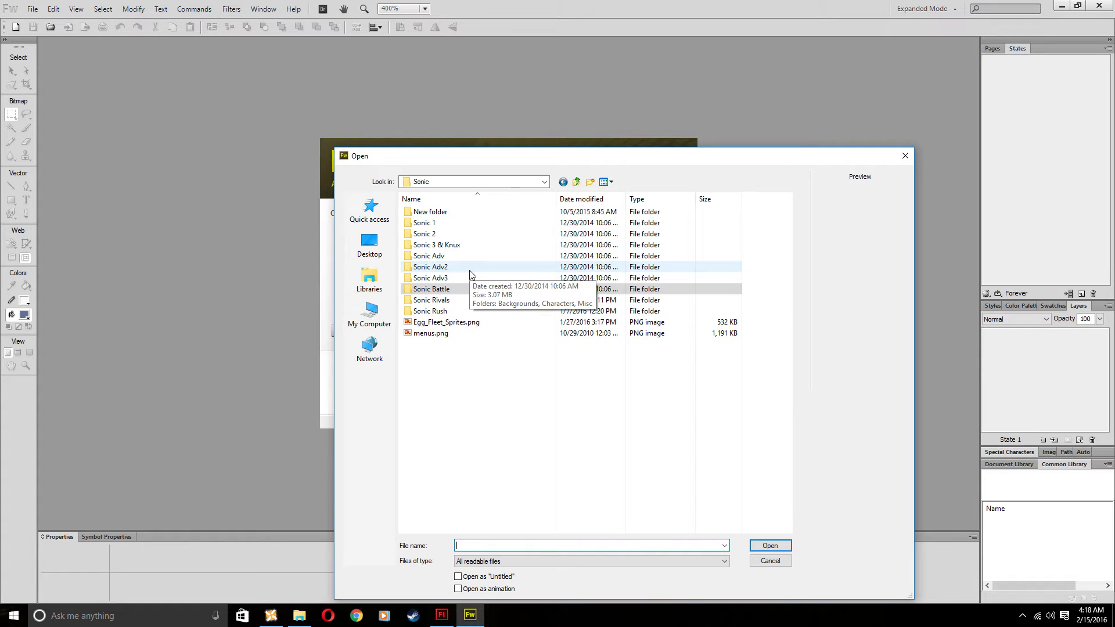
double_click(430, 266)
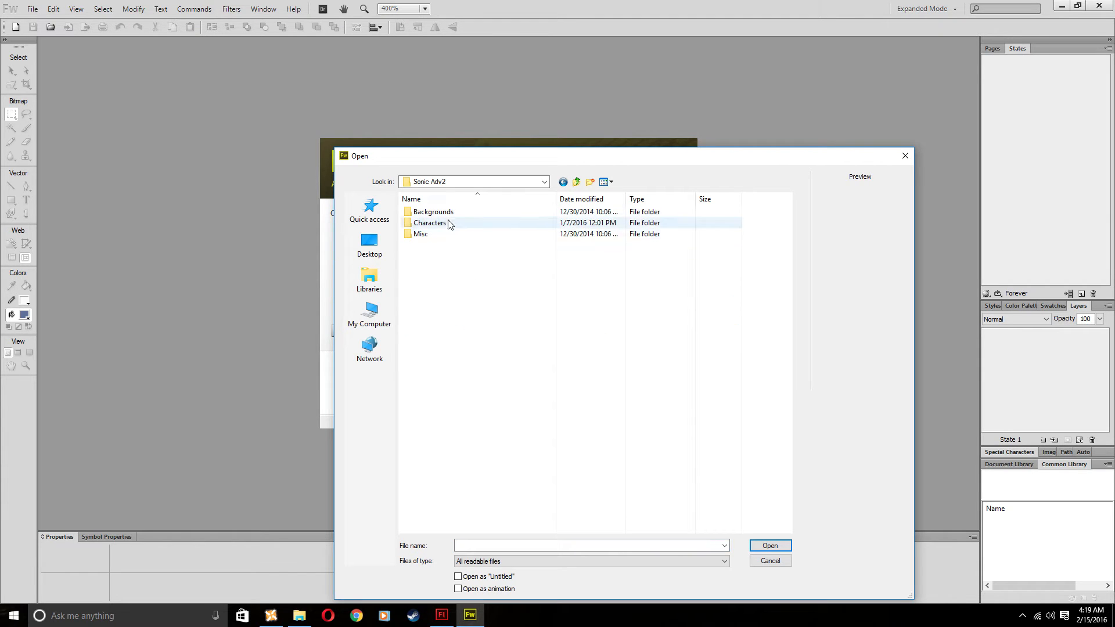
double_click(432, 211)
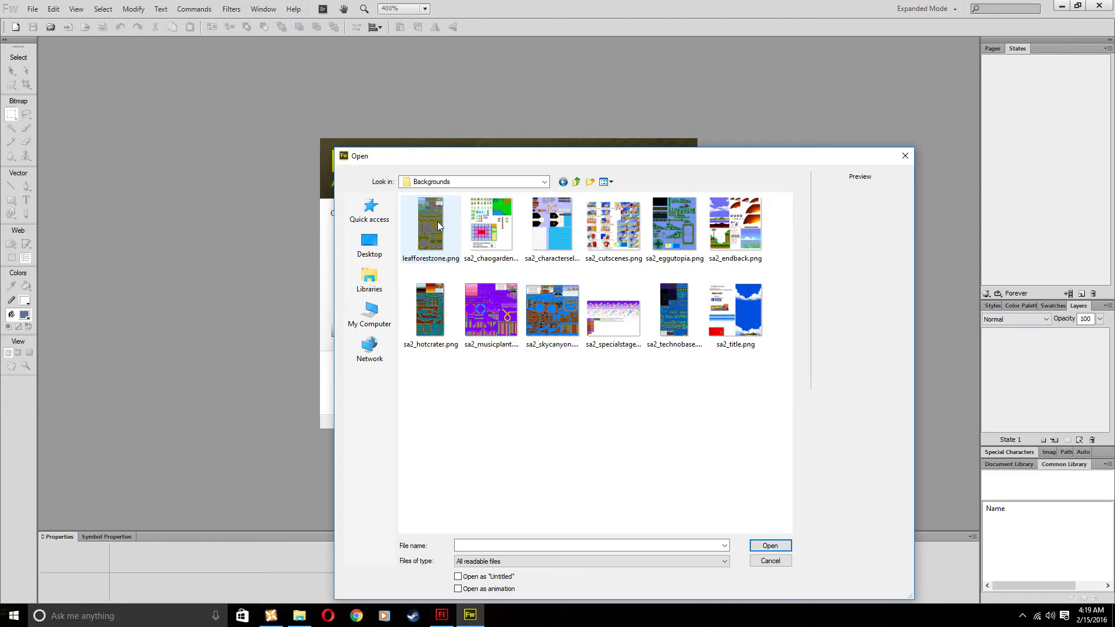
double_click(429, 224)
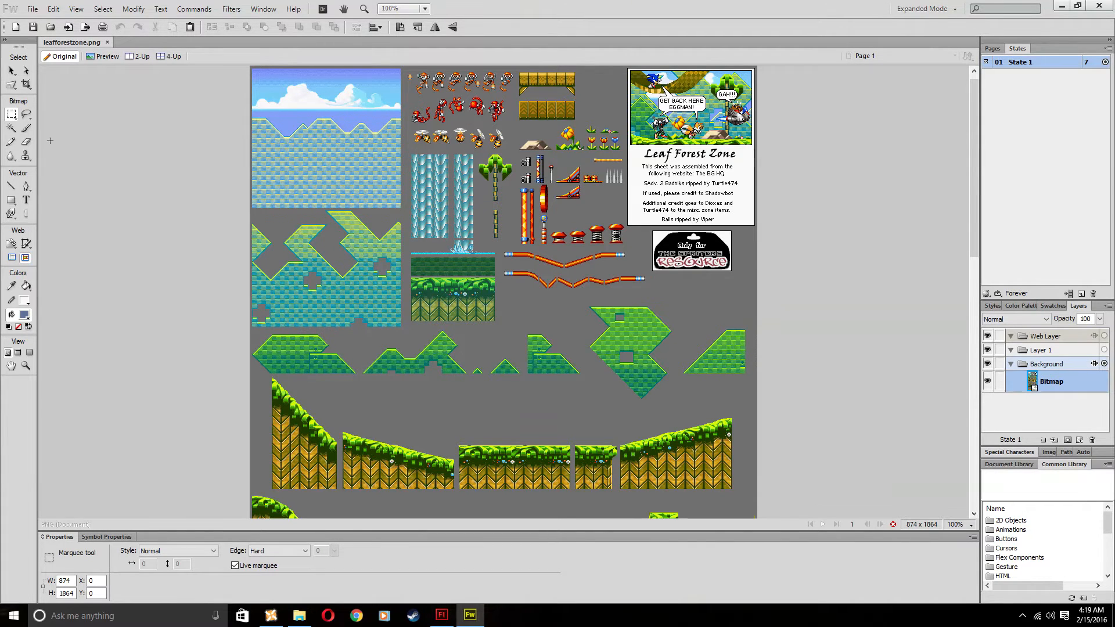
scroll(down, 3)
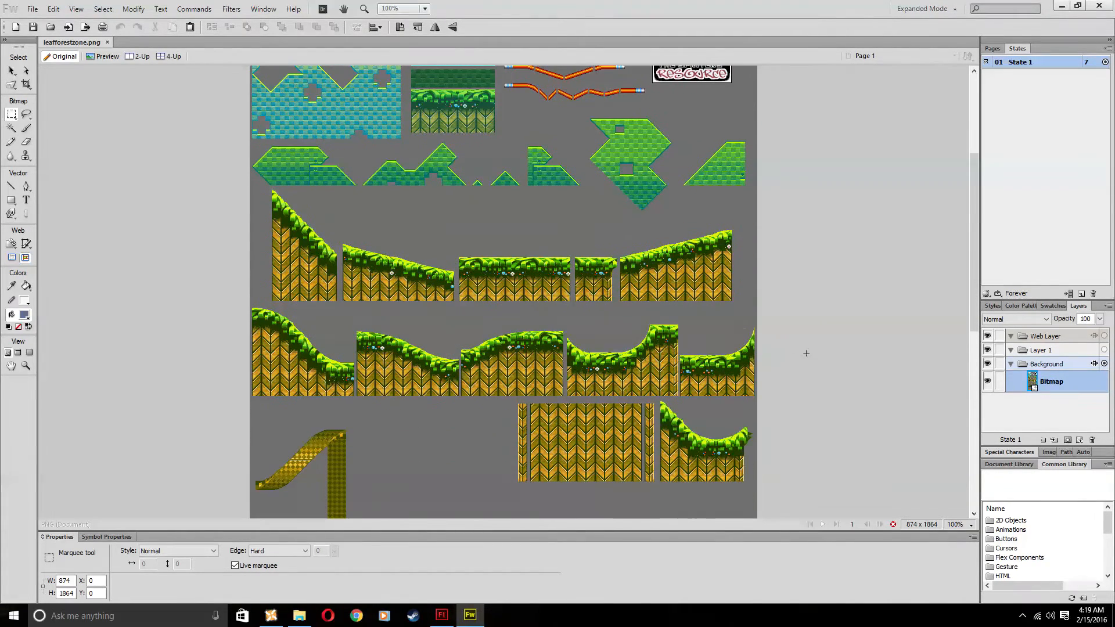
scroll(up, 3)
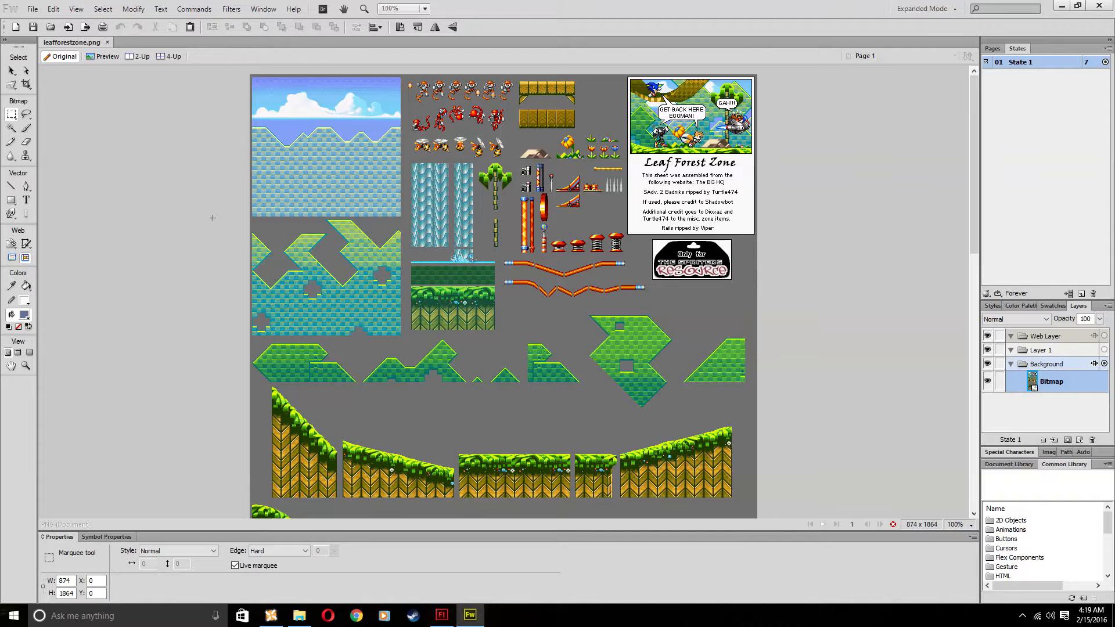
mouse_move(12, 128)
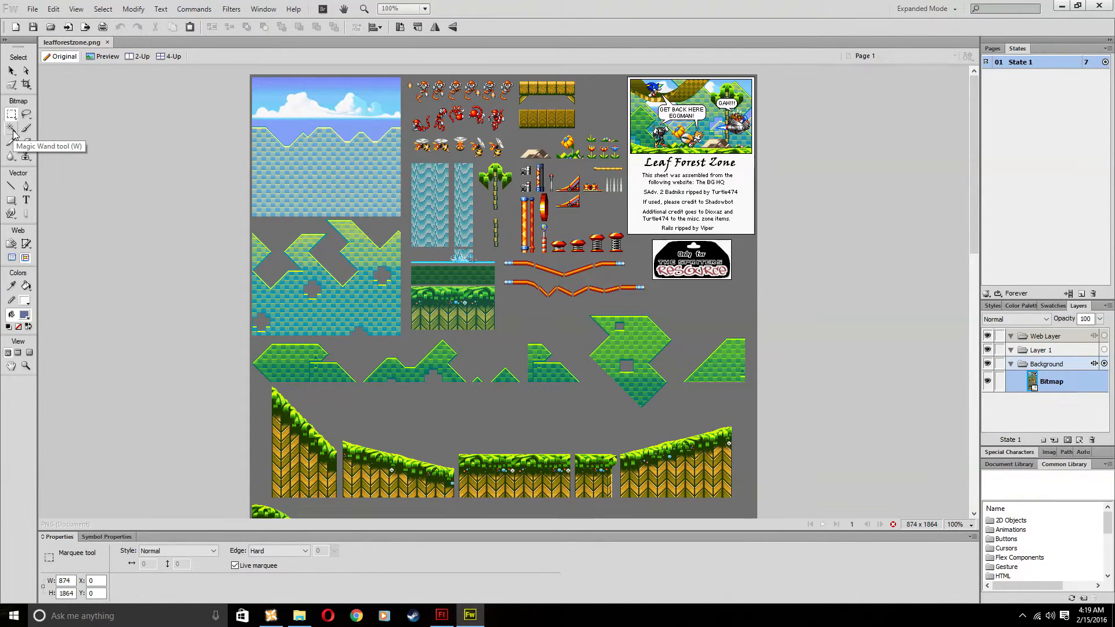
Magic Wand the grey backdrop and Select Similar to grab every grey area on the sheet.
click(12, 128)
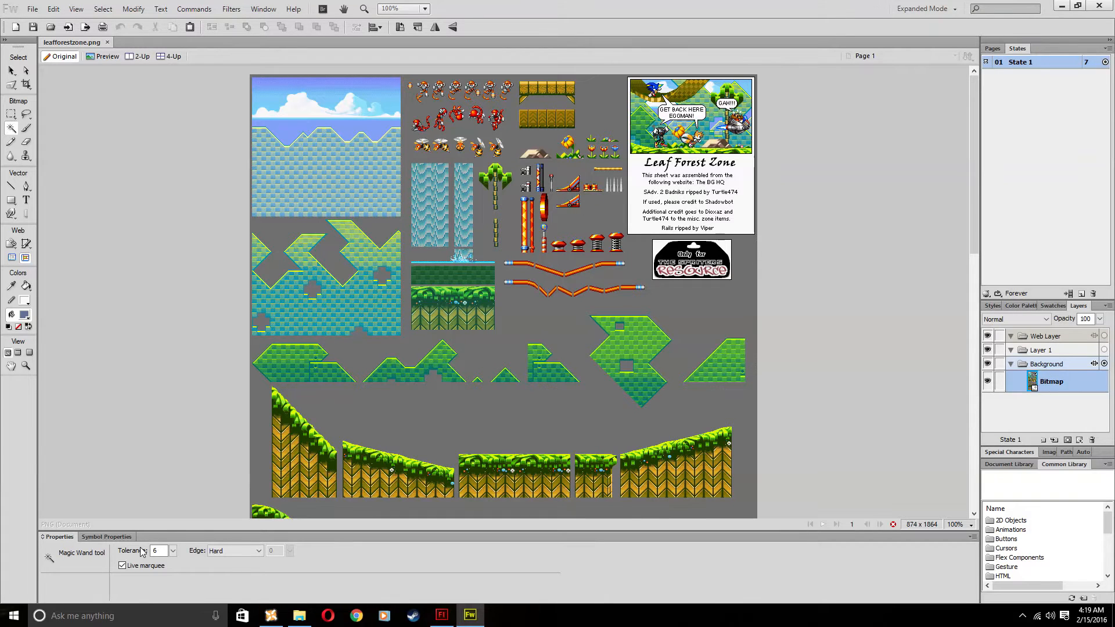
mouse_move(423, 431)
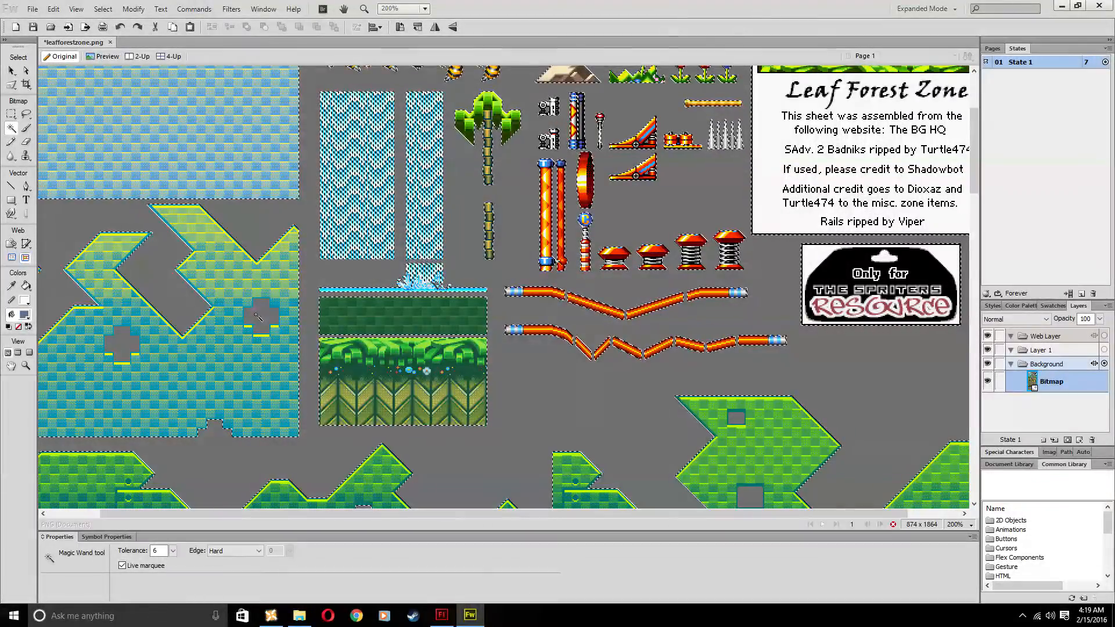
scroll(up, 3)
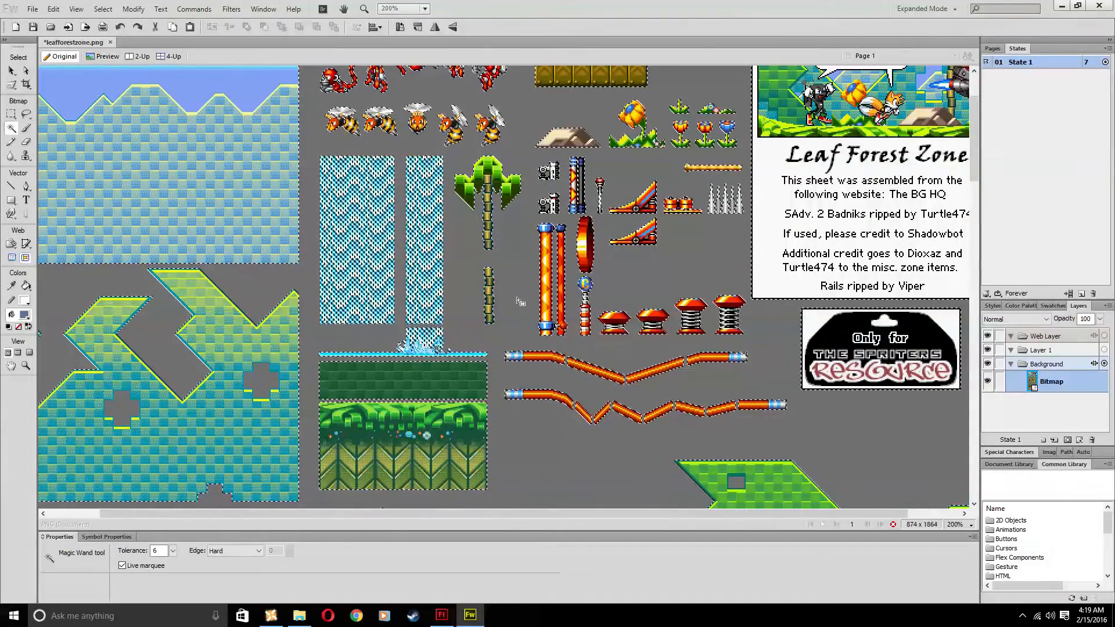
right_click(519, 299)
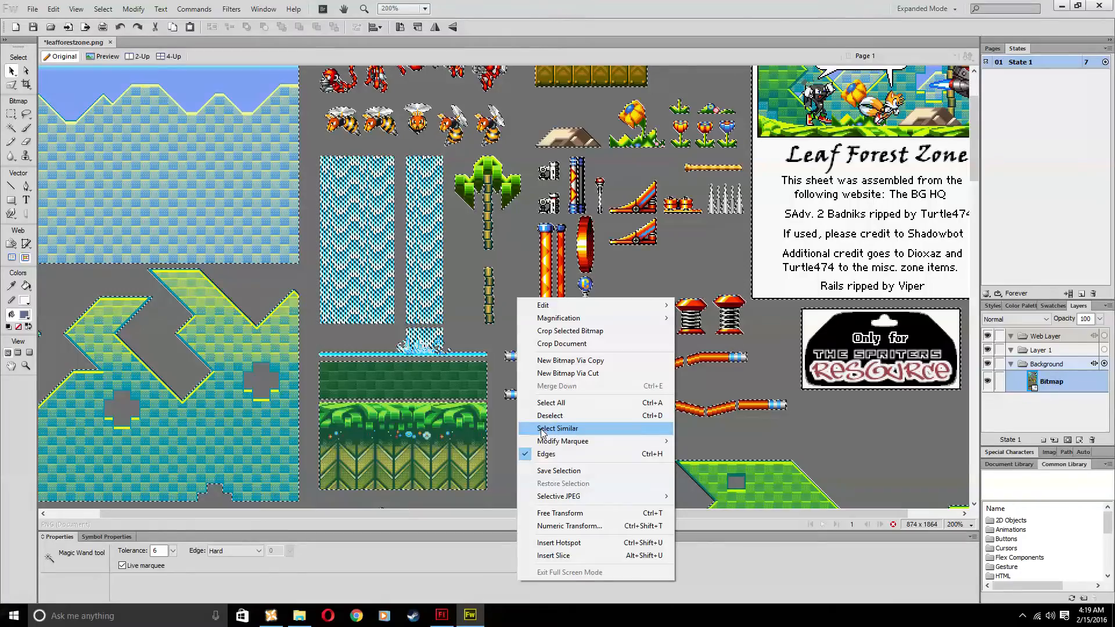
click(557, 428)
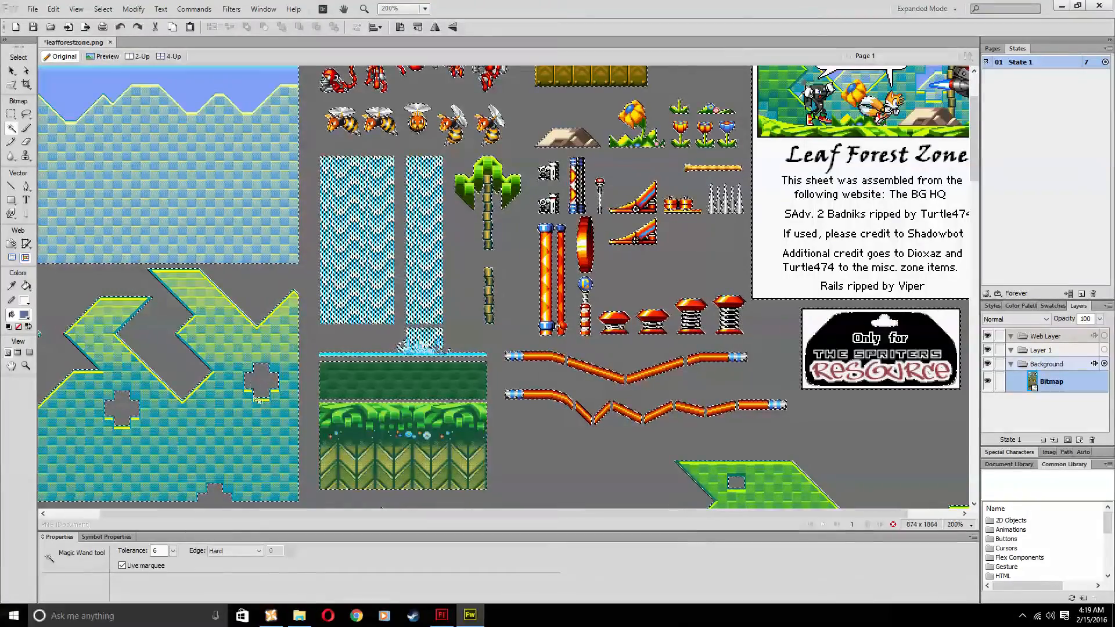
scroll(up, 3)
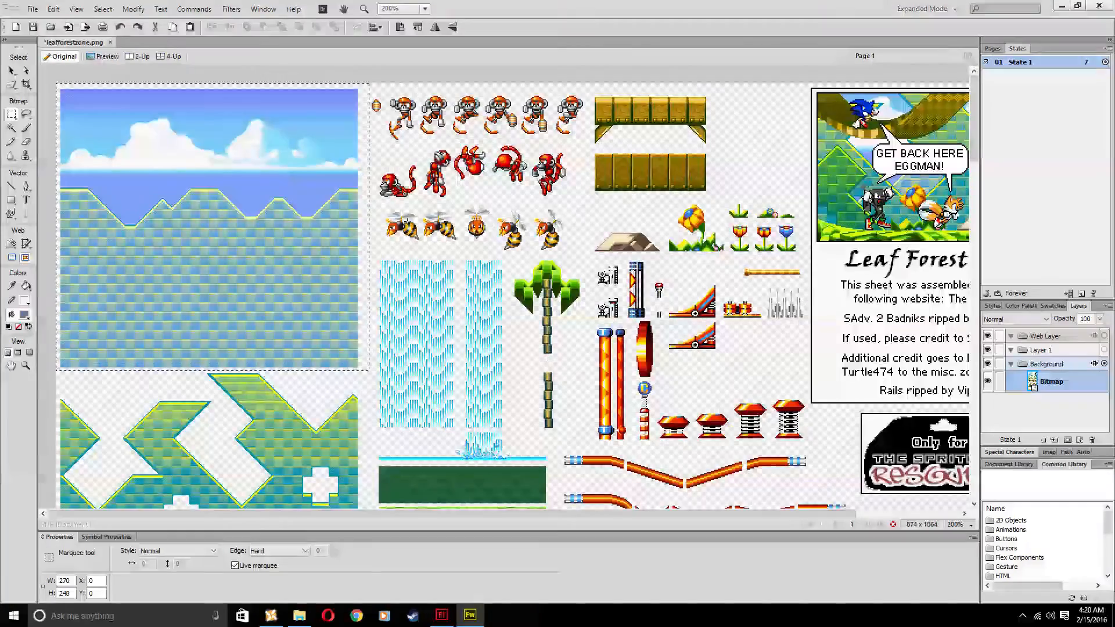
Zoom into the sky background and marquee it to cut it from the sheet.
click(390, 9)
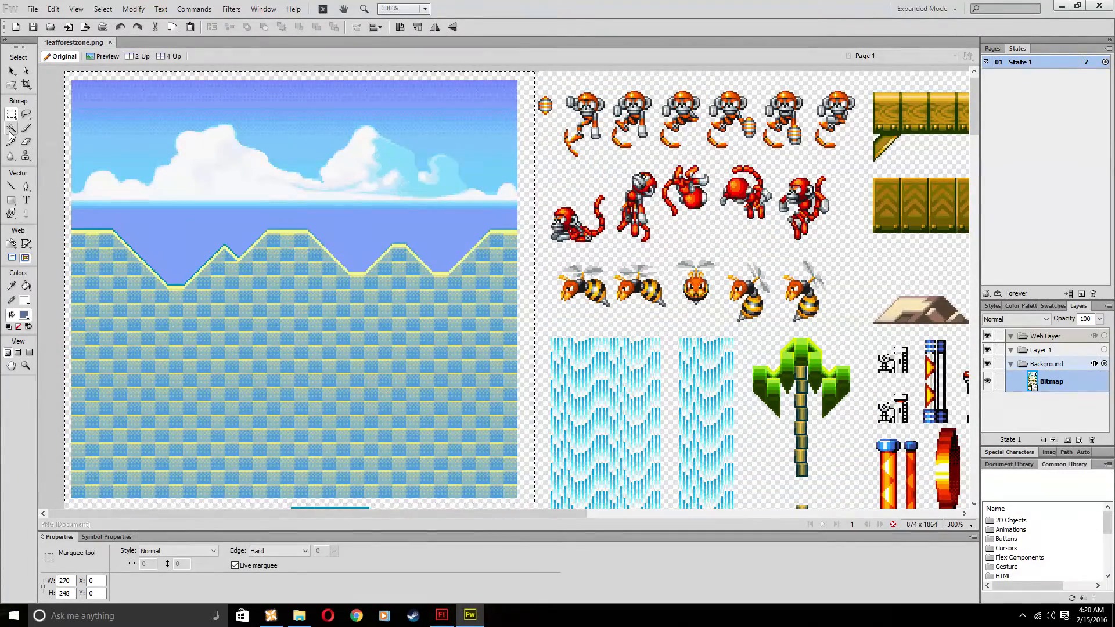
click(11, 129)
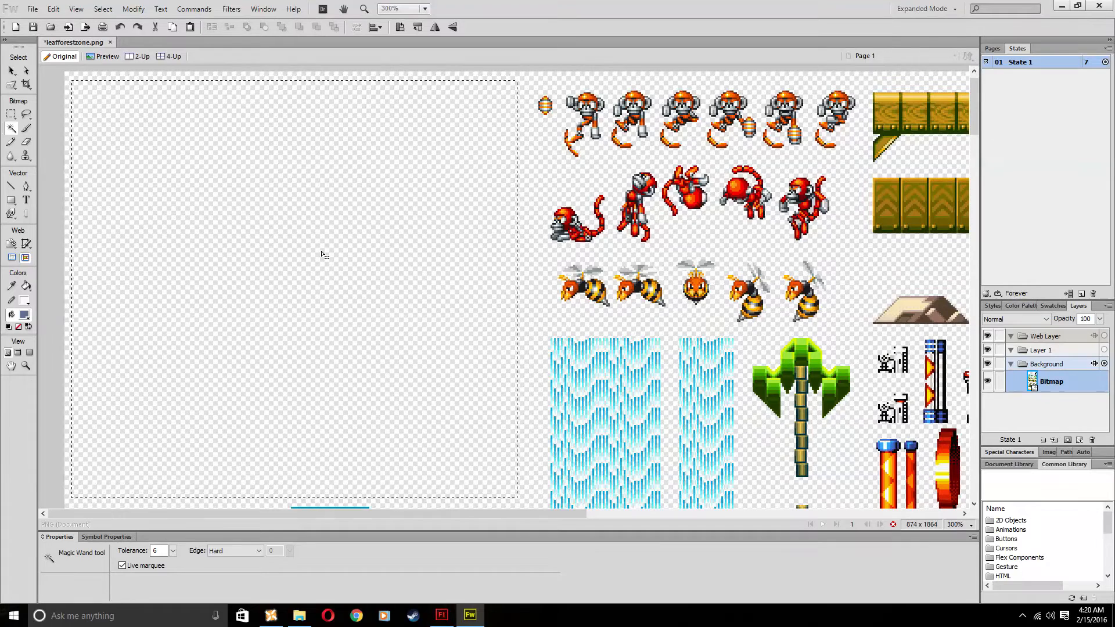
Add a new BG layer in Flash and paste the sky-and-hills background onto the stage.
click(440, 615)
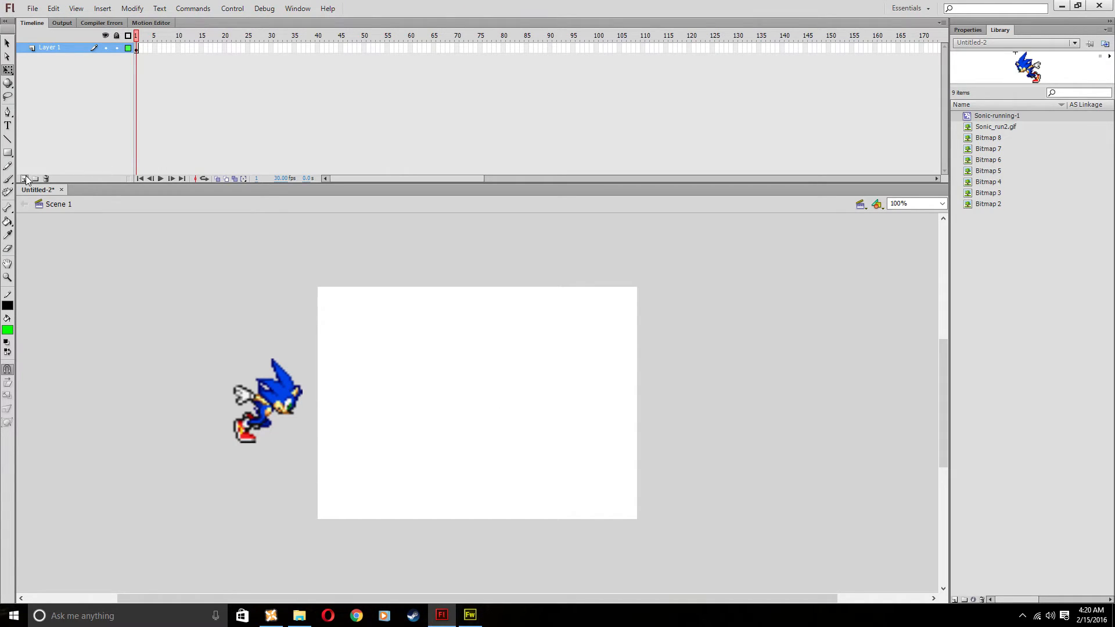
click(25, 178)
text(BG)
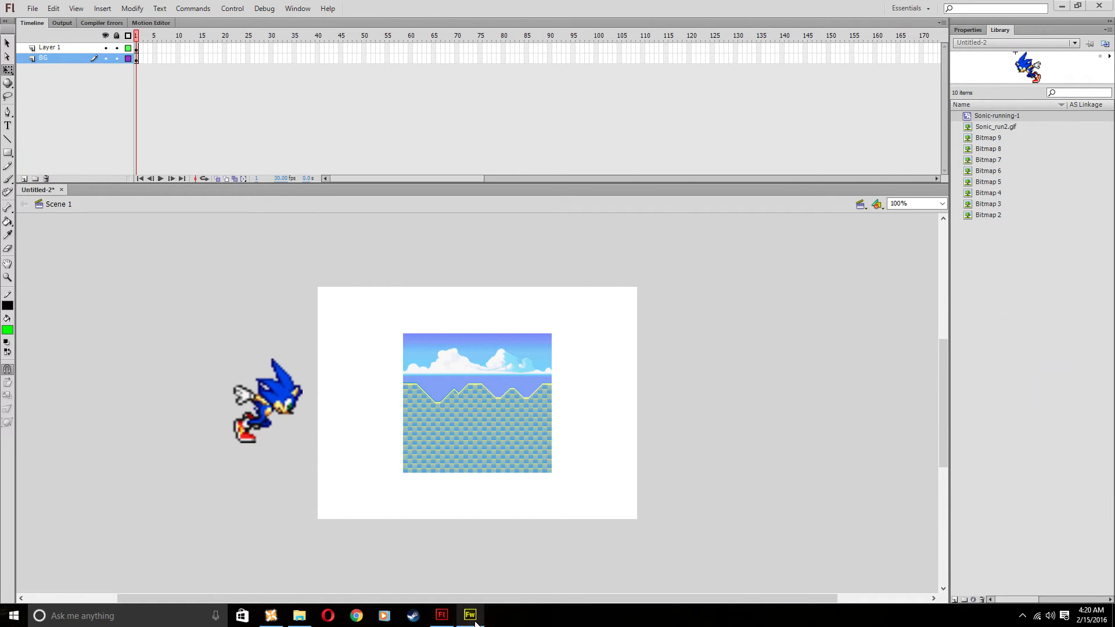
click(469, 615)
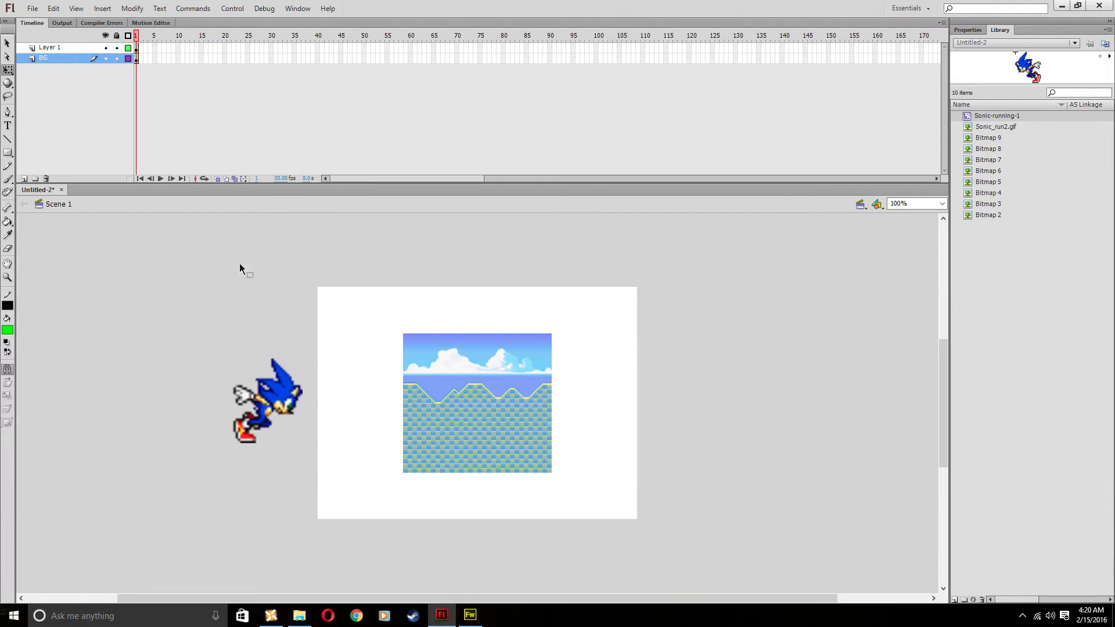
click(476, 403)
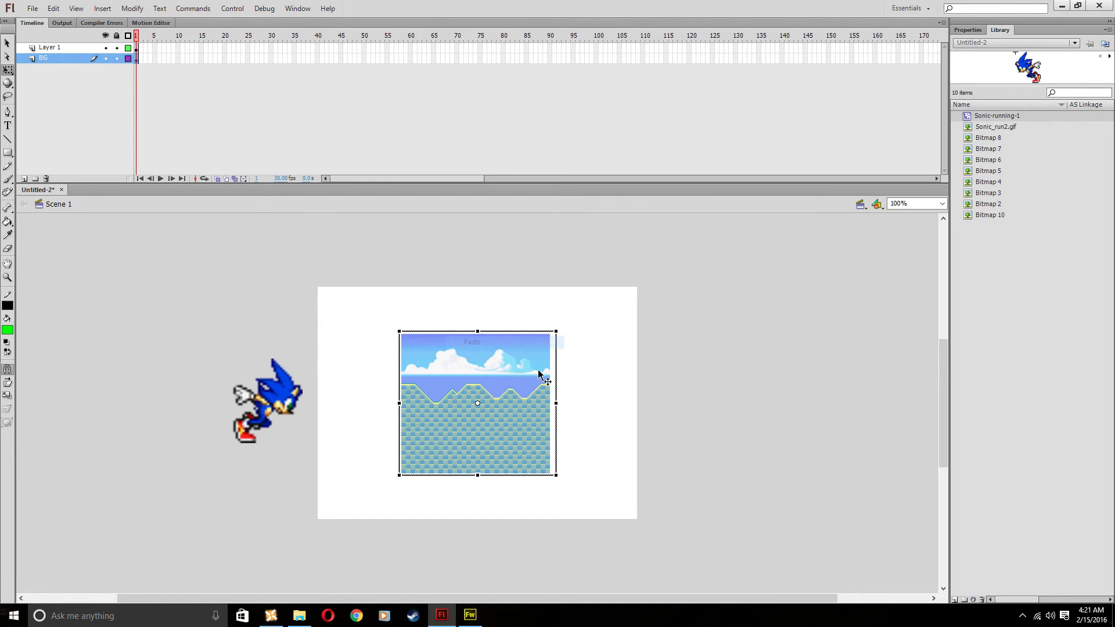
click(941, 203)
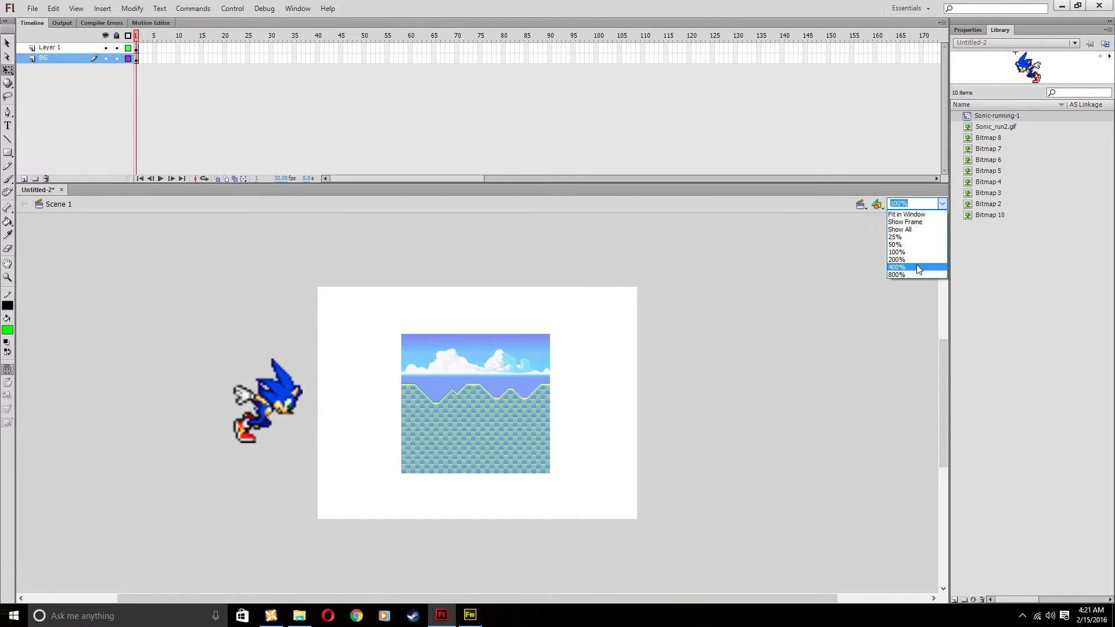
click(896, 266)
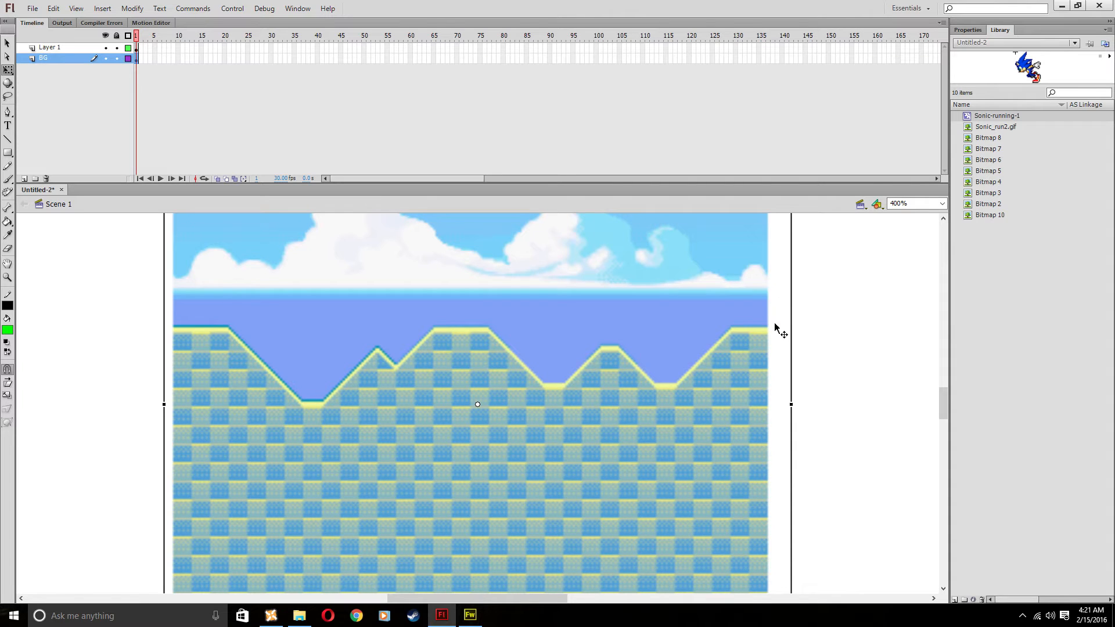
mouse_move(788, 311)
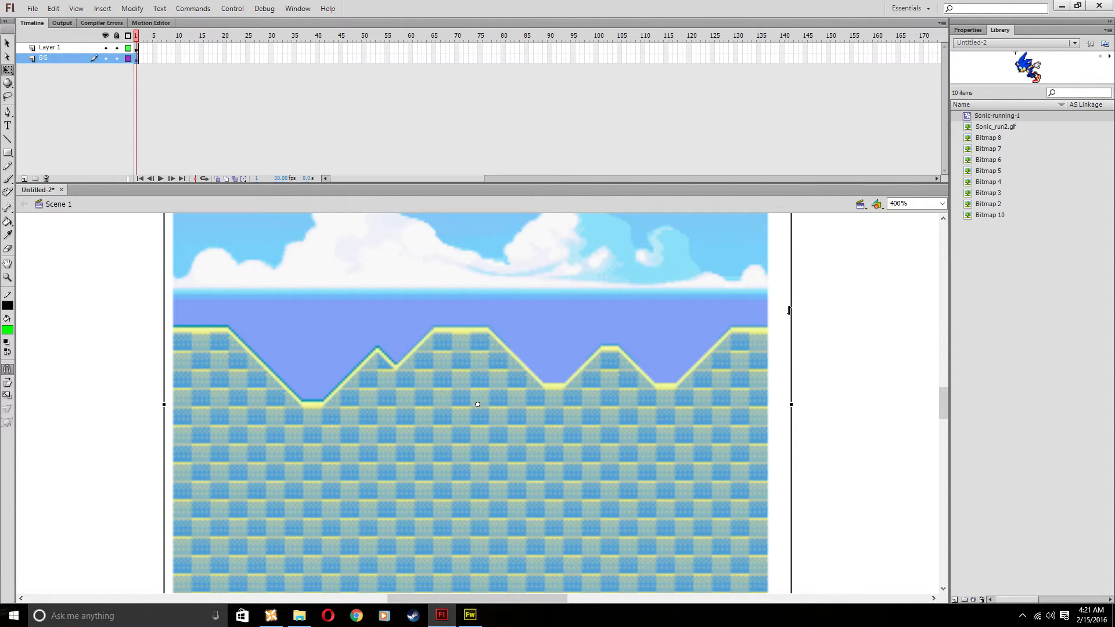
click(941, 203)
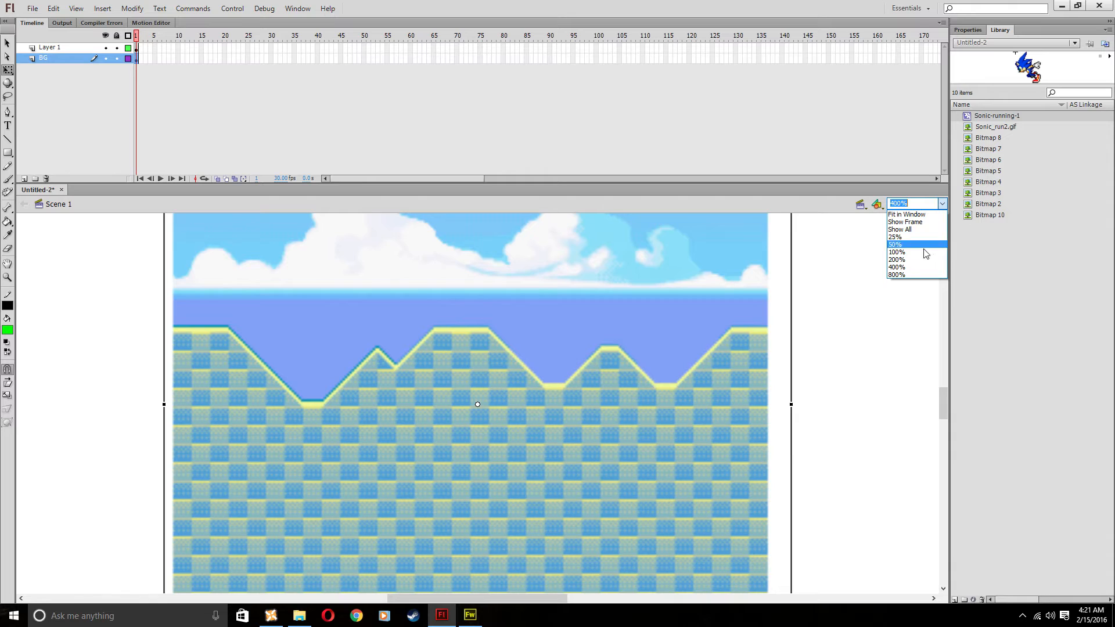
click(896, 259)
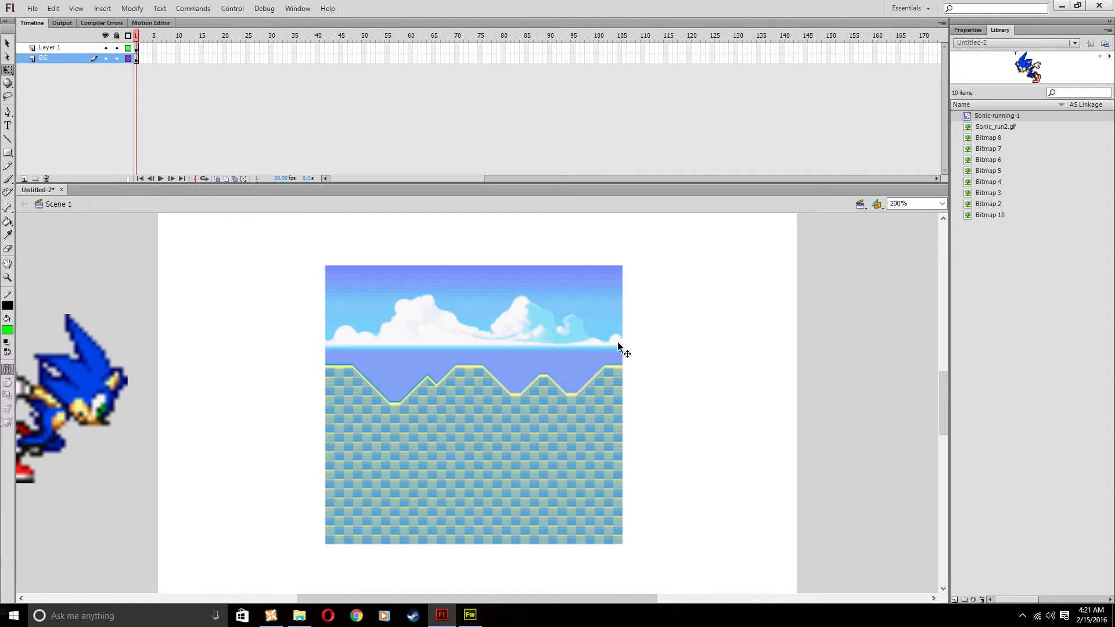
click(576, 334)
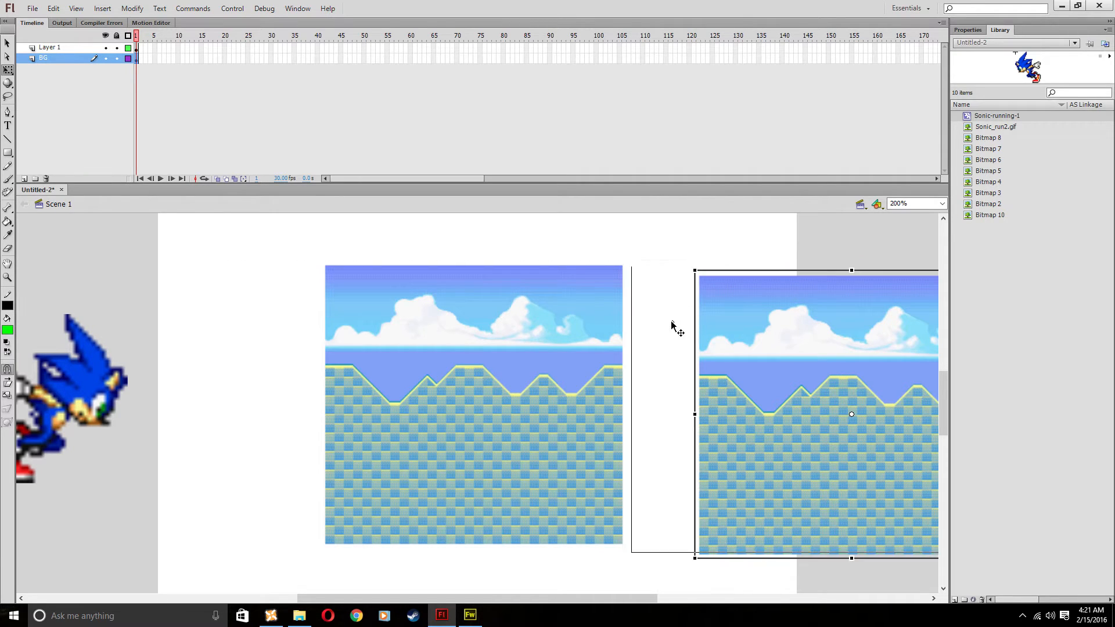
click(448, 325)
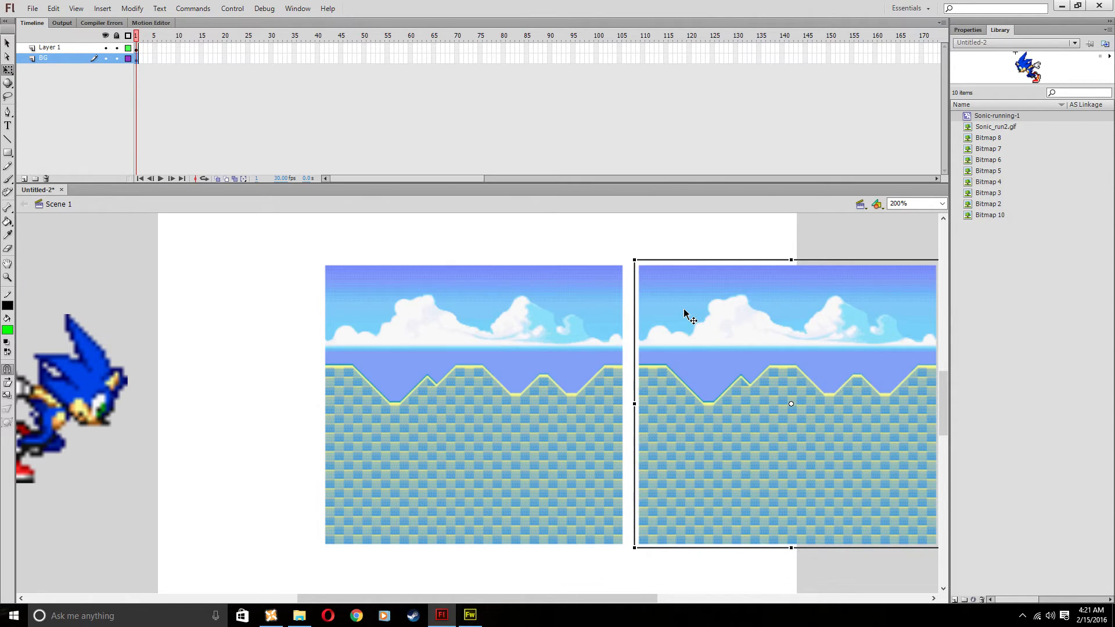
mouse_move(480, 586)
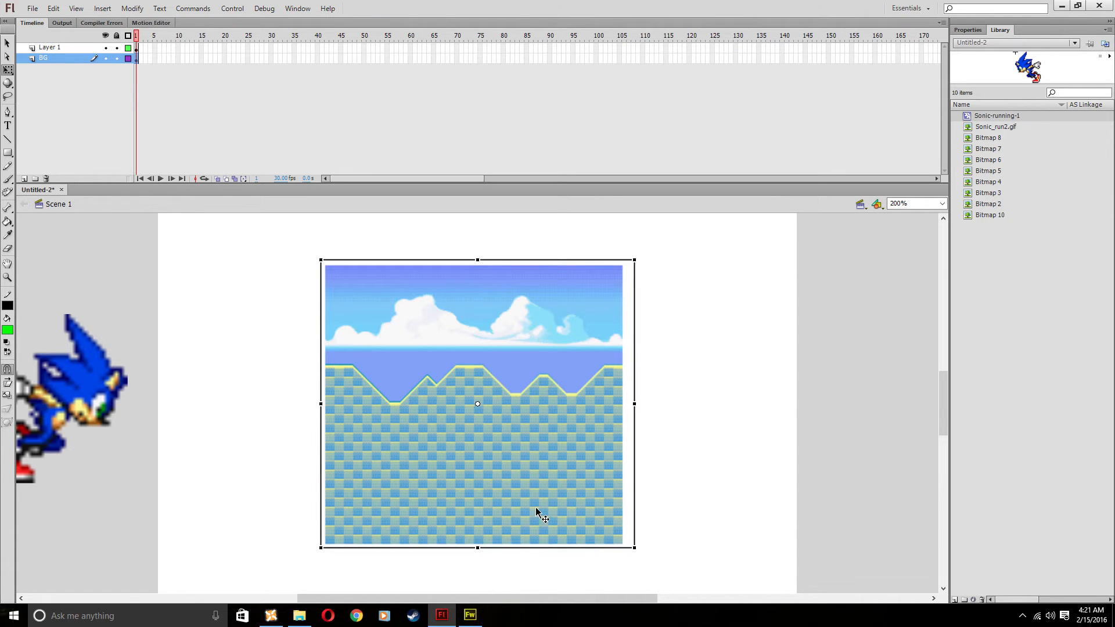
click(469, 614)
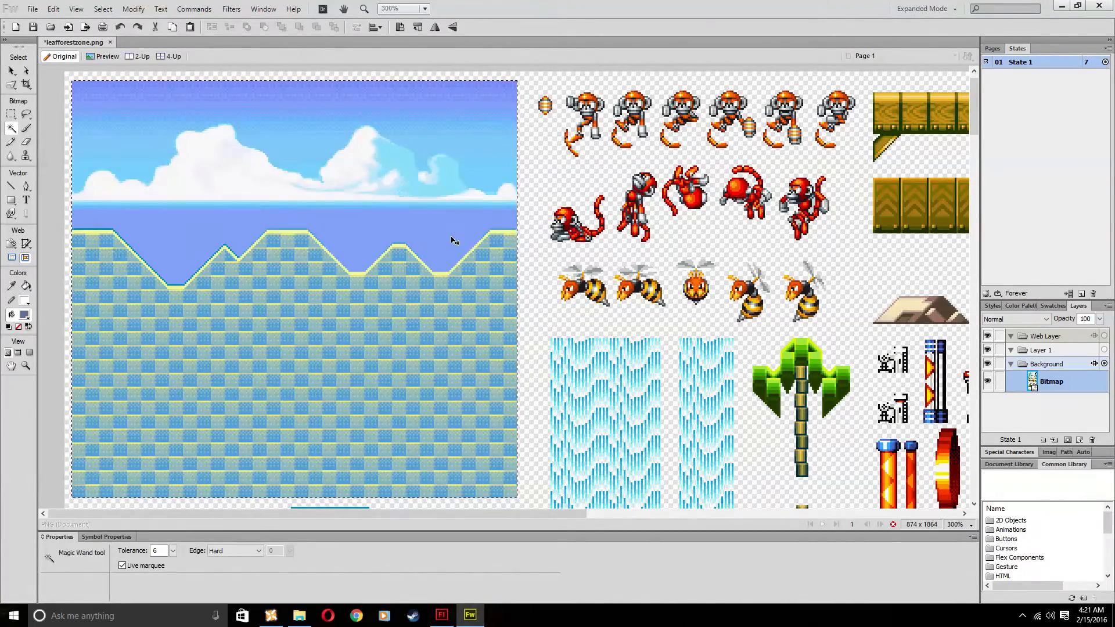
Return to Flash with the copied background and lay two copies side by side.
click(440, 614)
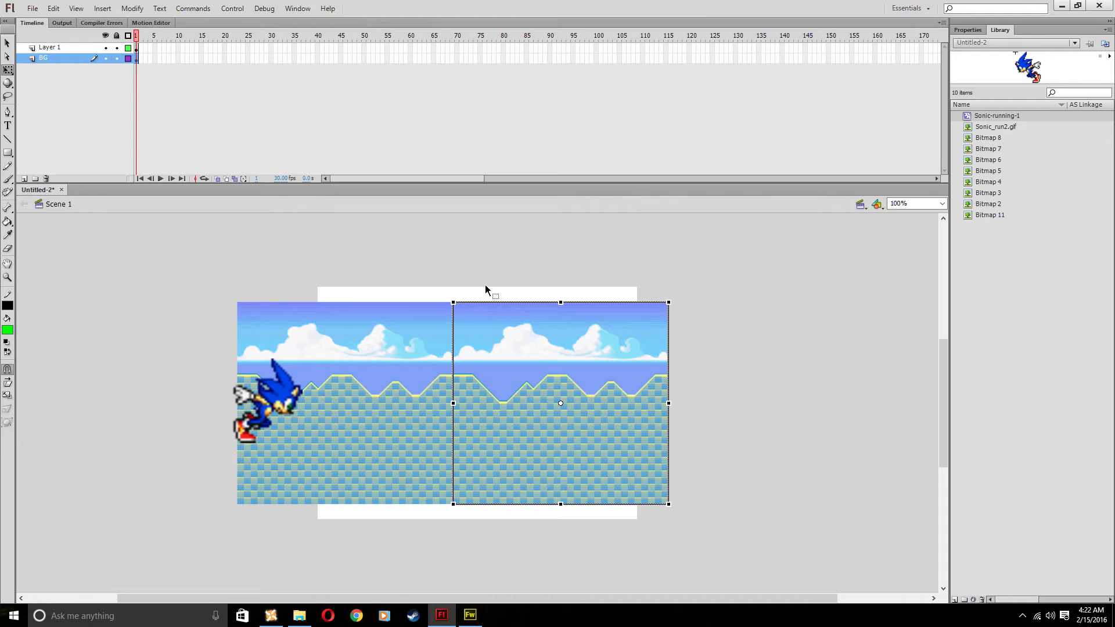
Deselect the background panels, test-preview the two-tile backdrop and close the preview.
click(469, 425)
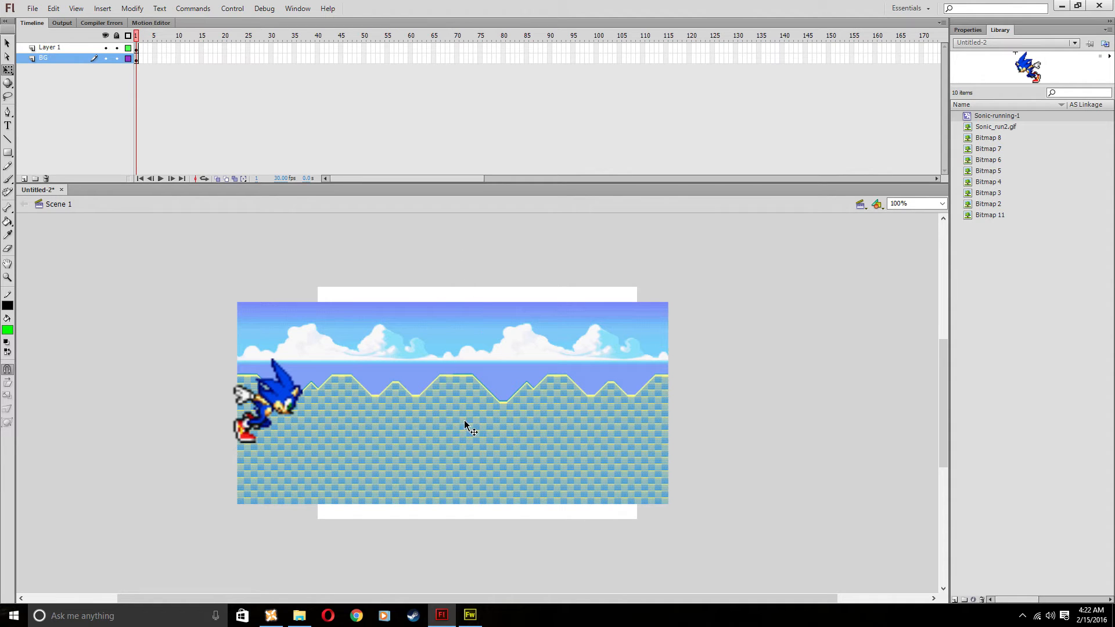
mouse_move(447, 409)
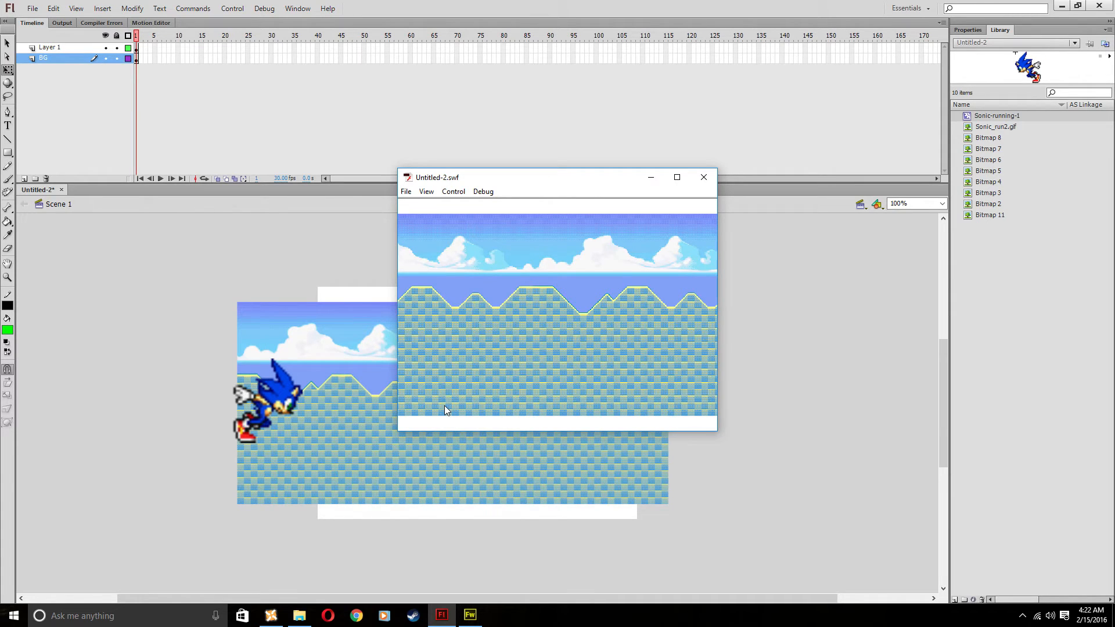
mouse_move(703, 177)
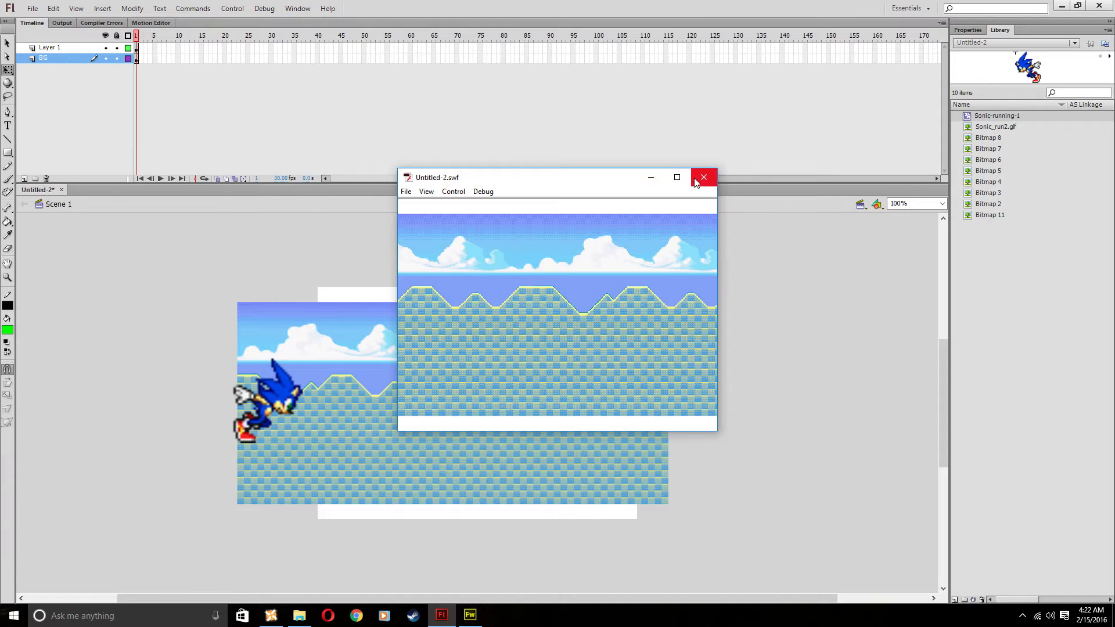
click(703, 177)
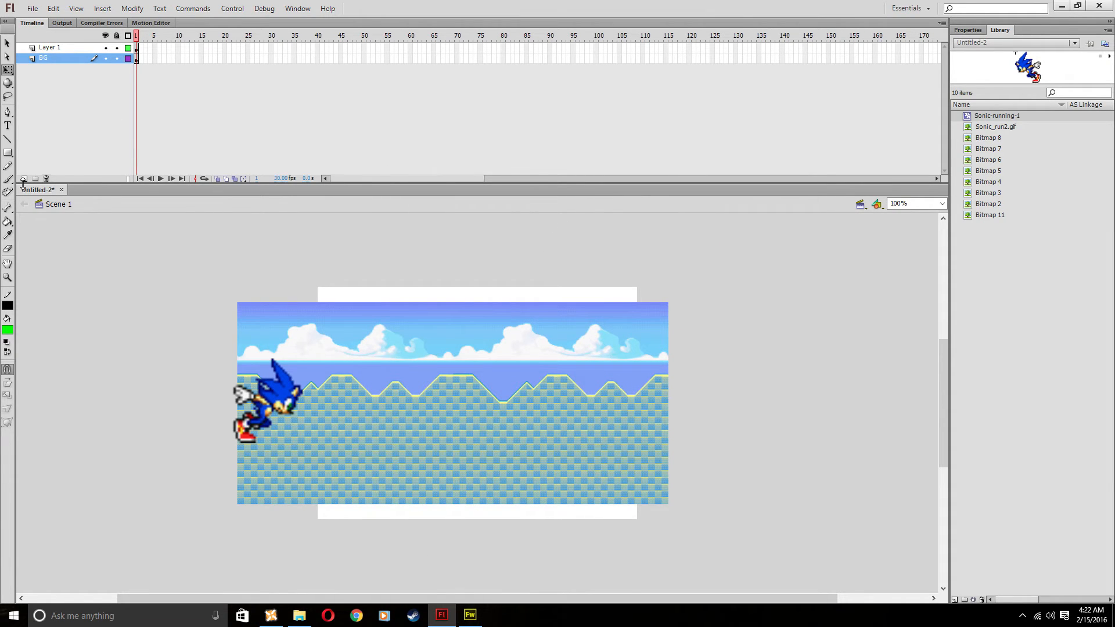
Add Layer 3 above BG, then marquee a grass tile on the Fireworks sheet.
click(23, 178)
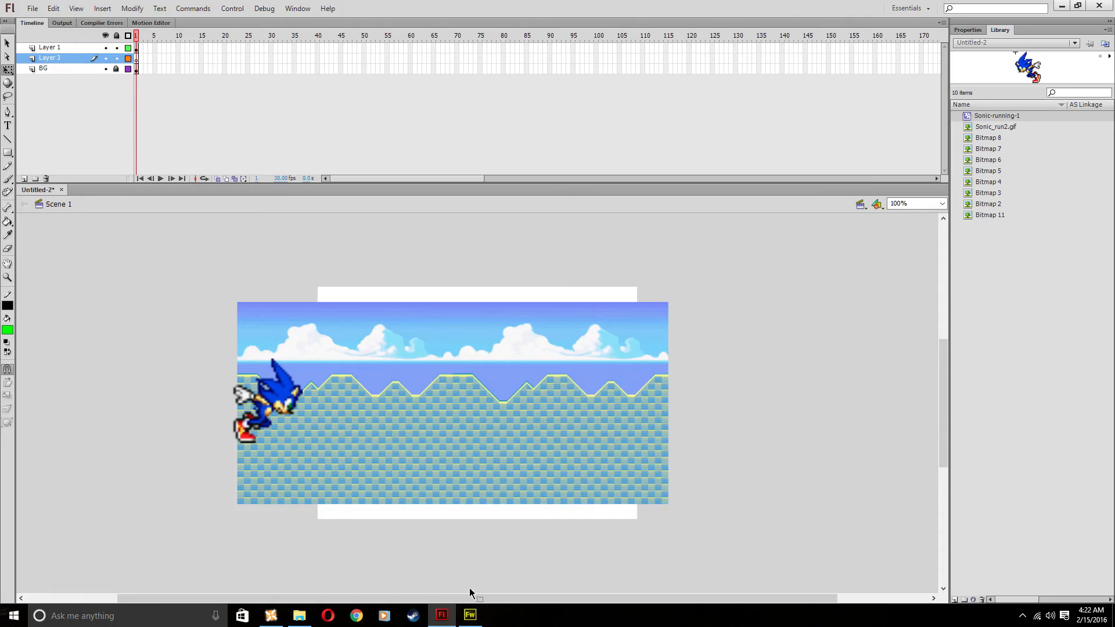
click(469, 615)
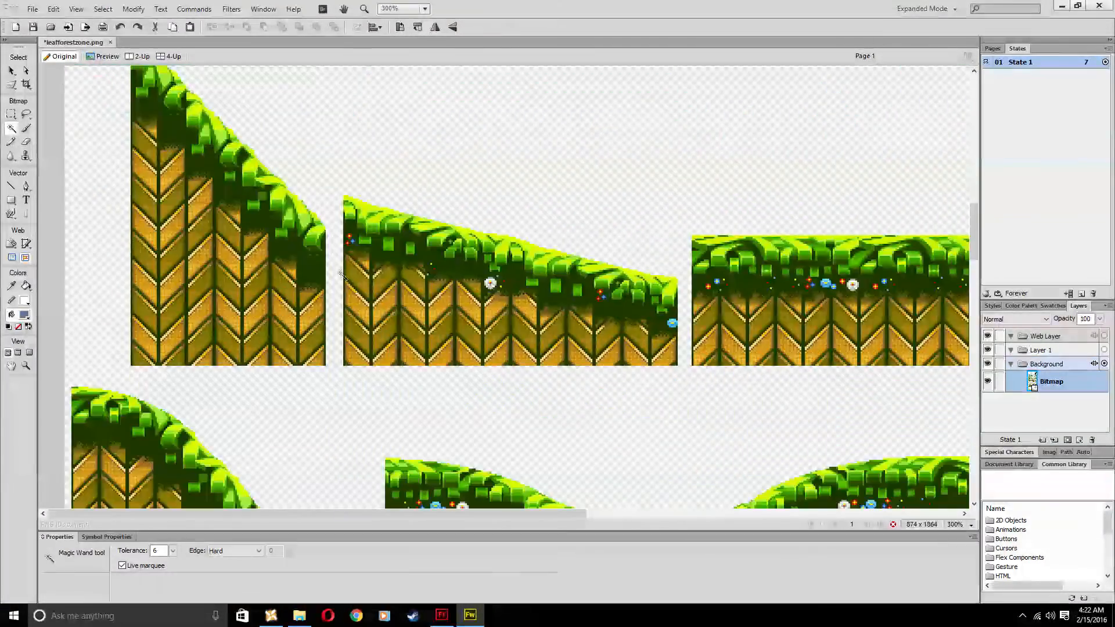
click(12, 114)
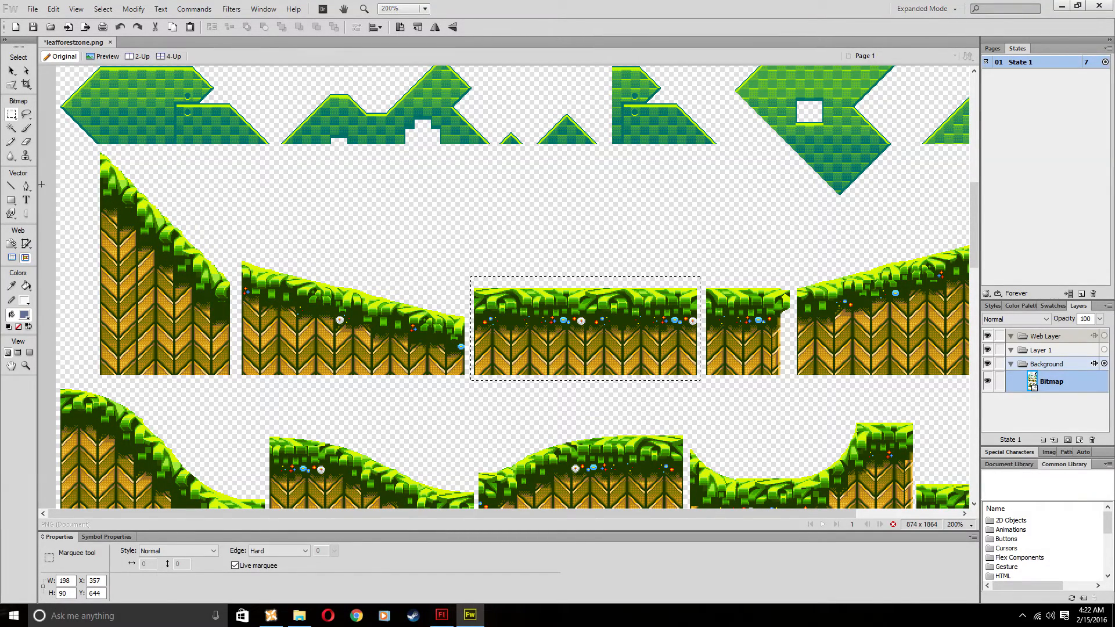
click(12, 128)
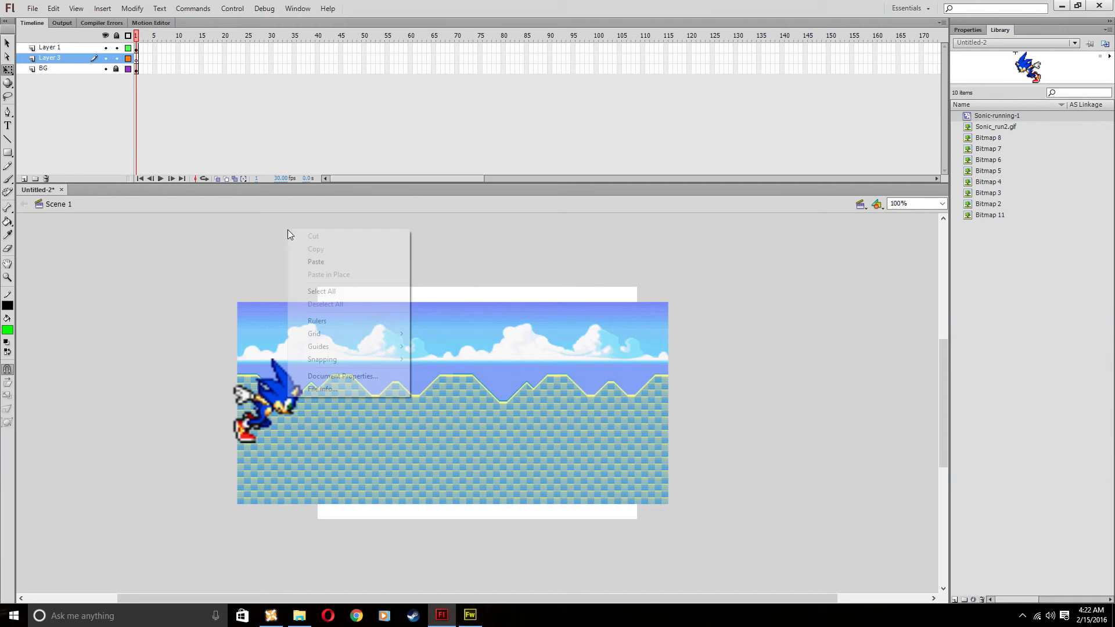
Paste the grass strip along the stage bottom, test the movie and close the preview.
click(328, 274)
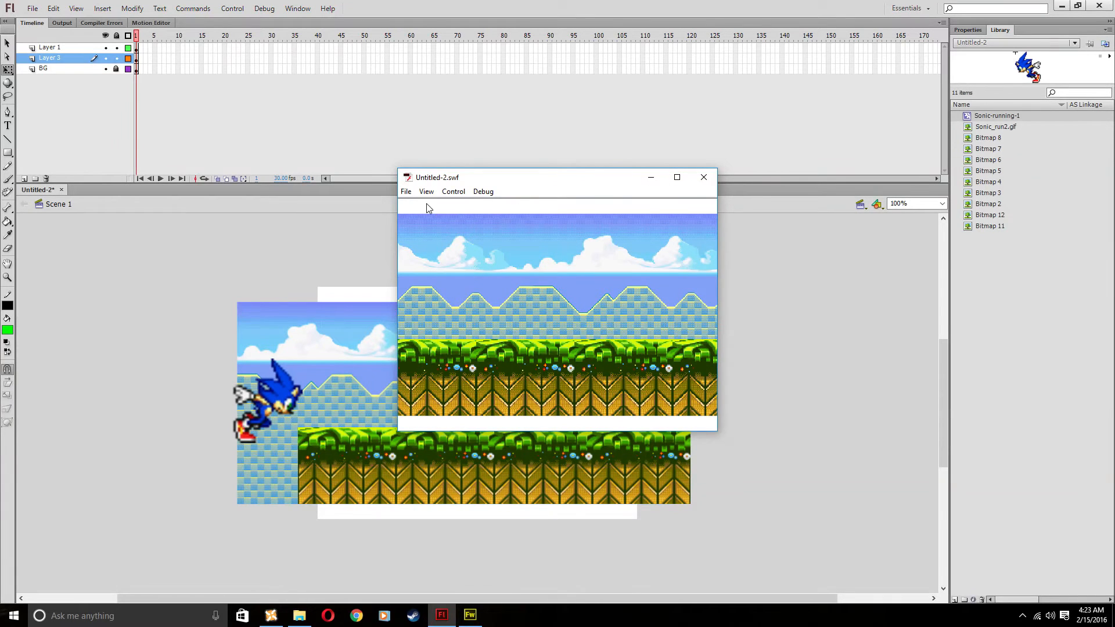
mouse_move(573, 389)
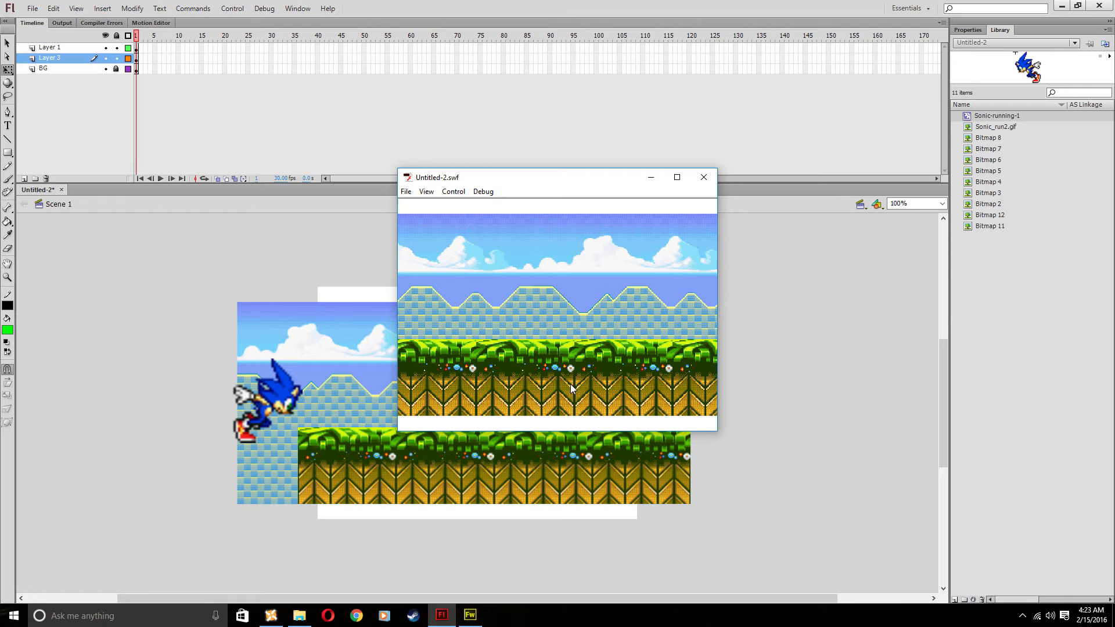
click(703, 177)
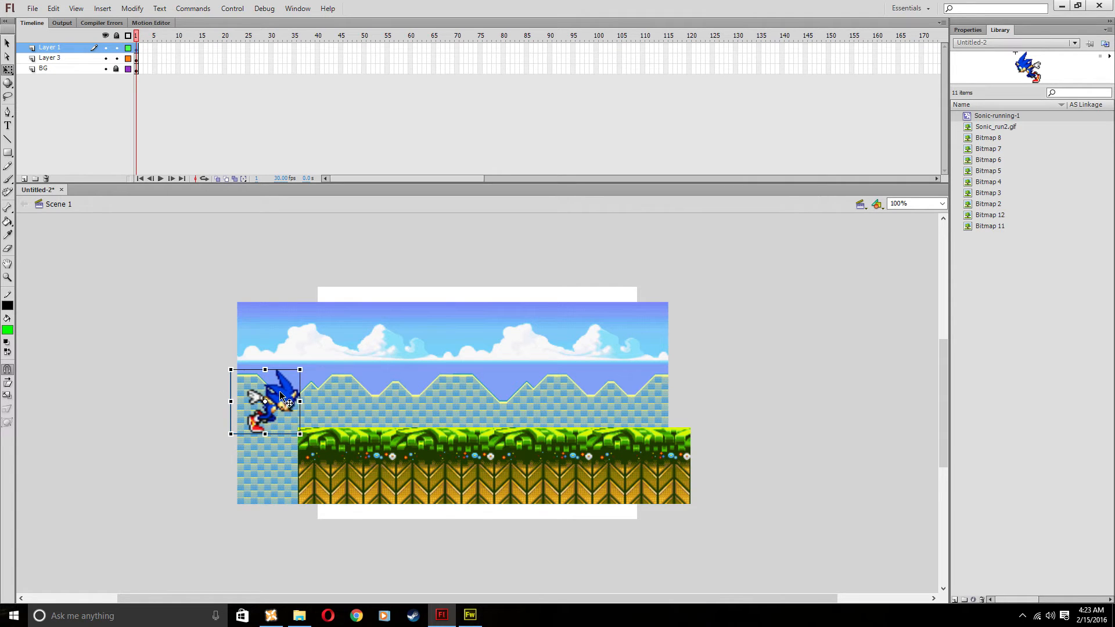
mouse_move(324, 398)
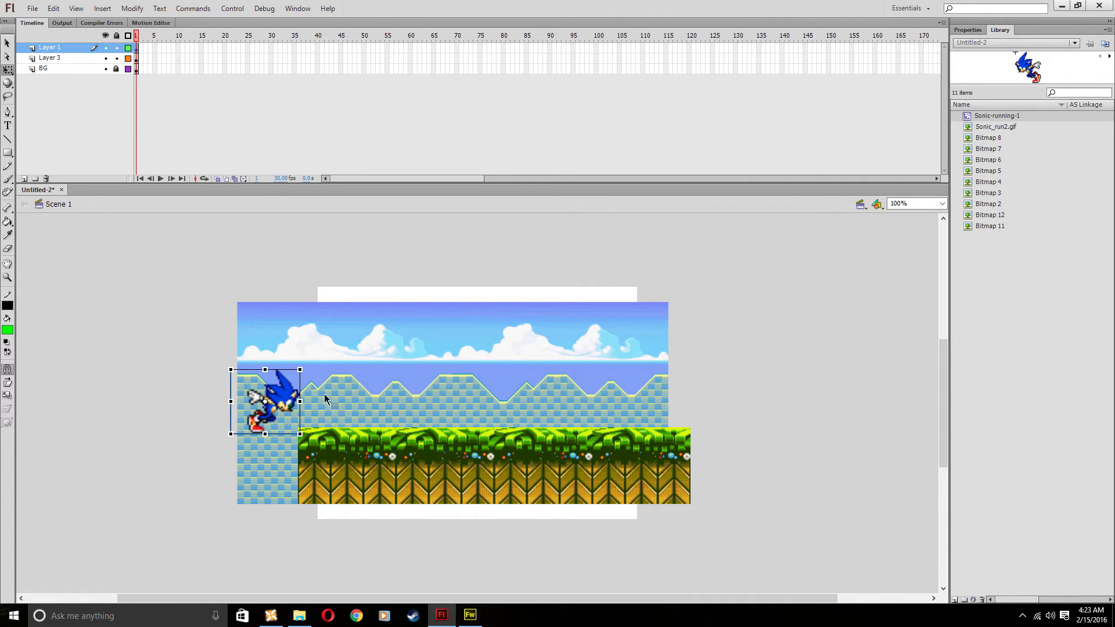
mouse_move(269, 59)
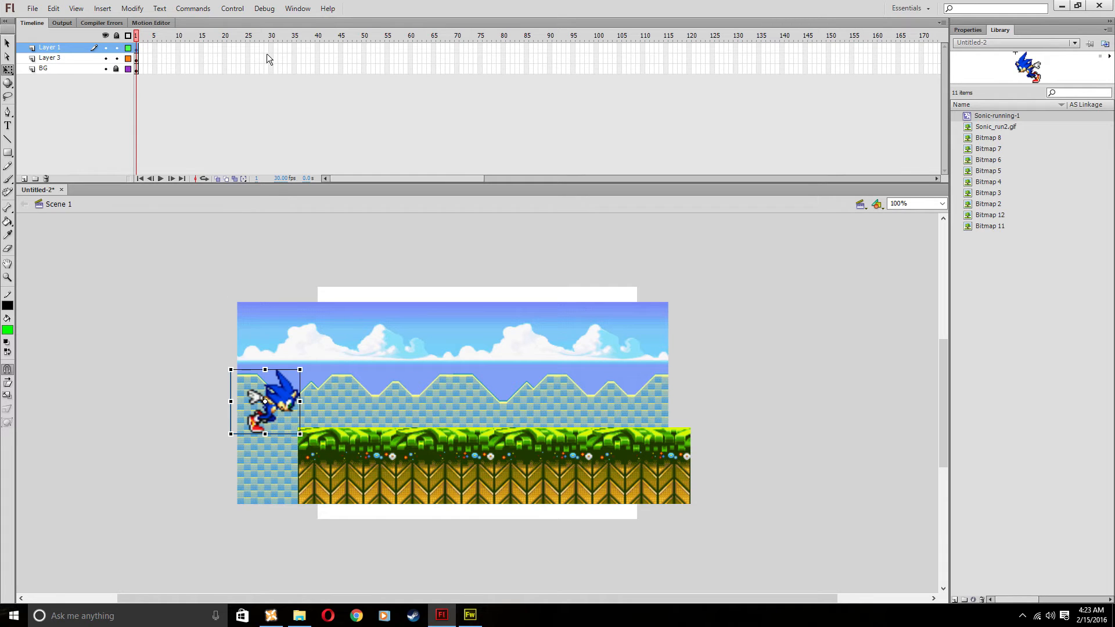
mouse_move(269, 54)
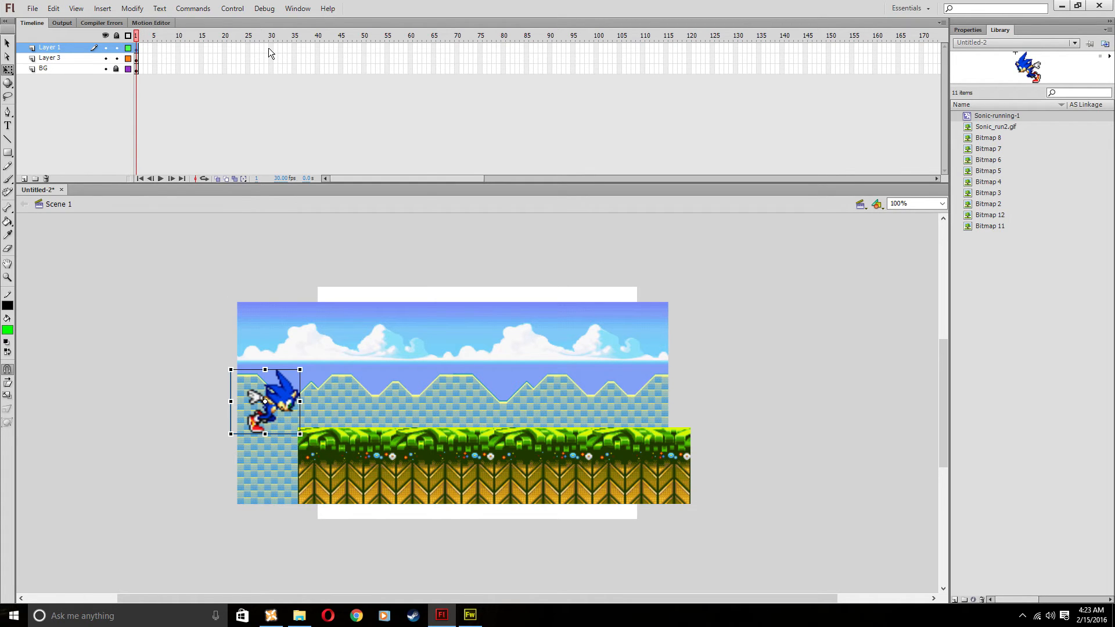
Keyframe Sonic at frame 30 and extend the background and grass layers to frame 30.
right_click(270, 52)
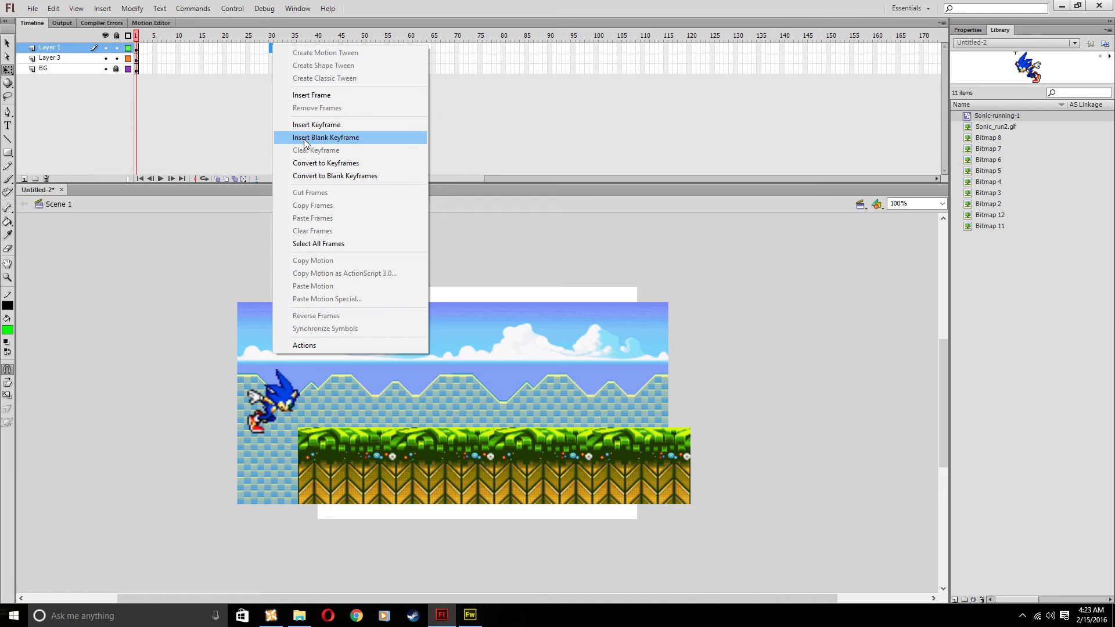
mouse_move(317, 124)
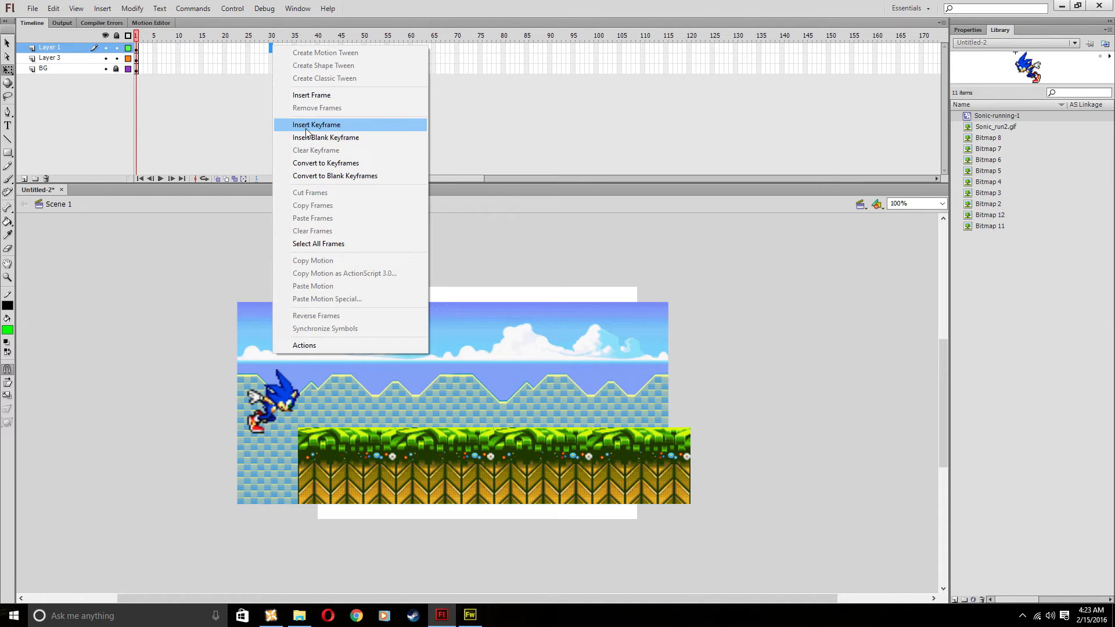
click(317, 124)
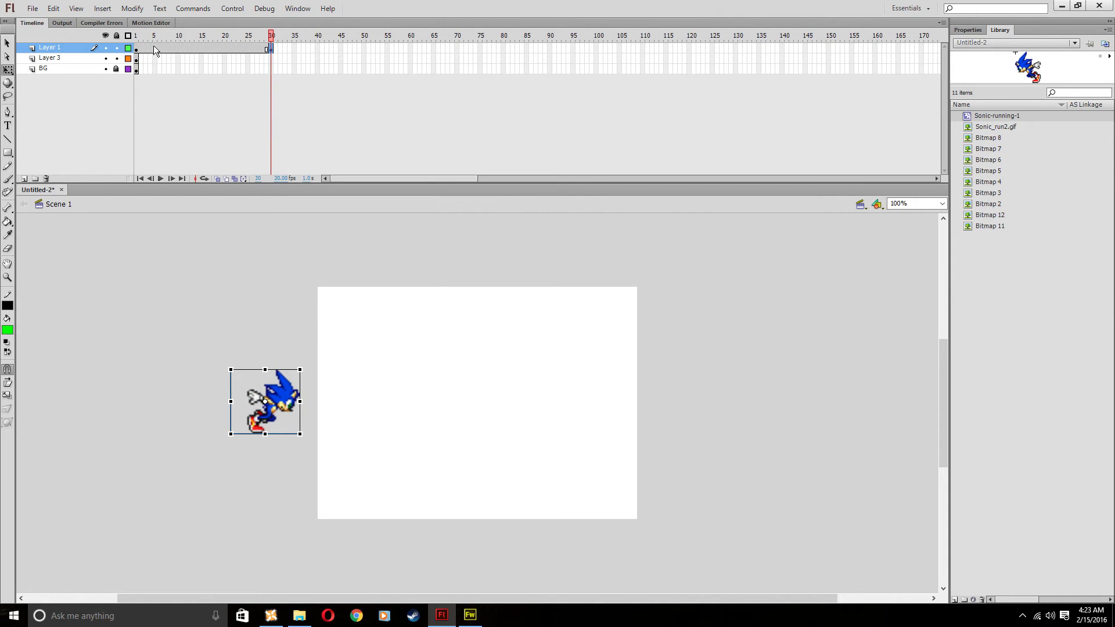
mouse_move(149, 69)
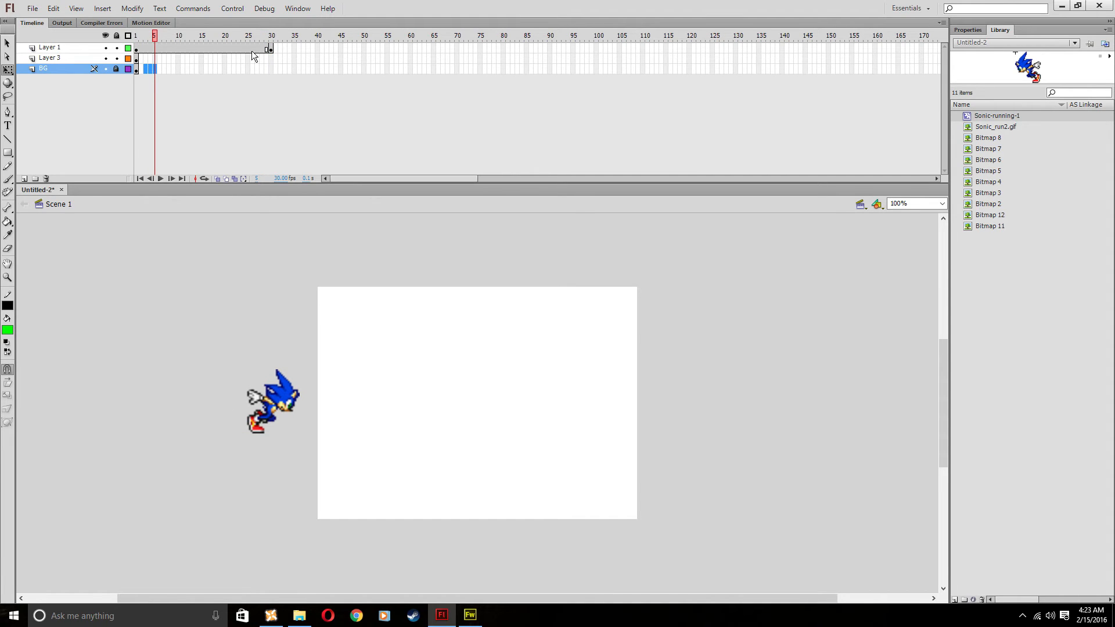
mouse_move(272, 64)
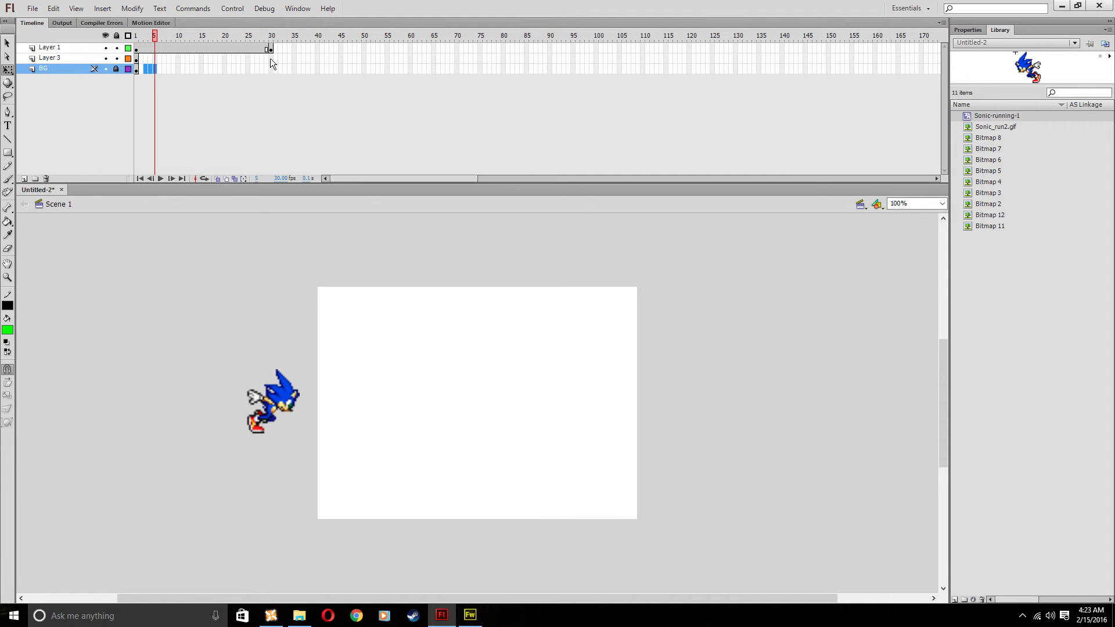
click(271, 36)
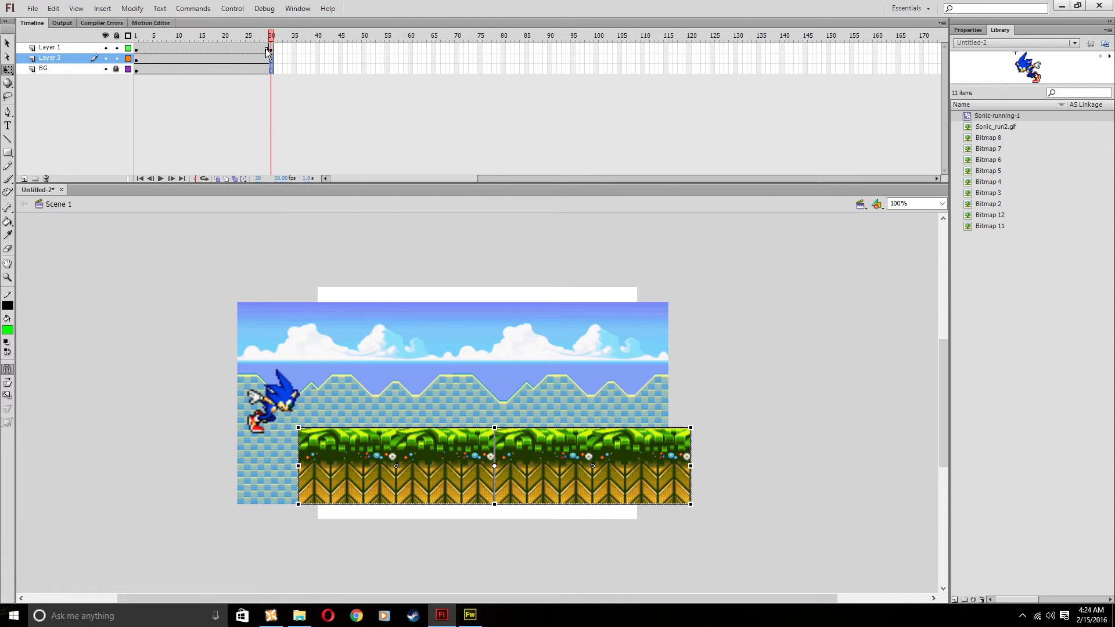
click(377, 275)
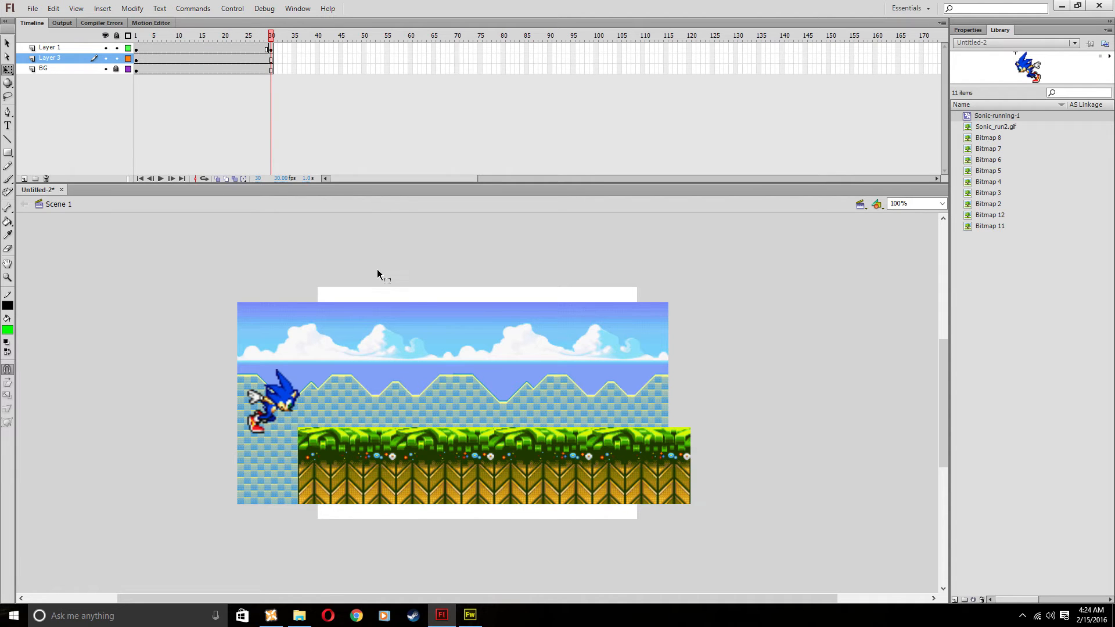
mouse_move(377, 278)
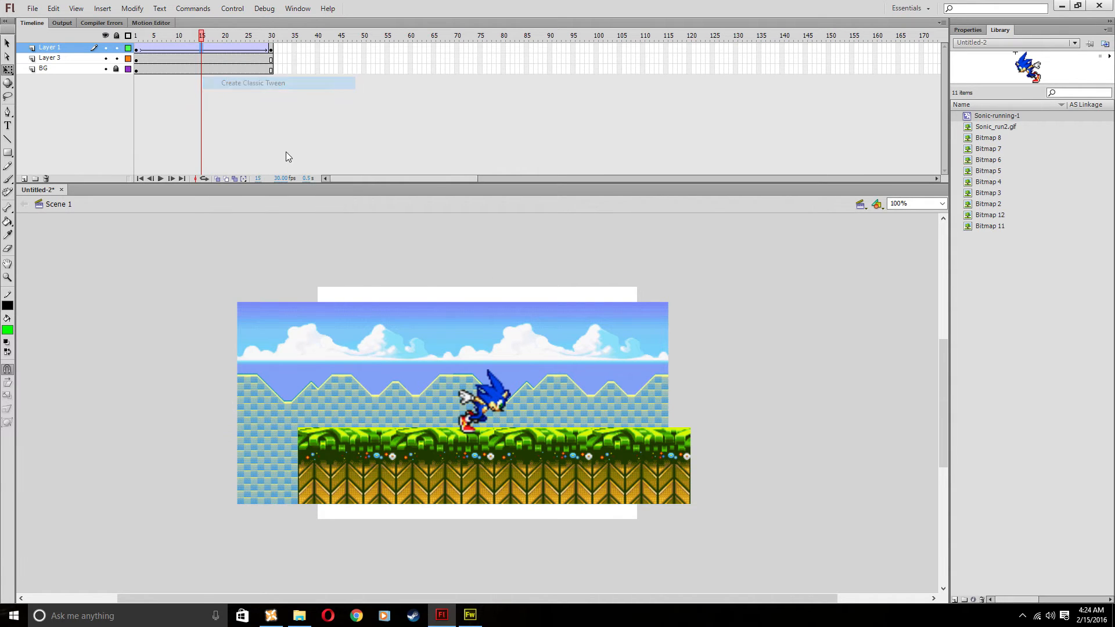
Preview Sonic's classic-tweened run across the Leaf Forest grass and close the SWF window.
click(49, 57)
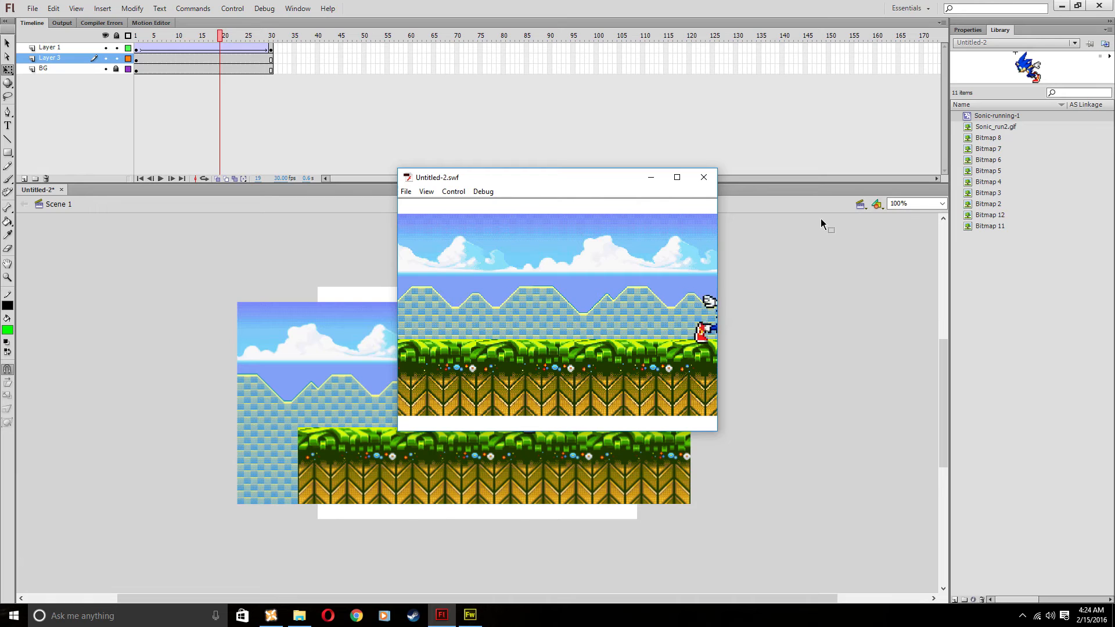
click(703, 177)
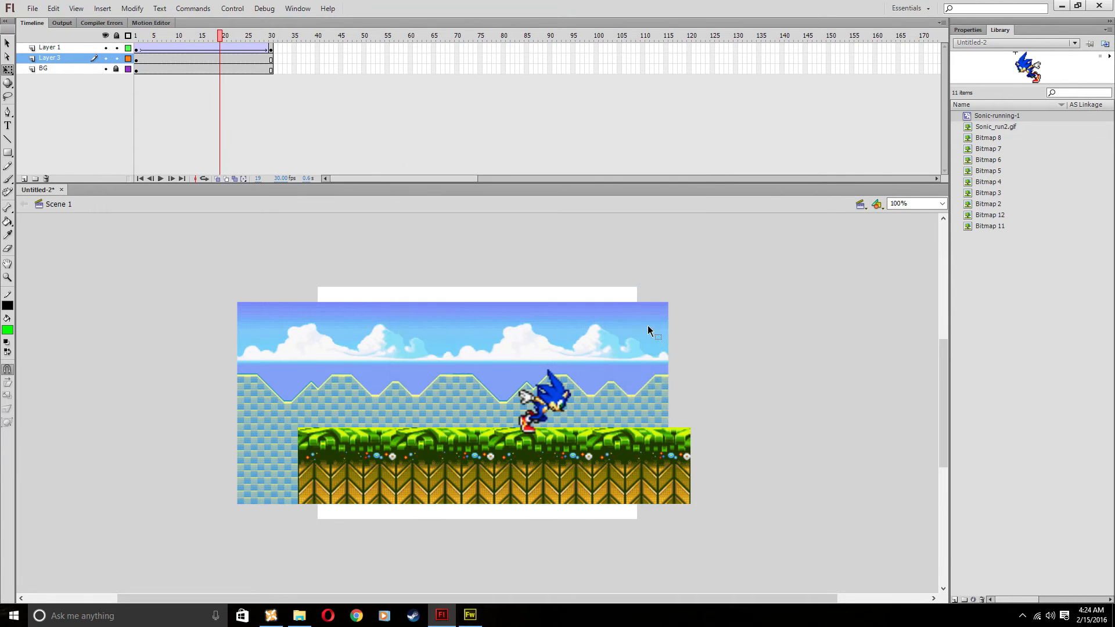
mouse_move(424, 379)
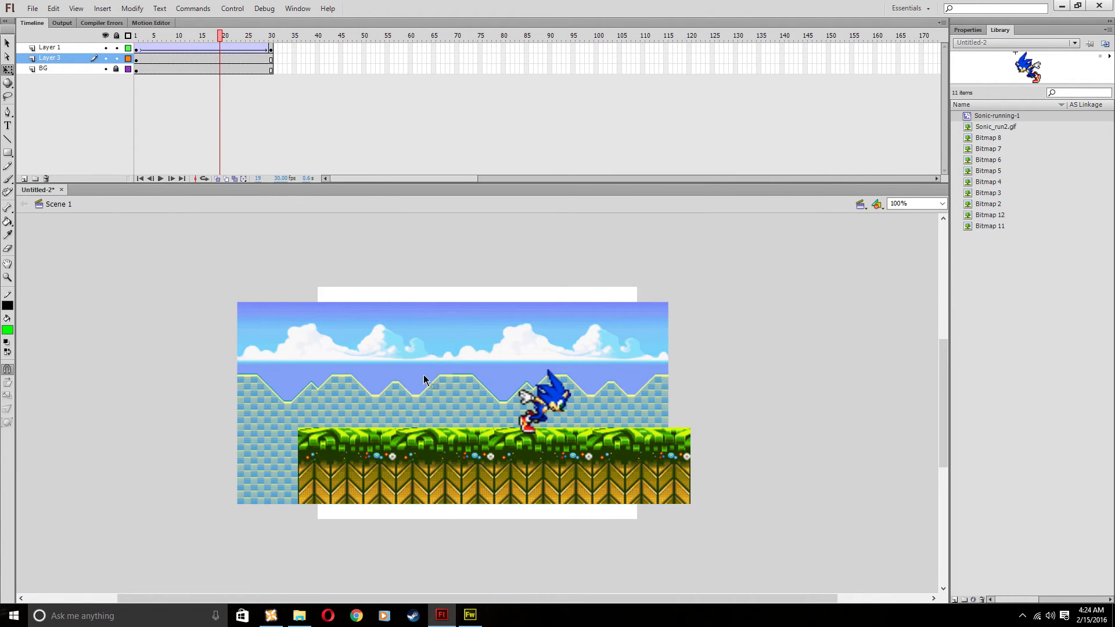
mouse_move(419, 367)
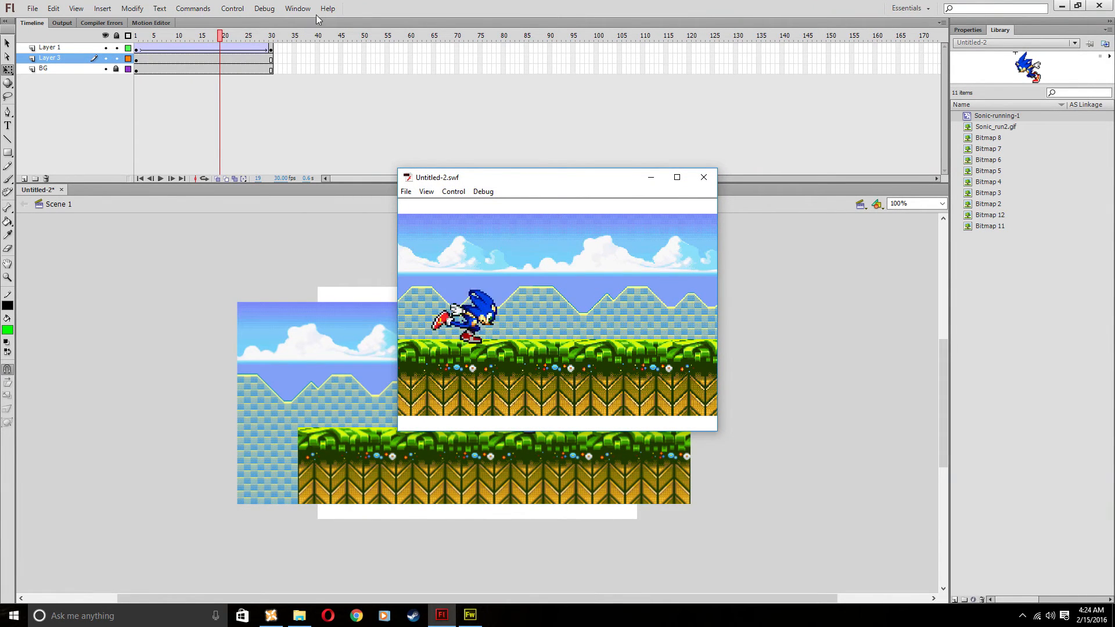
mouse_move(703, 177)
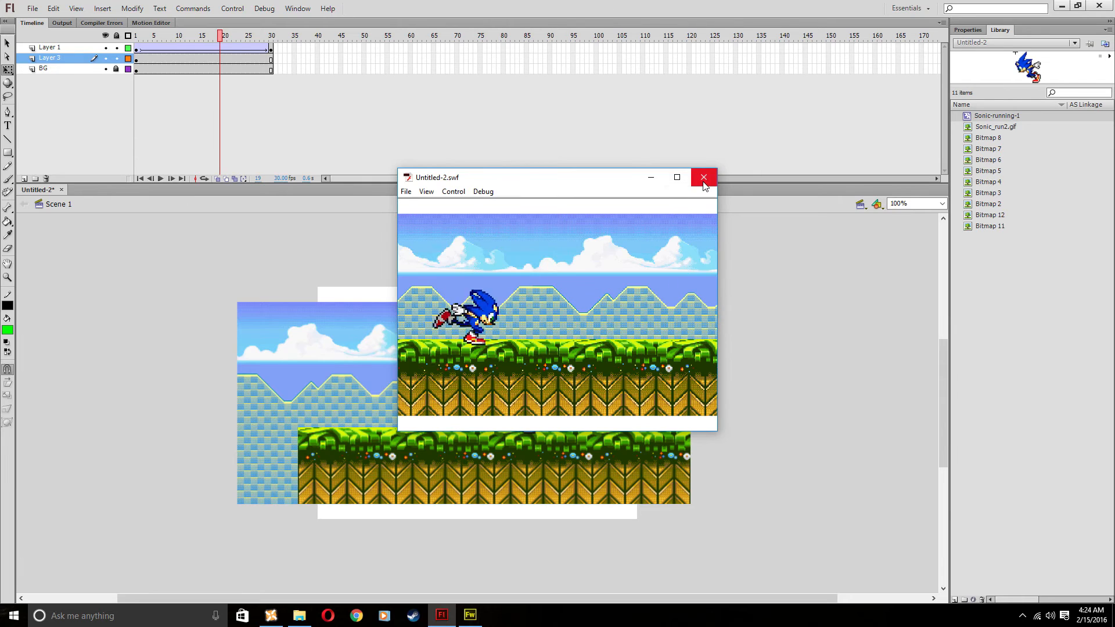
Close the preview and open Vcam.fla from the Flash Stuff folder as a second document.
click(703, 177)
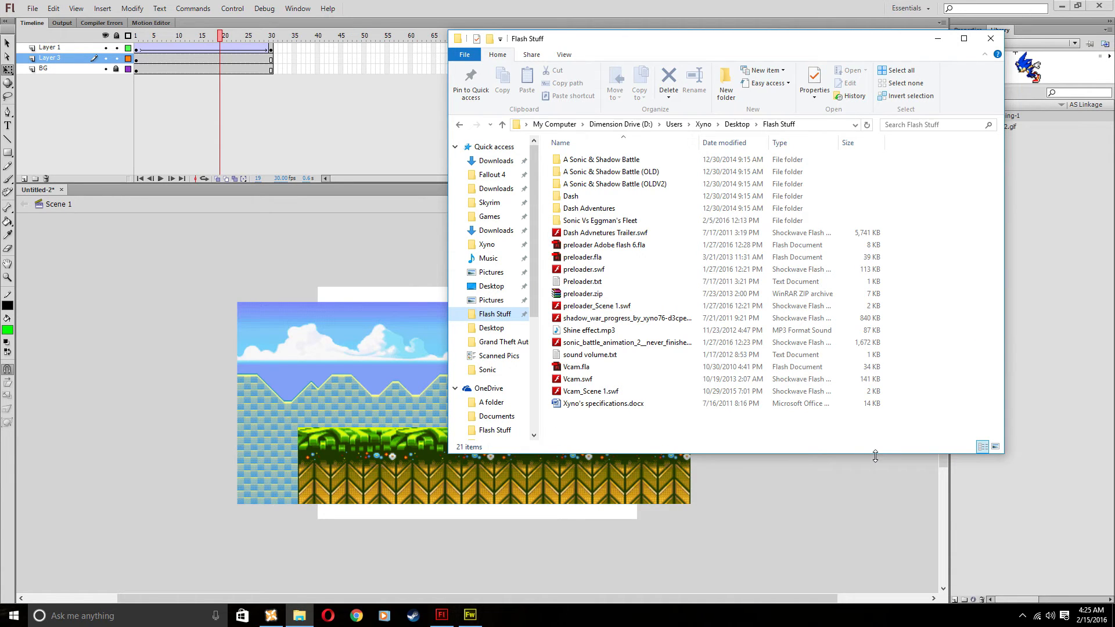
mouse_move(596, 377)
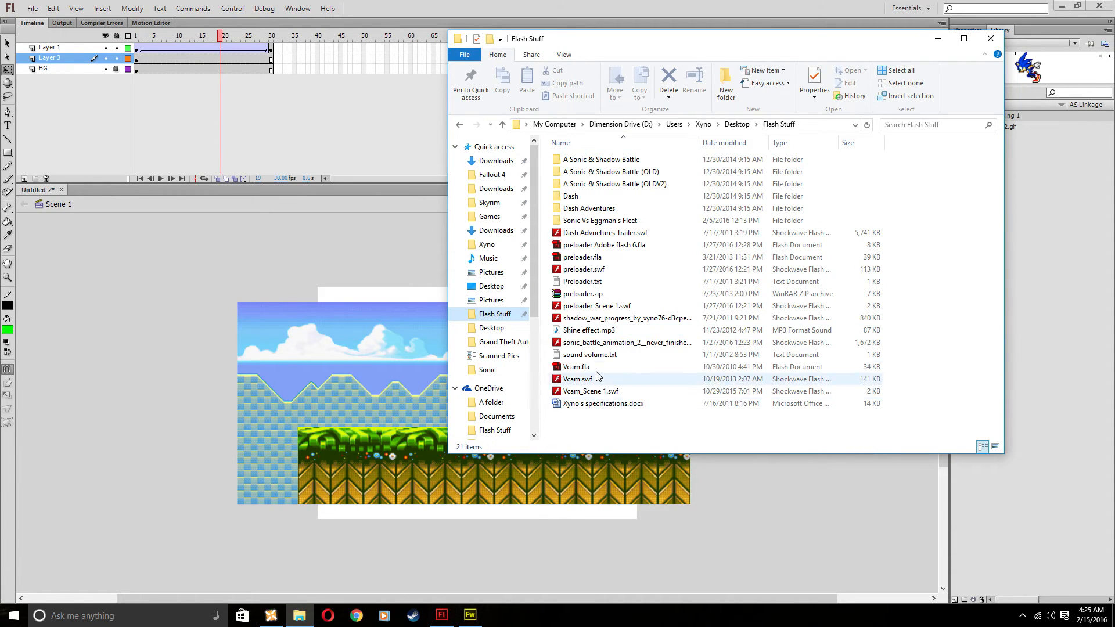
click(576, 366)
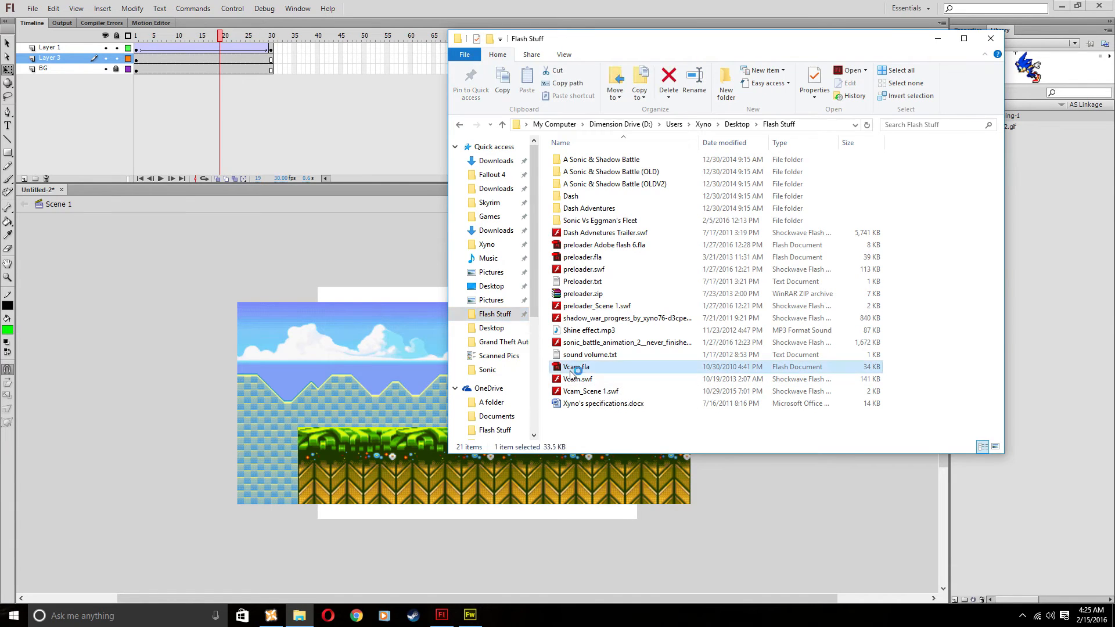
double_click(575, 366)
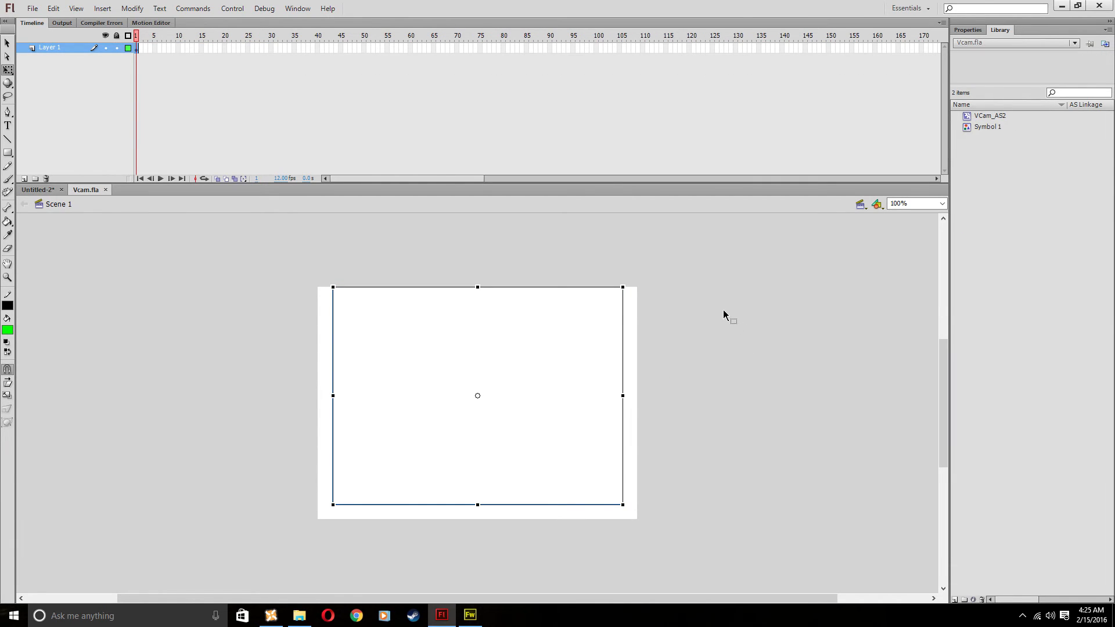
mouse_move(666, 371)
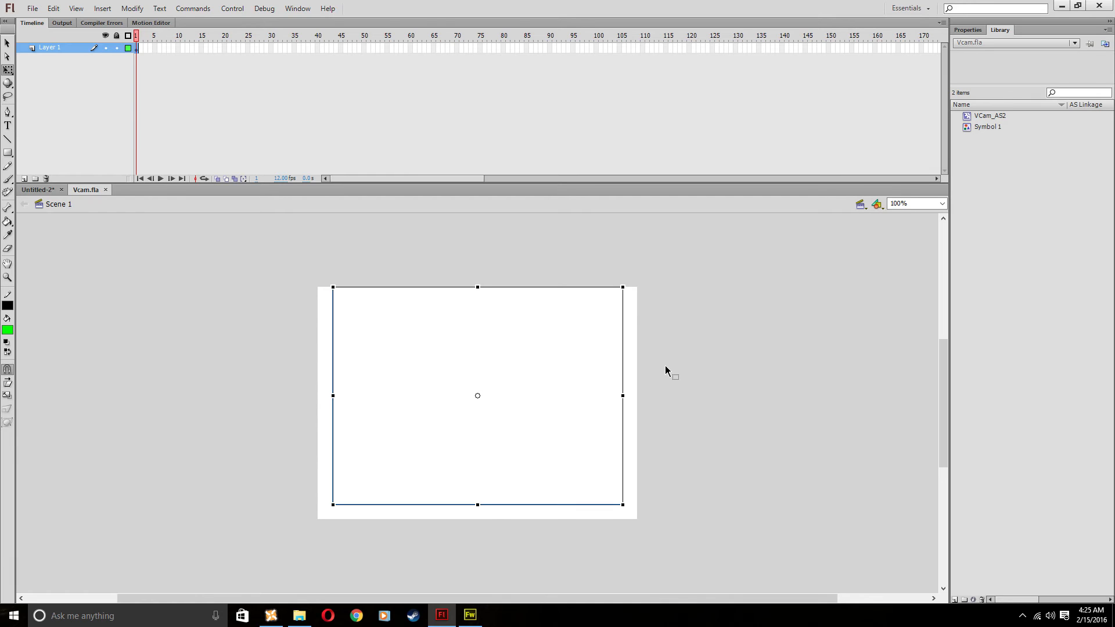
Switch toward the Sonic scene to add a new Layer 4 above Layer 1 for the V-cam.
click(642, 100)
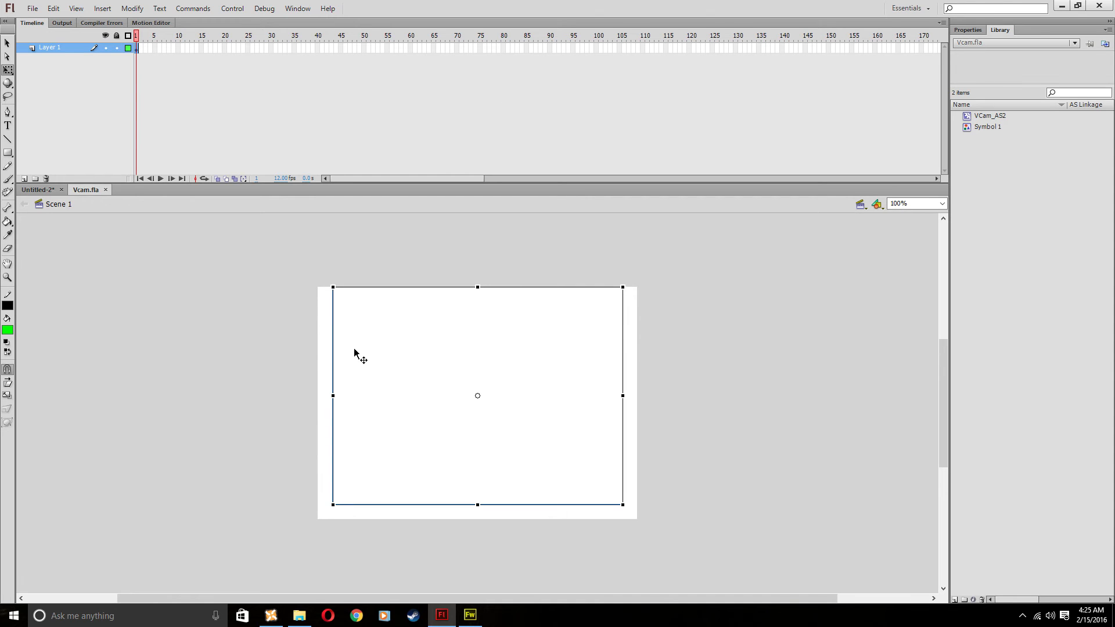
mouse_move(380, 269)
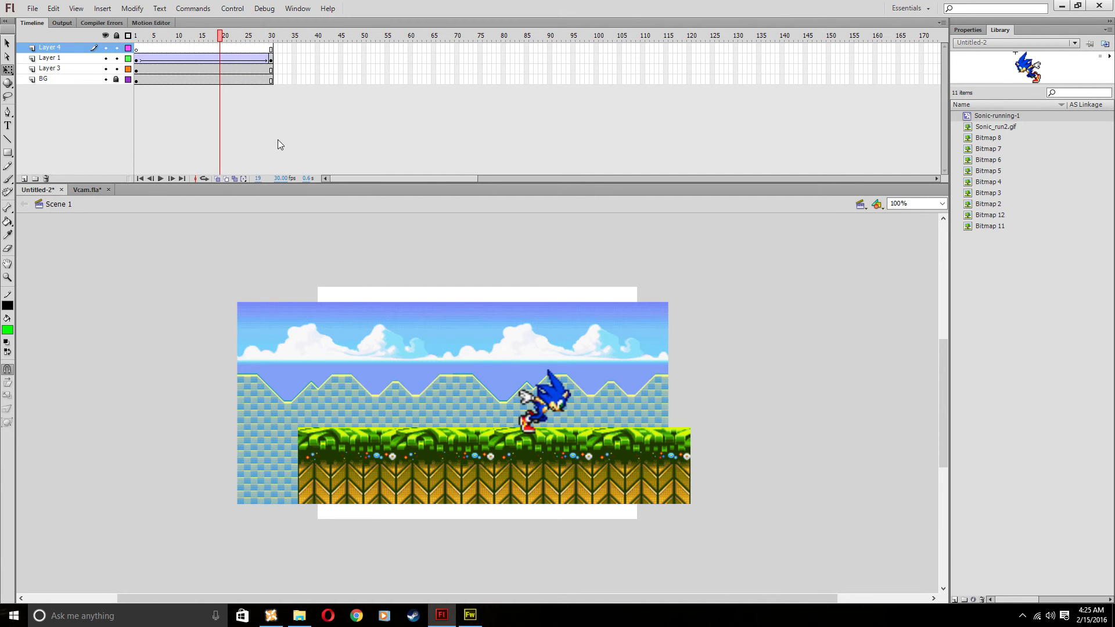
Name the top layer V-cam and shrink the VCam_AS2 instance to a small box around Sonic.
double_click(50, 48)
text(V-cam)
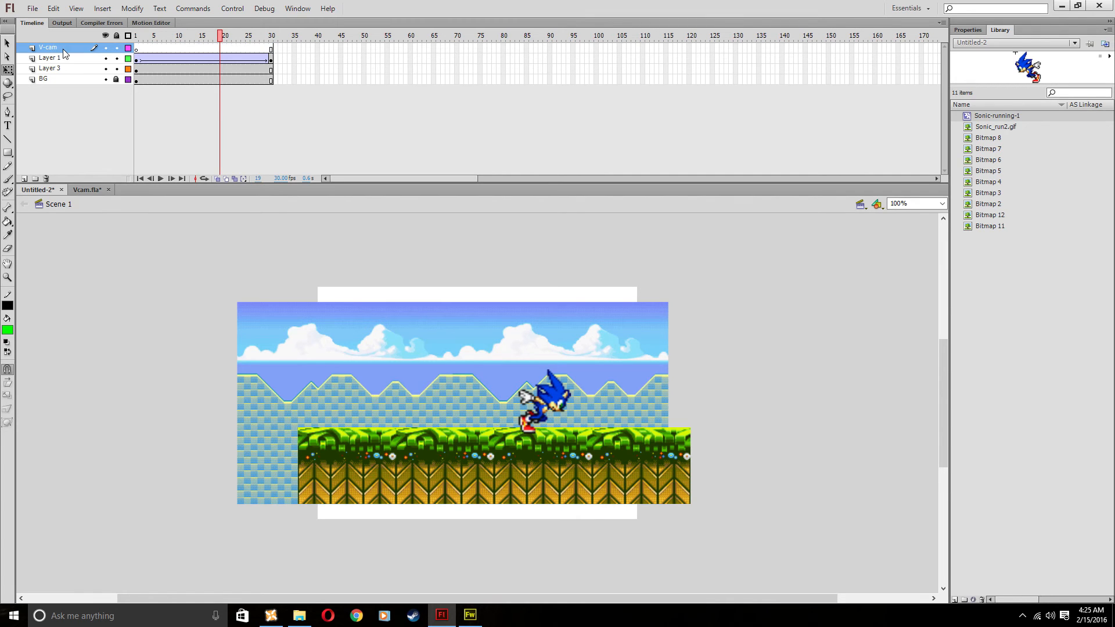
click(477, 396)
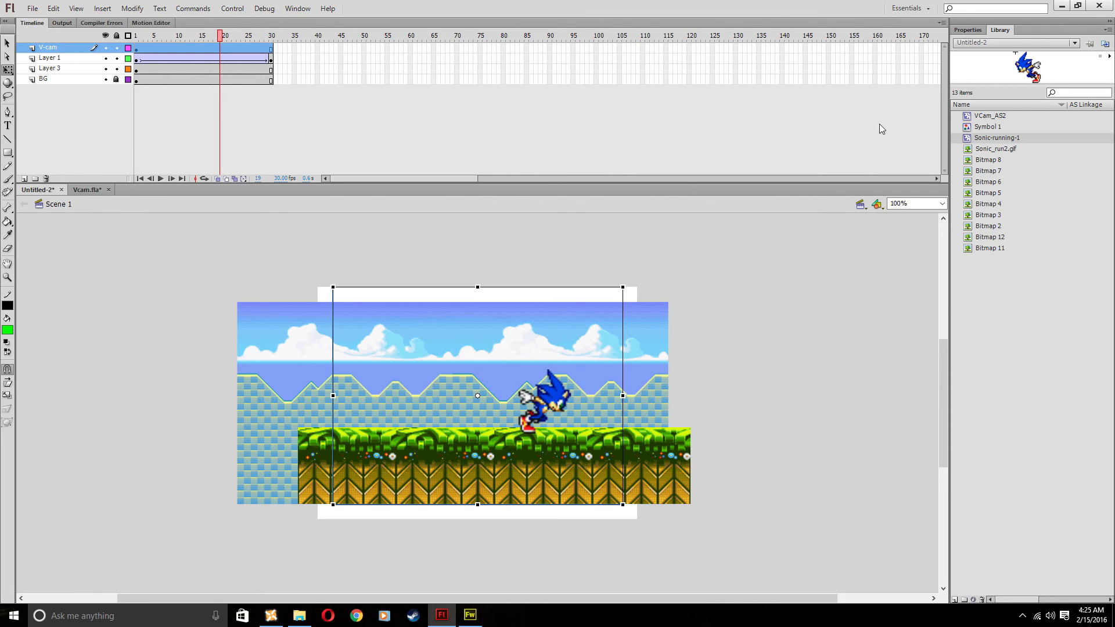
click(989, 115)
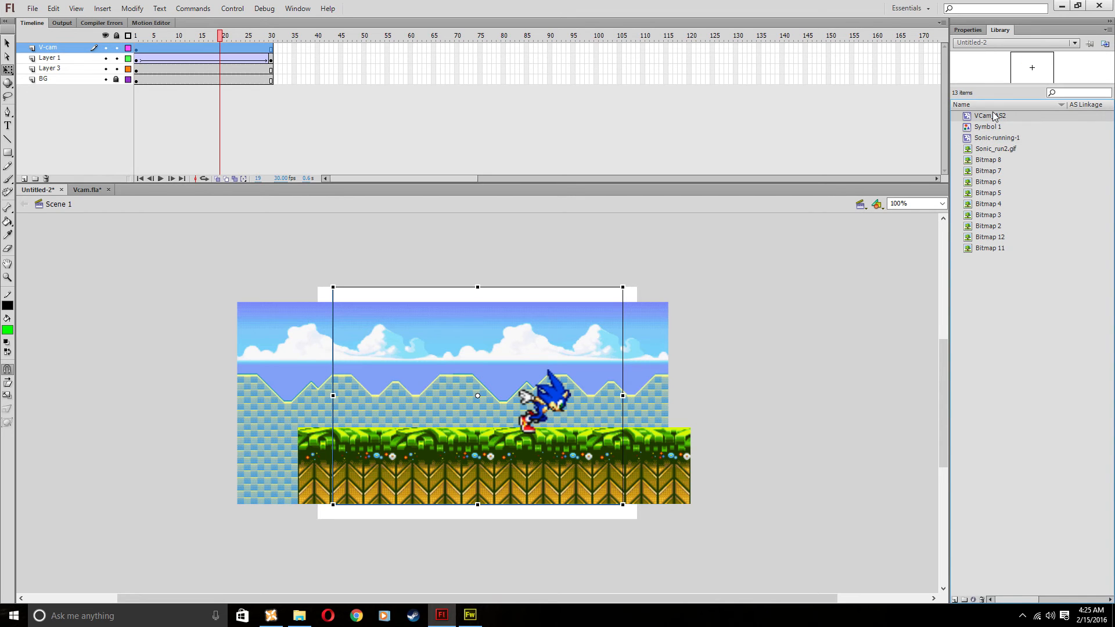
mouse_move(507, 378)
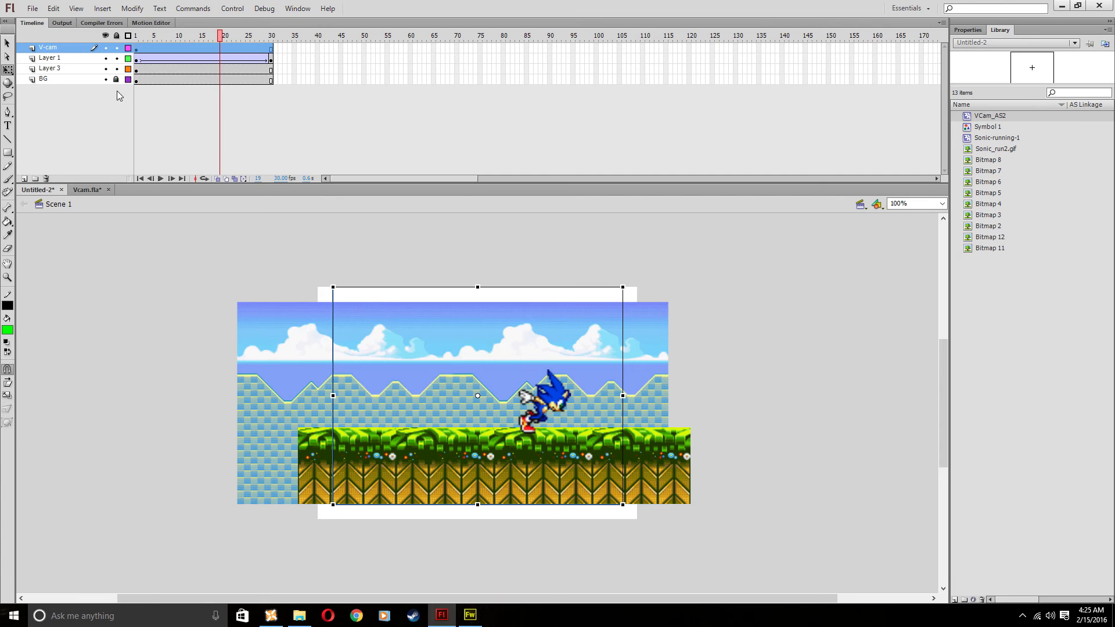
mouse_move(624, 281)
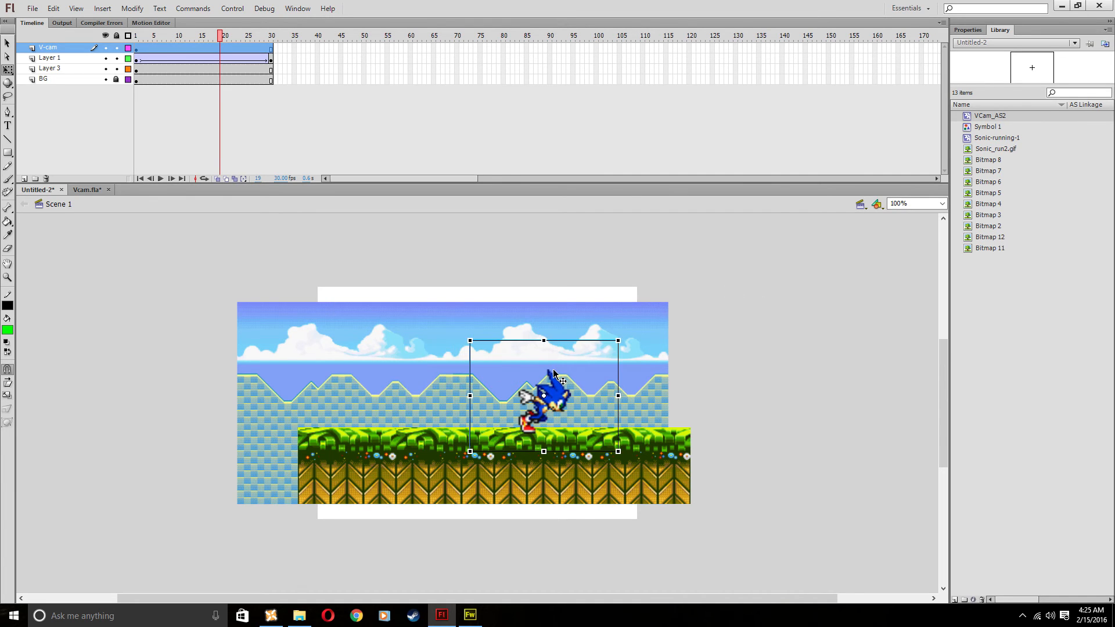
click(195, 36)
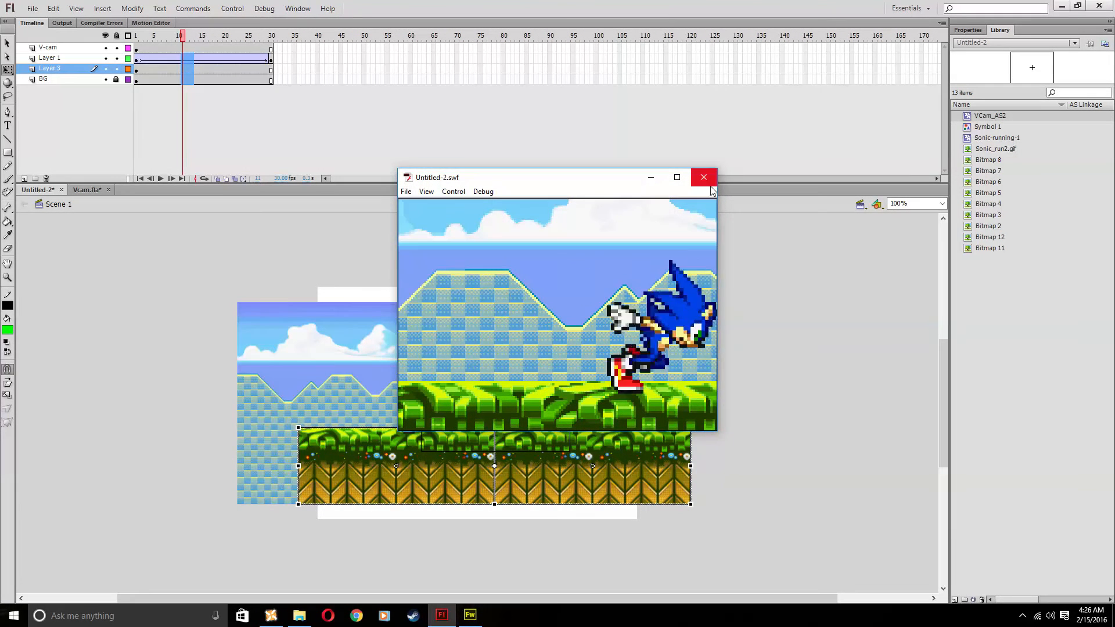
Preview the zoomed-in camera view of Sonic and close the playback window.
click(703, 178)
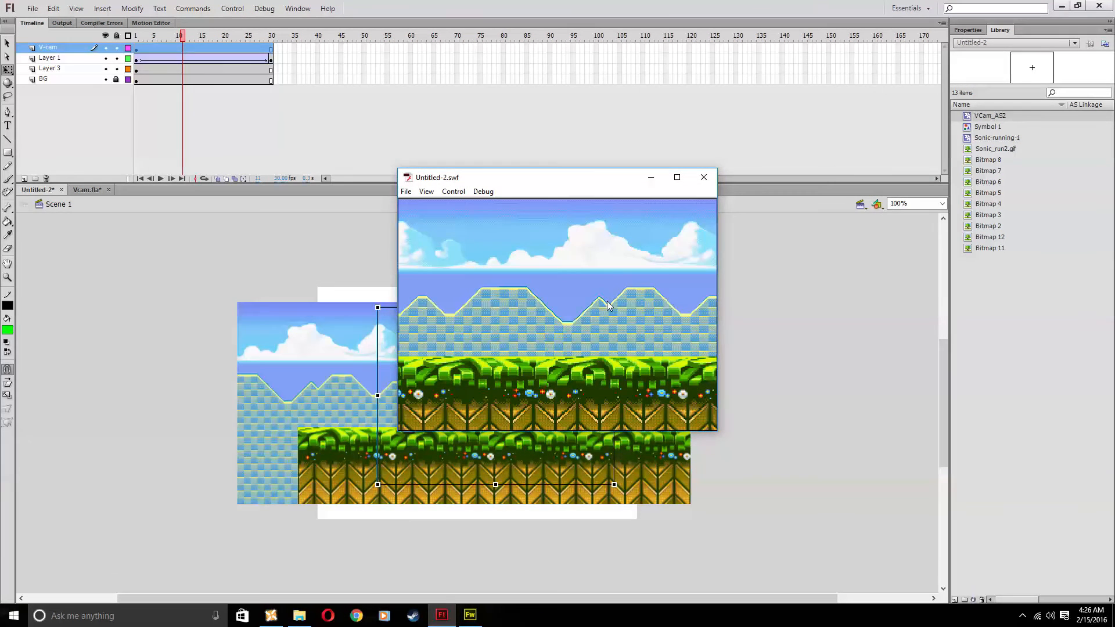
click(703, 177)
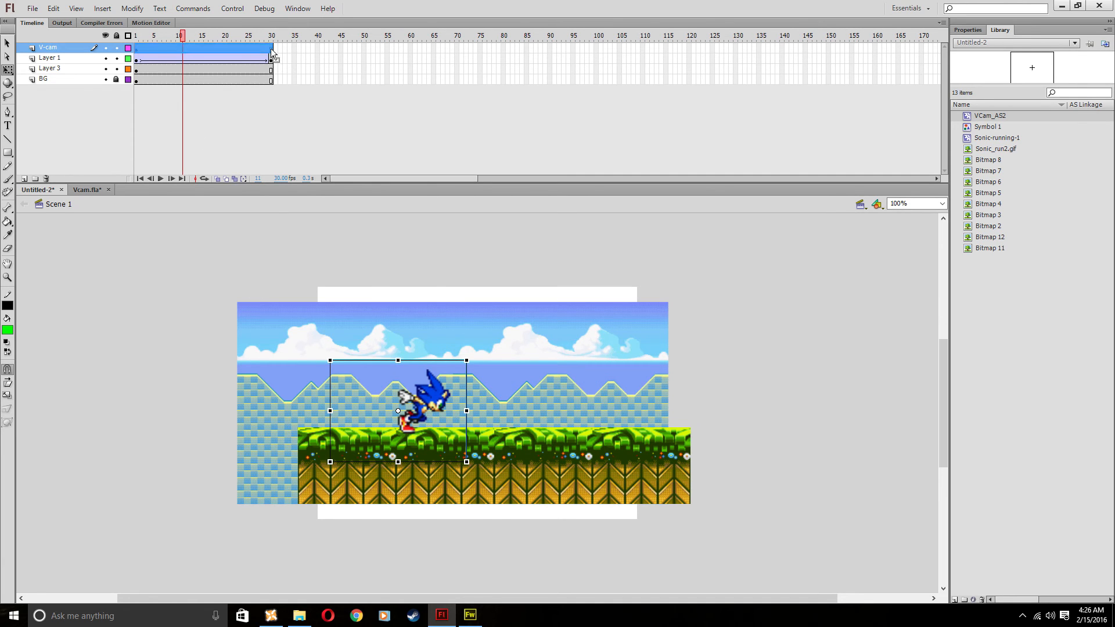
Give the V-cam layer a classic tween so the camera tracks Sonic, then scrub to check it.
click(271, 36)
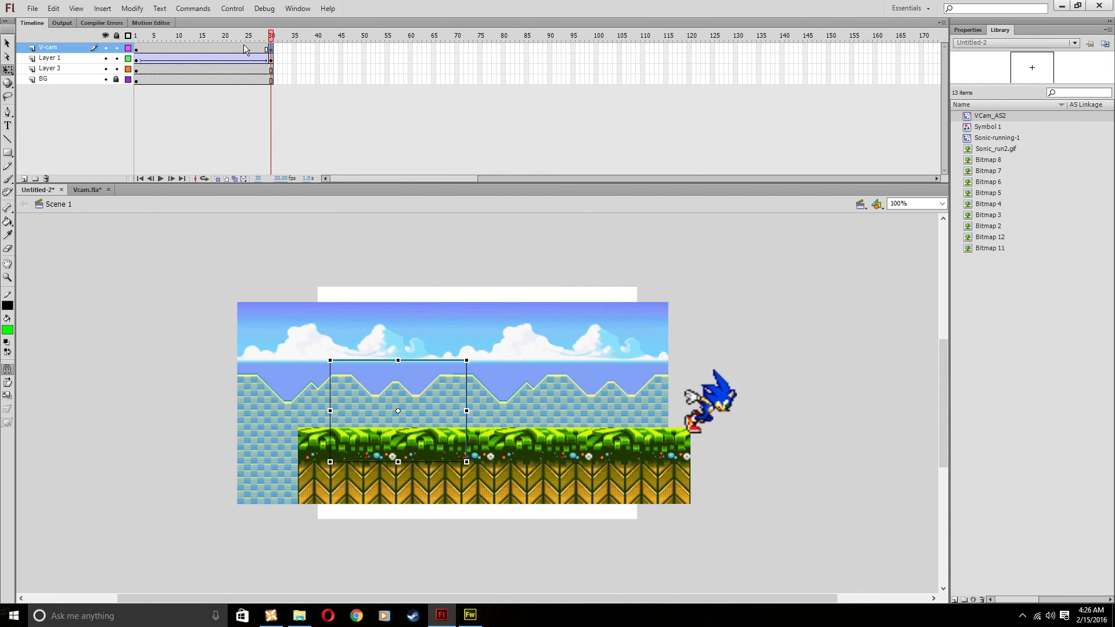
right_click(225, 48)
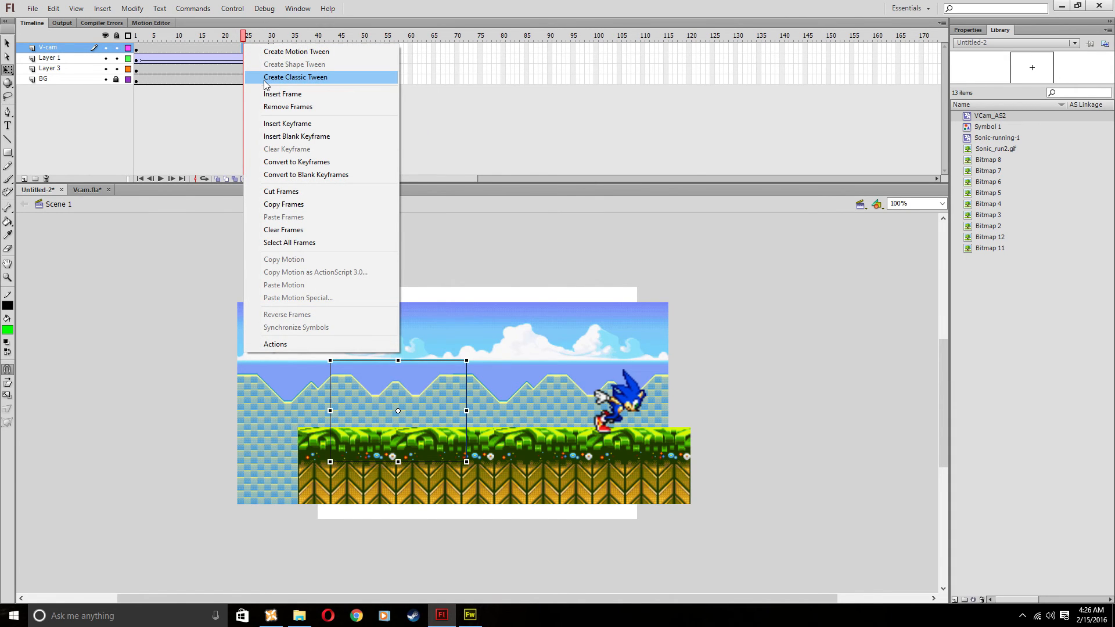
click(295, 76)
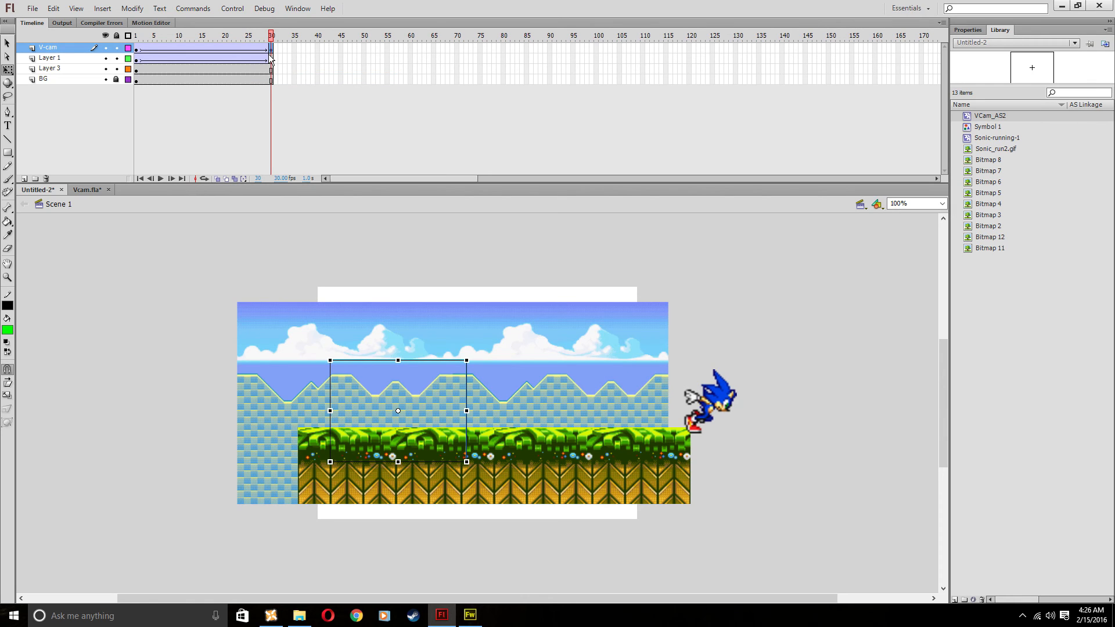
mouse_move(275, 234)
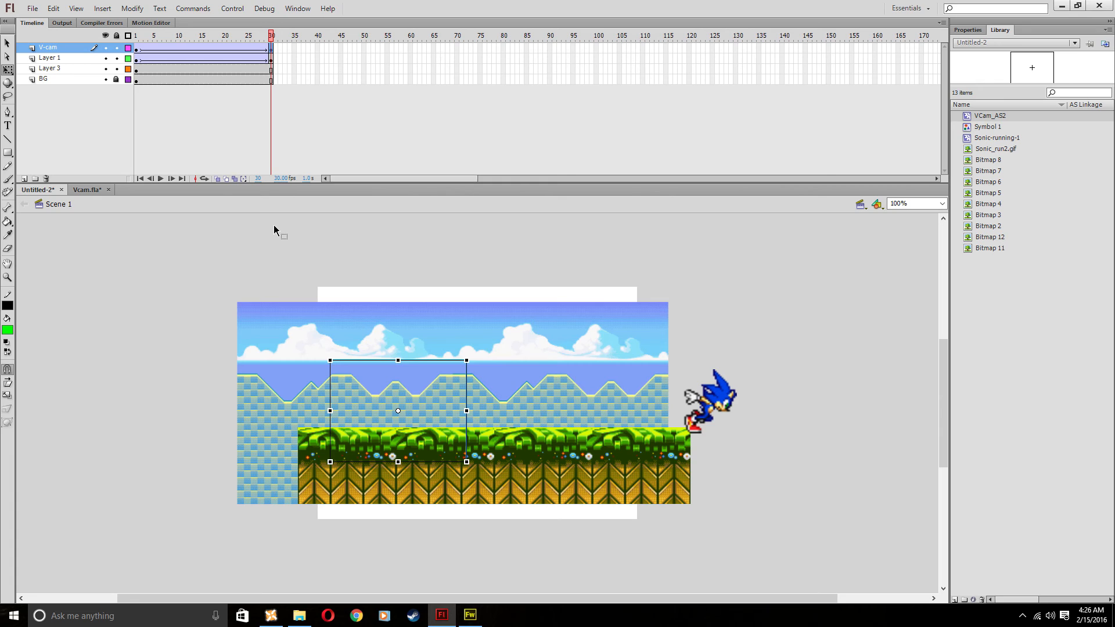
mouse_move(302, 362)
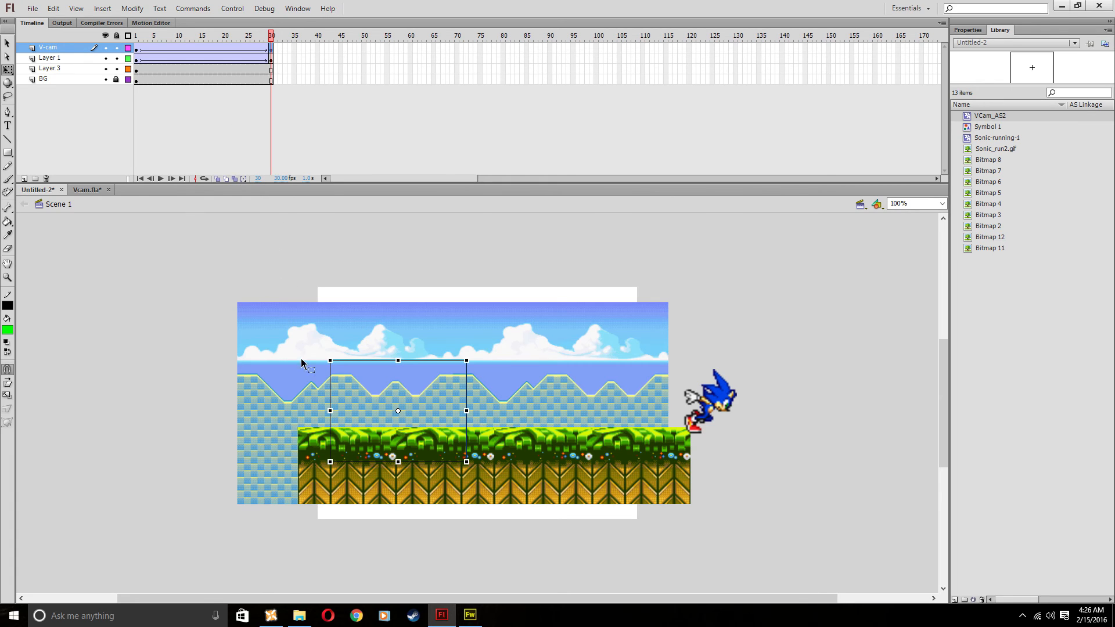
mouse_move(381, 406)
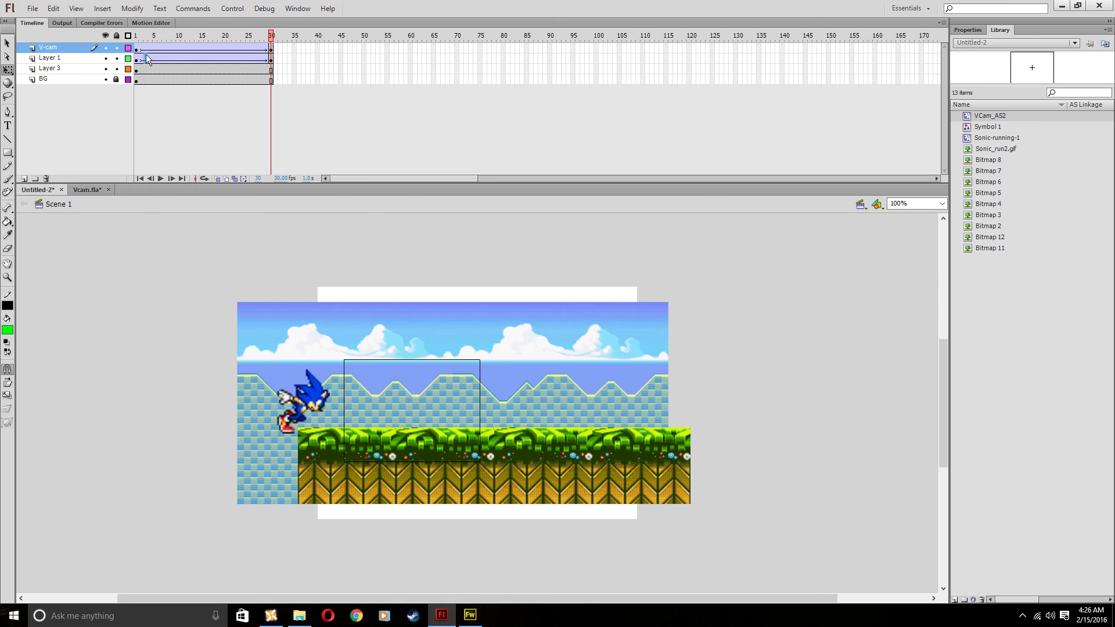
drag(270, 41, 269, 41)
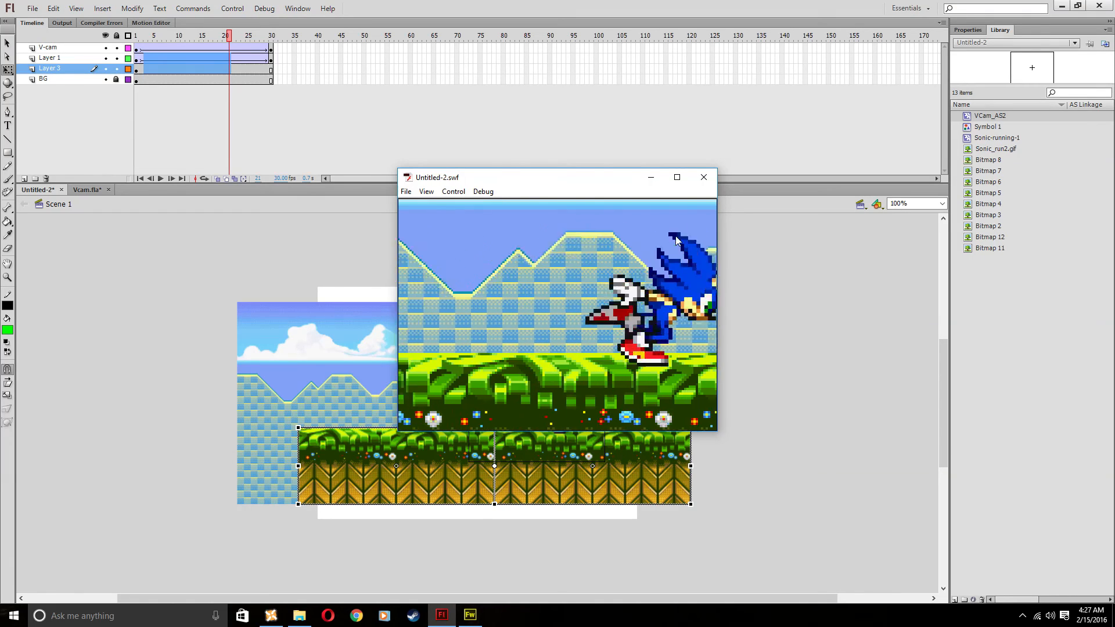
Set the V-cam tween's Rotate property to CCW so the camera spins once.
click(703, 177)
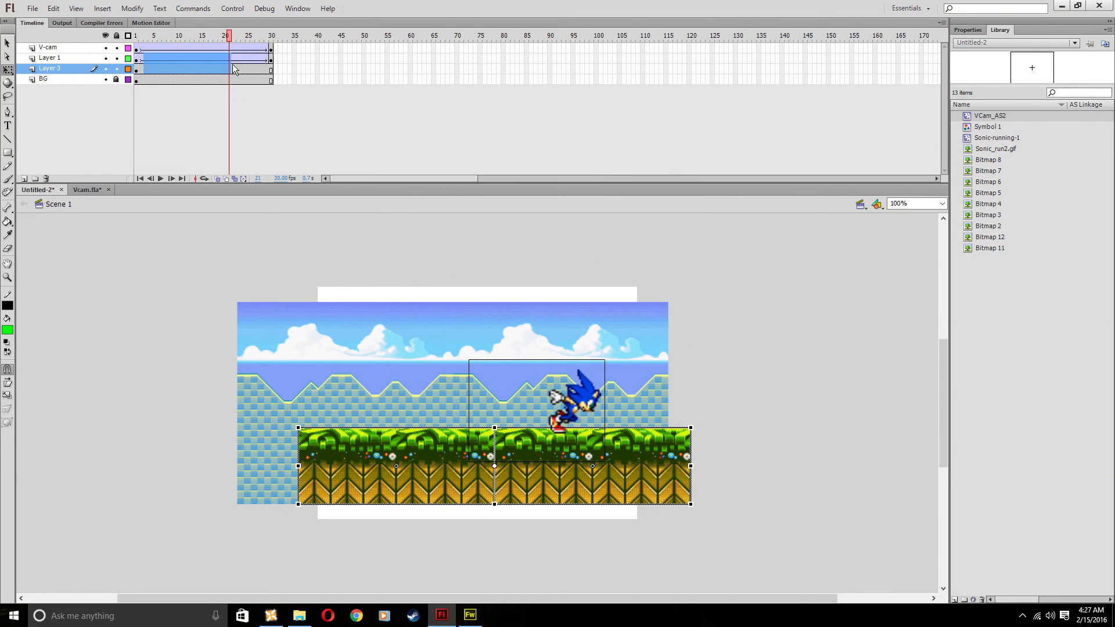
click(48, 48)
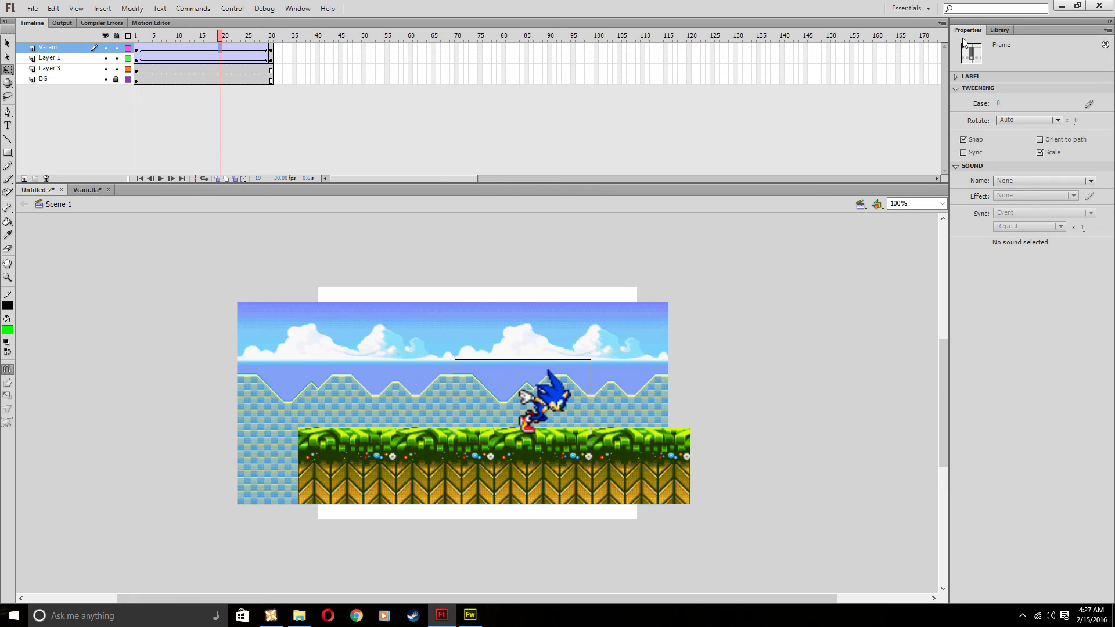
mouse_move(192, 50)
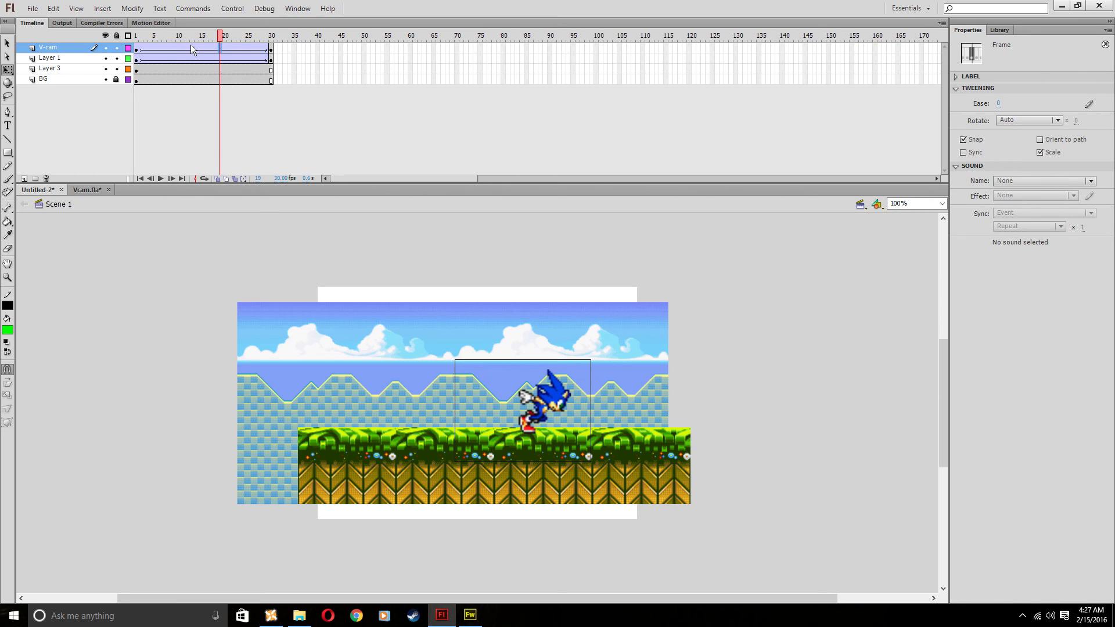
click(192, 35)
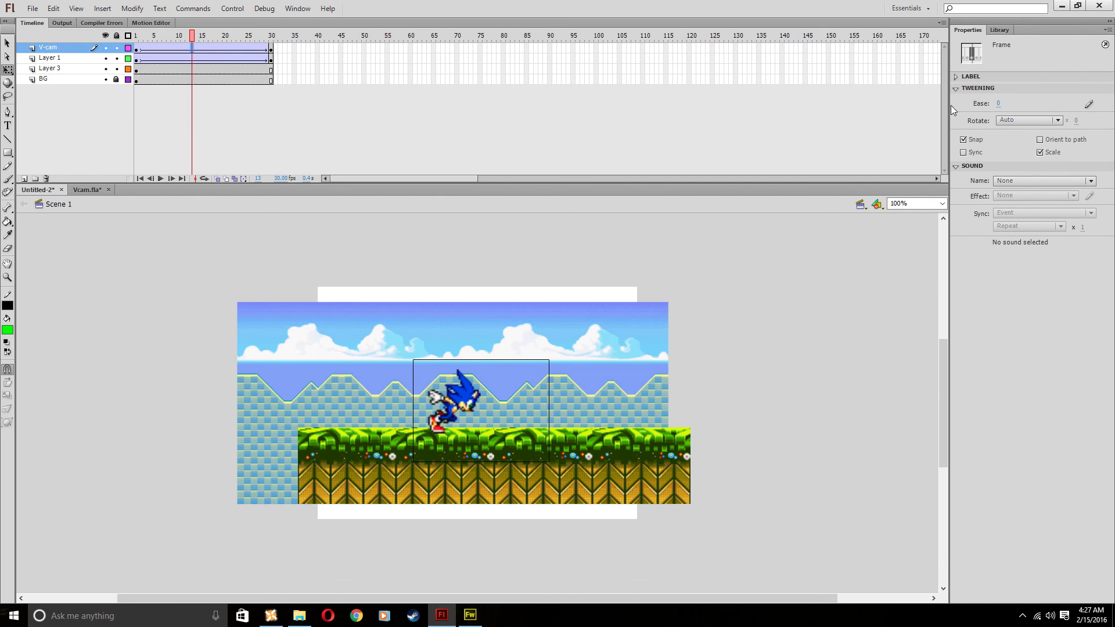
click(1026, 119)
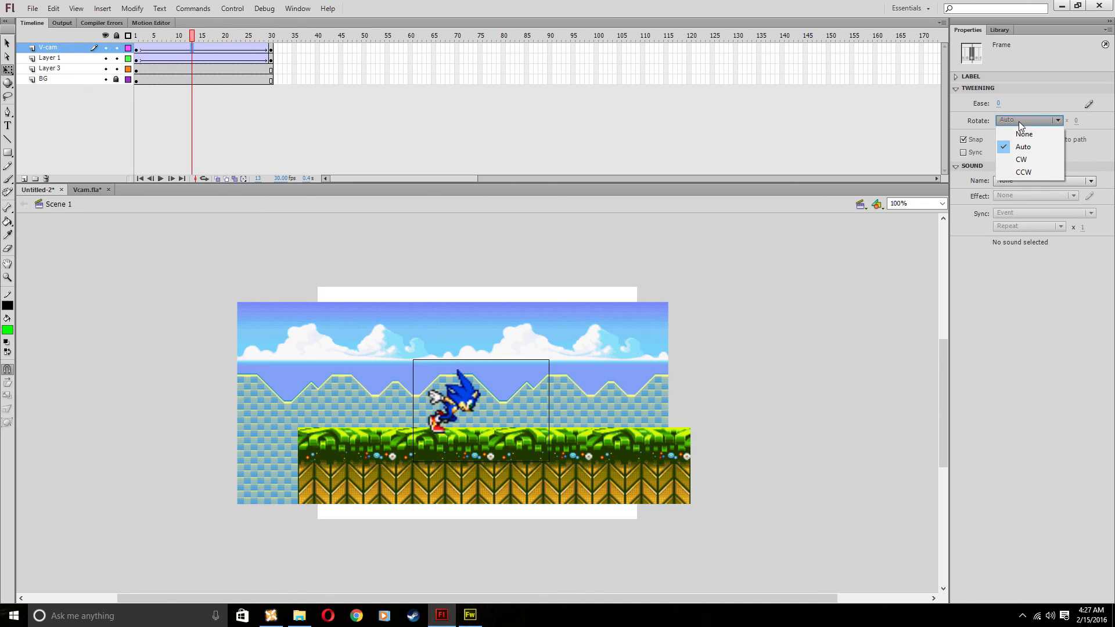
mouse_move(1020, 159)
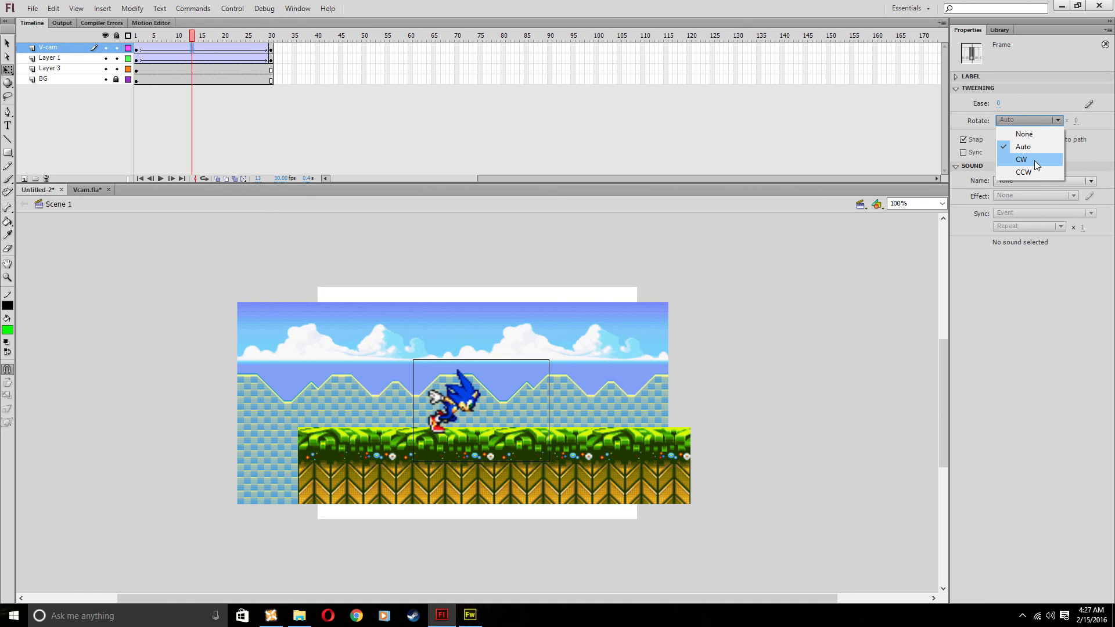
mouse_move(1026, 172)
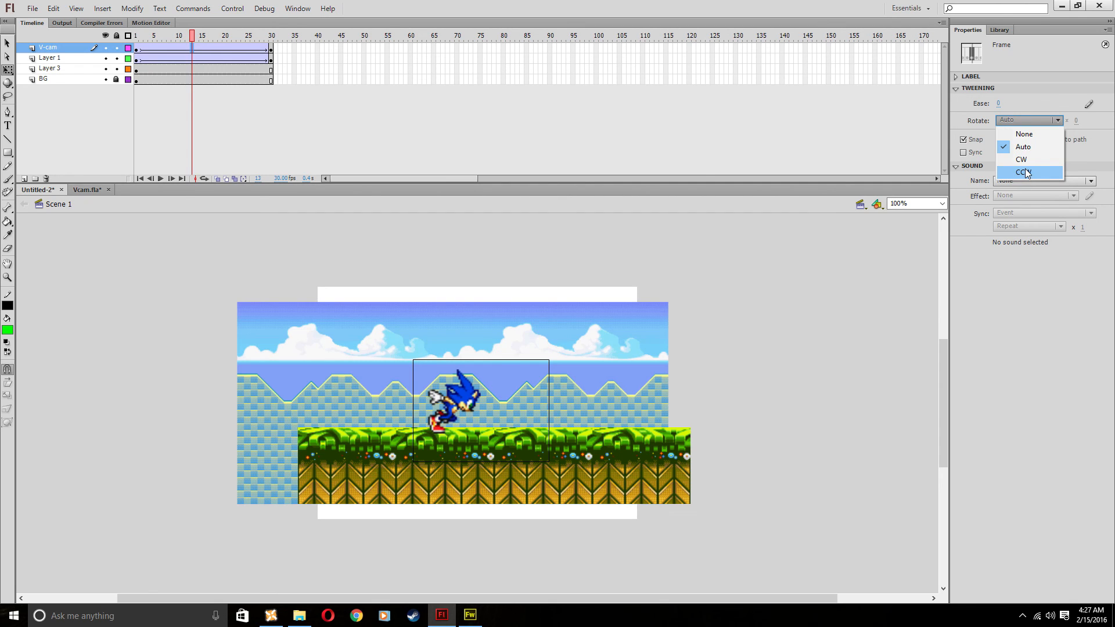
click(1023, 172)
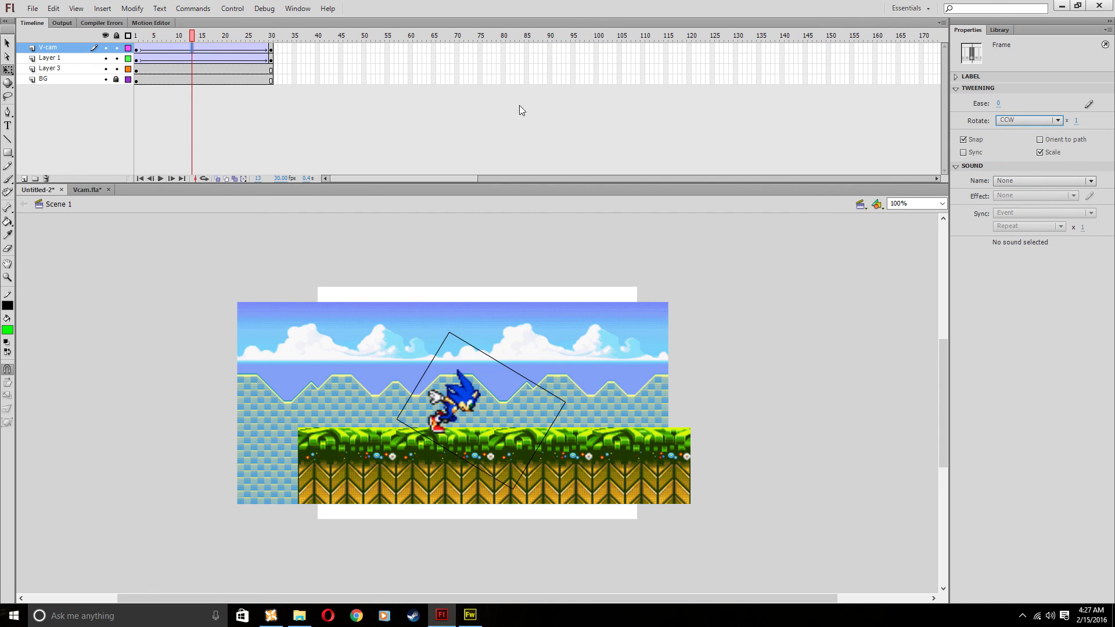
Preview the spinning camera following Sonic's run and close the SWF window.
click(169, 35)
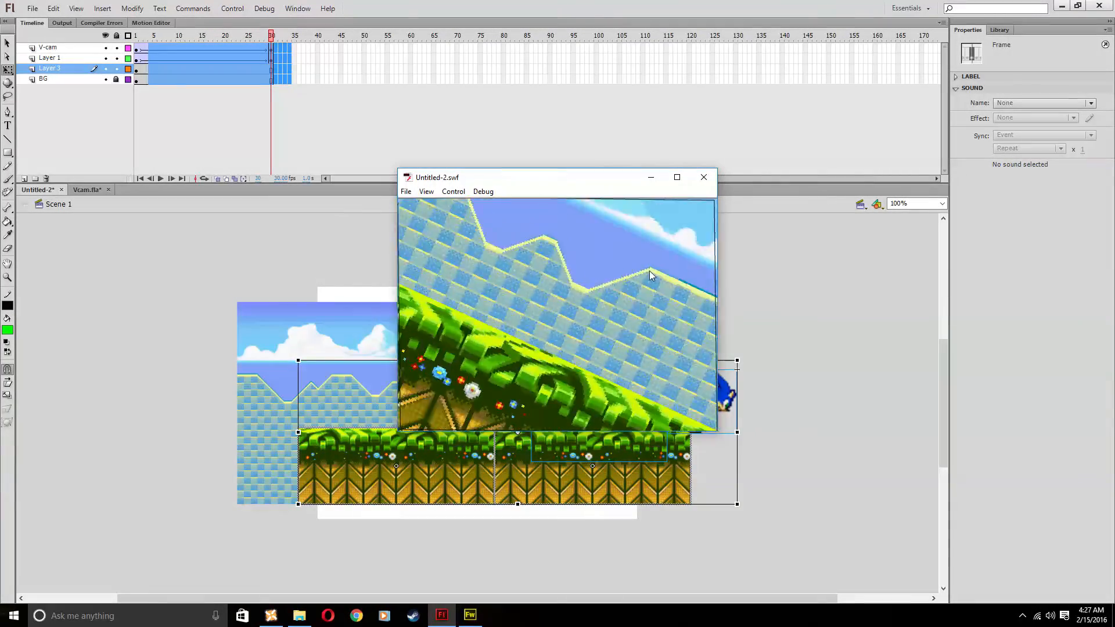
click(703, 177)
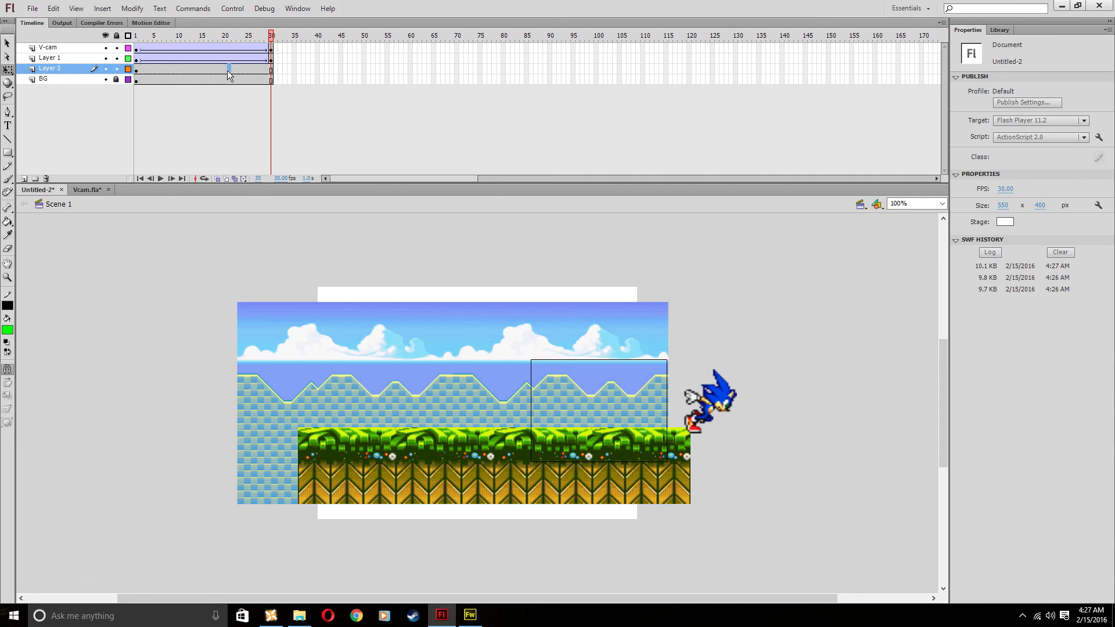
click(192, 35)
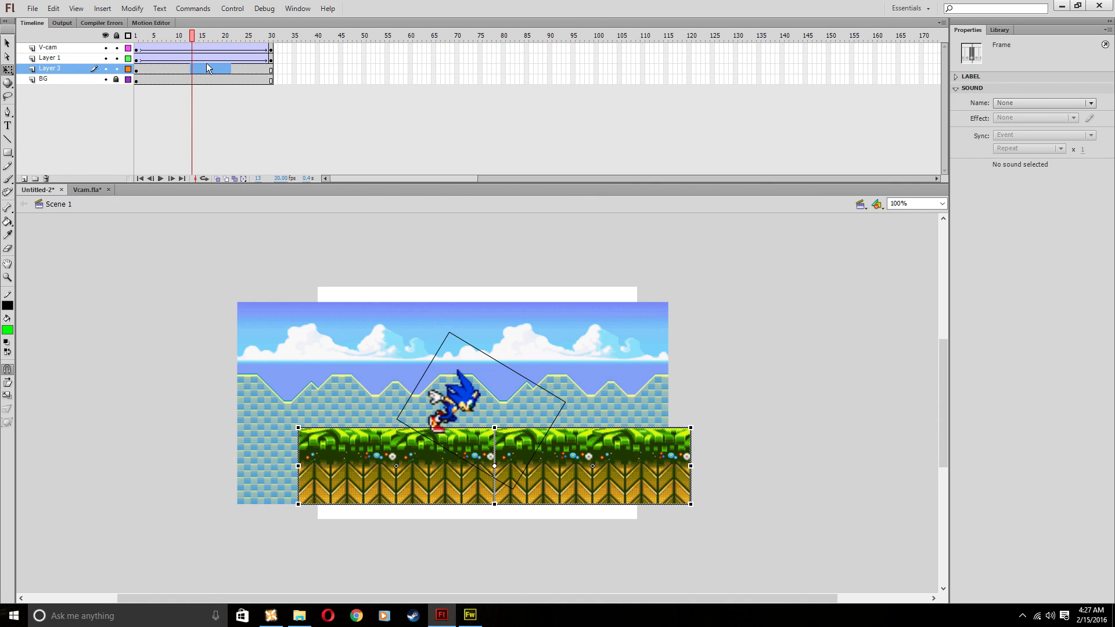
click(270, 35)
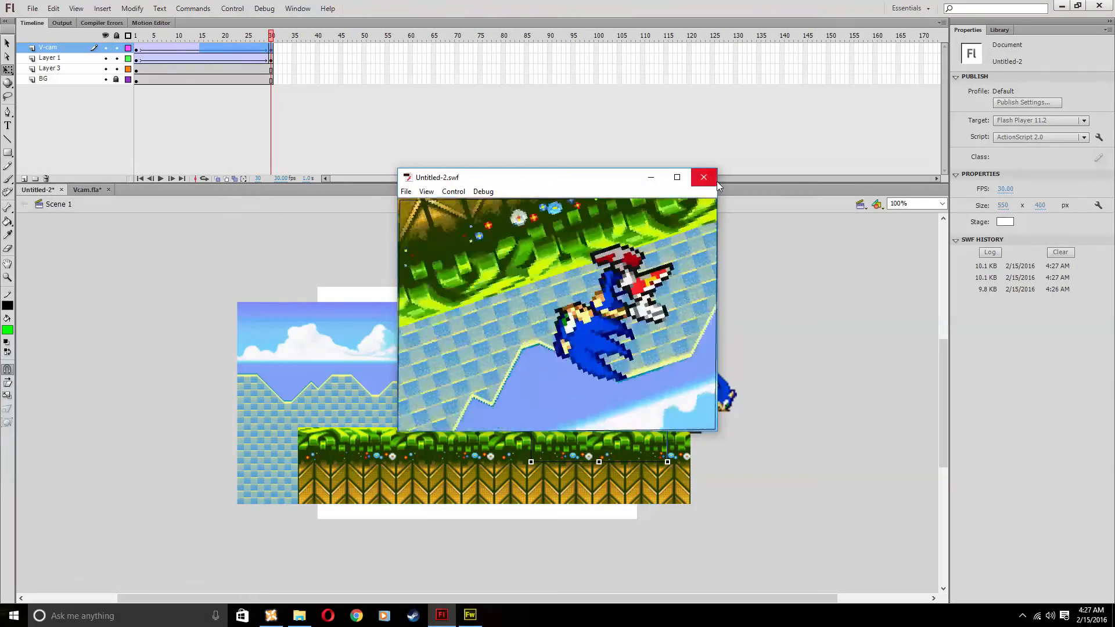
click(703, 177)
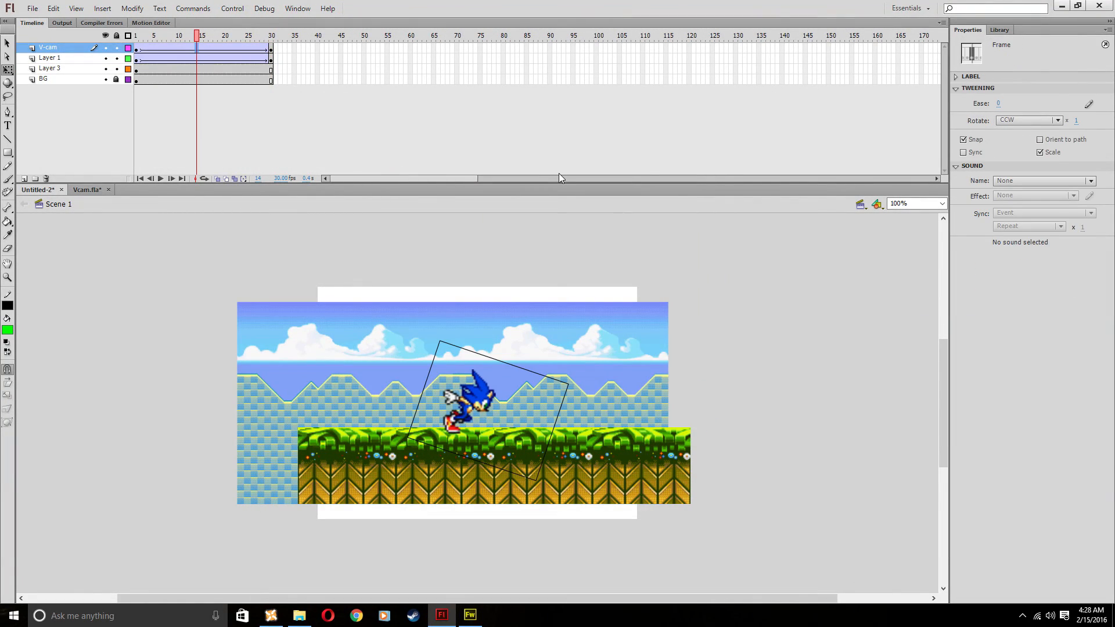